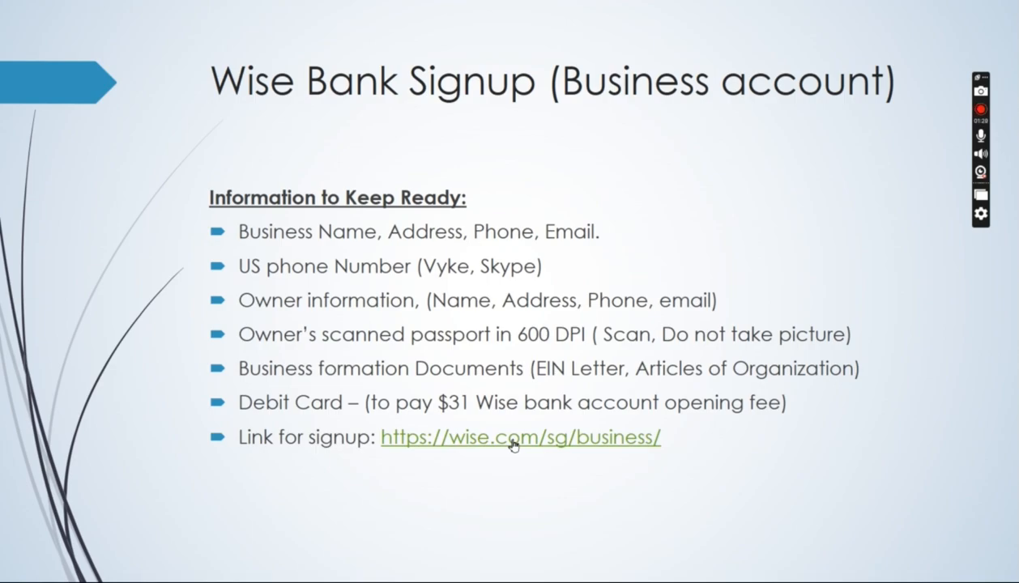
{"action": "left_click", "coordinate": [519, 437]}
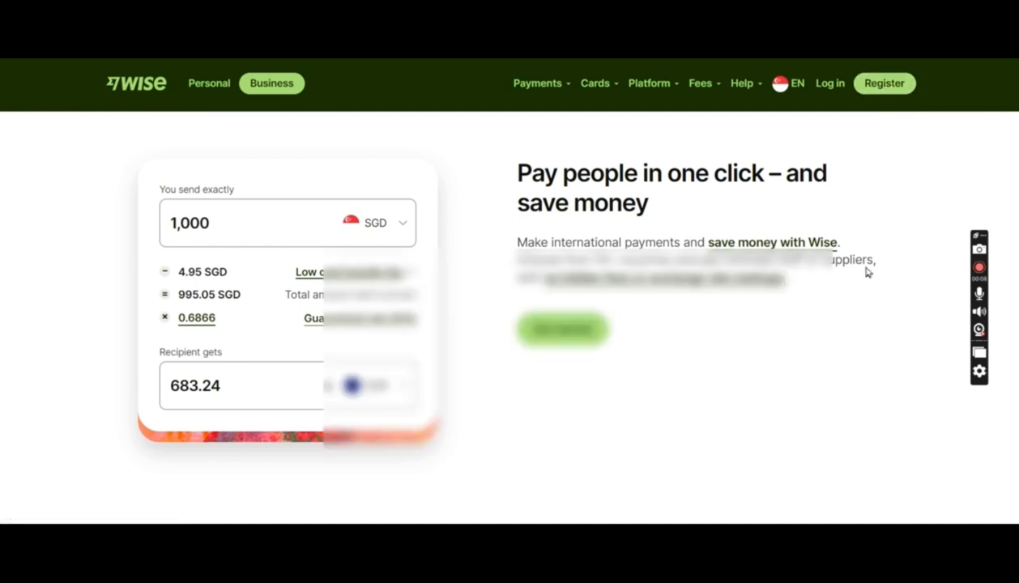
Register a new Wise Business account and submit the work email address.
{"action": "left_click", "coordinate": [884, 83]}
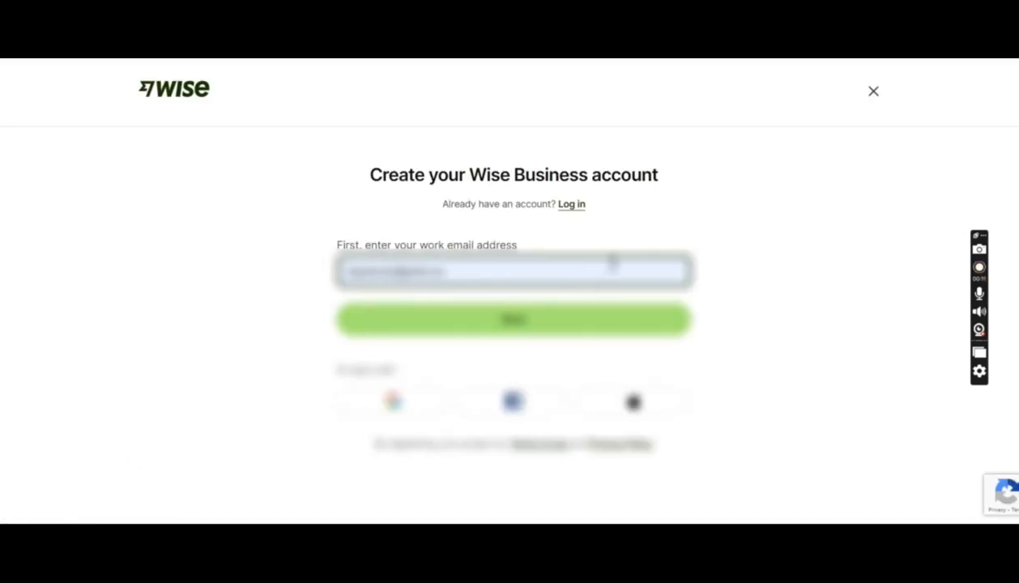
{"action": "left_click", "coordinate": [513, 271]}
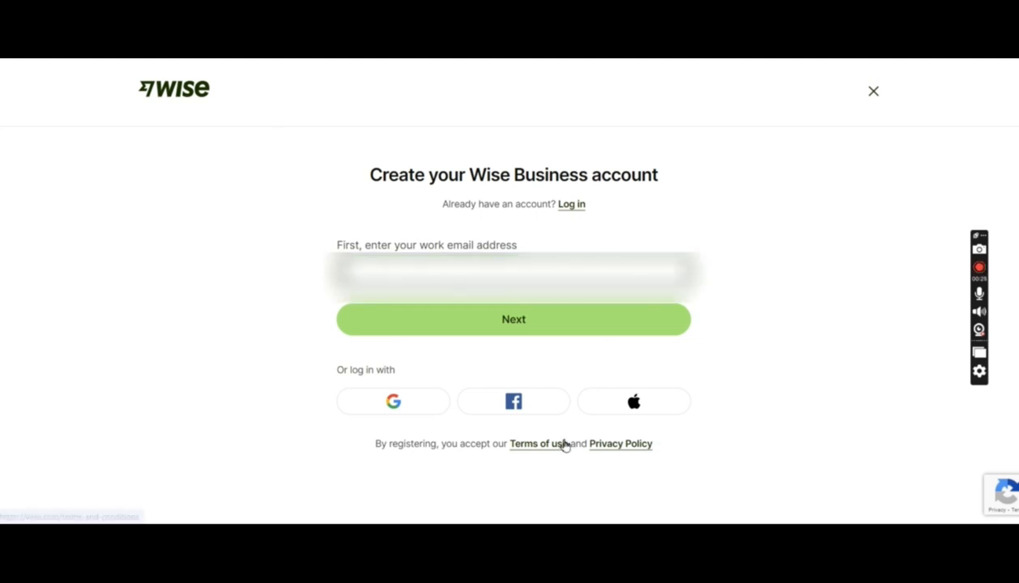
{"action": "left_click", "coordinate": [514, 273]}
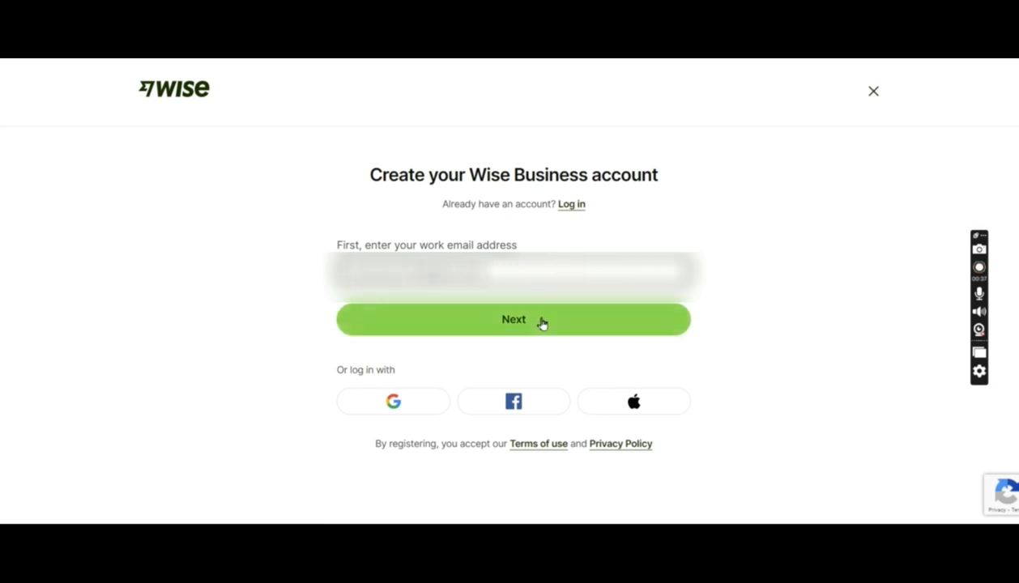
{"action": "left_click", "coordinate": [514, 319]}
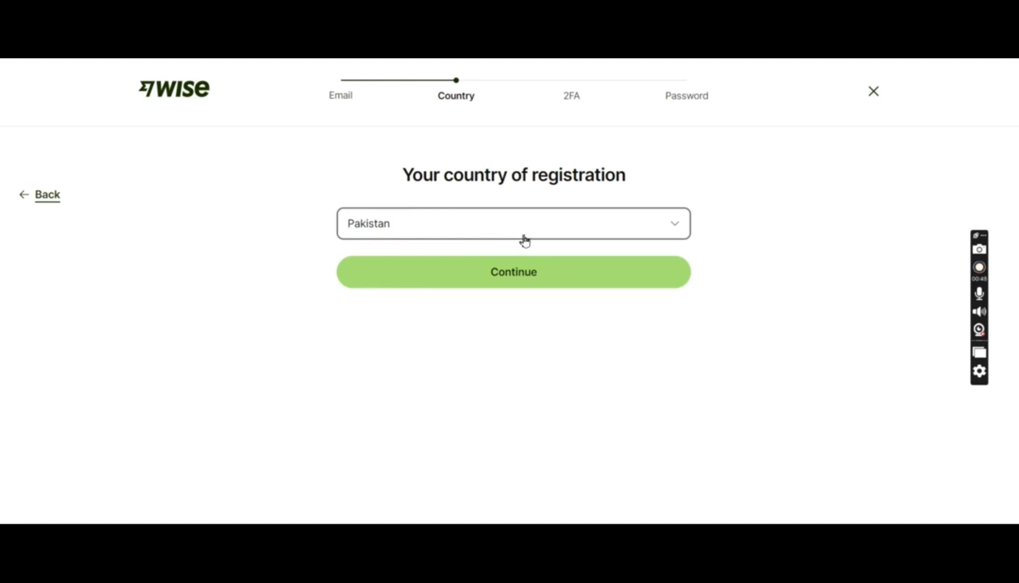
Search 'unit', choose United States as the registration country, and continue.
{"action": "left_click", "coordinate": [513, 223]}
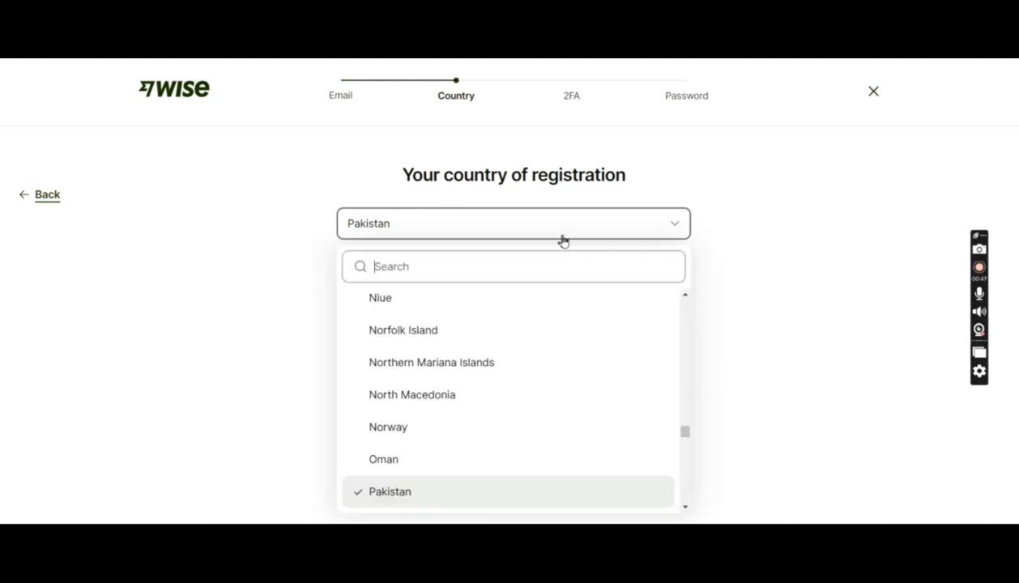
{"action": "type", "text": "unit"}
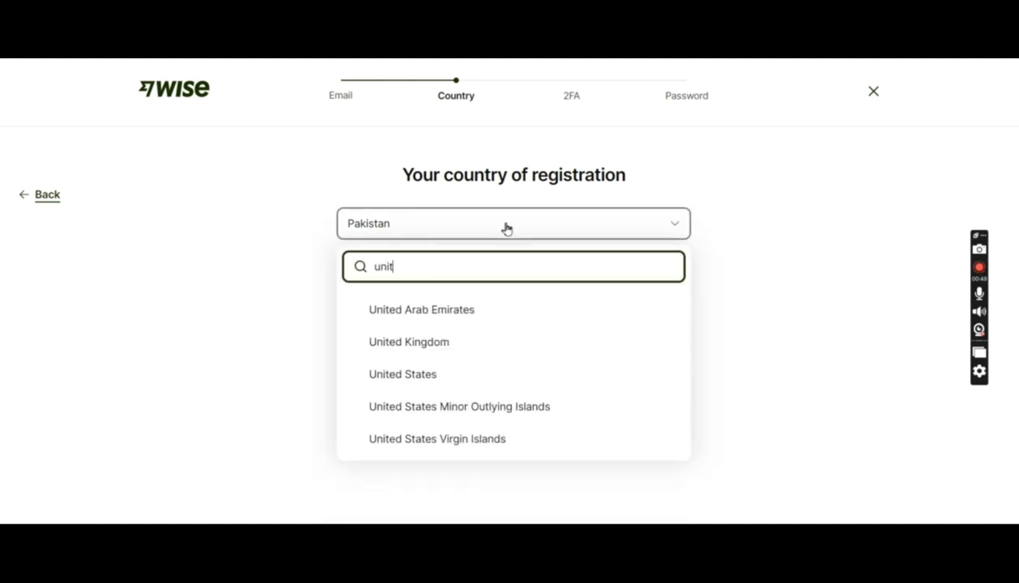
{"action": "left_click", "coordinate": [403, 375]}
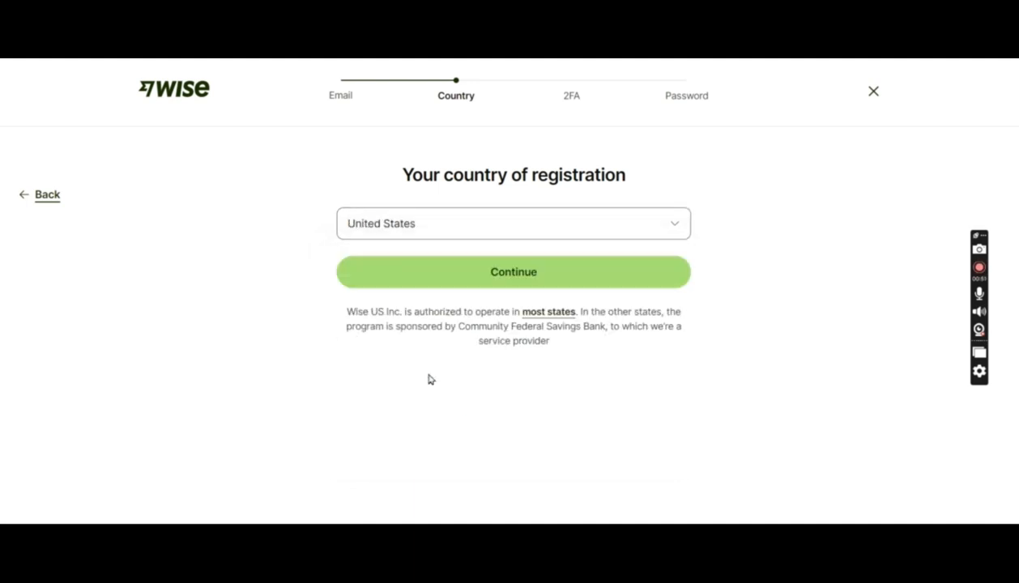
{"action": "mouse_move", "coordinate": [404, 282]}
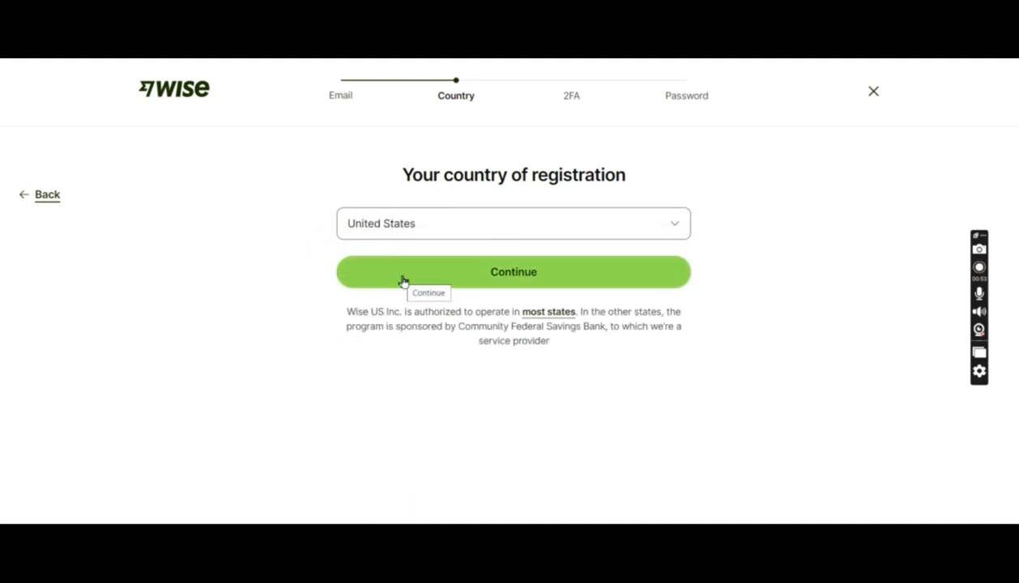
{"action": "left_click", "coordinate": [514, 272]}
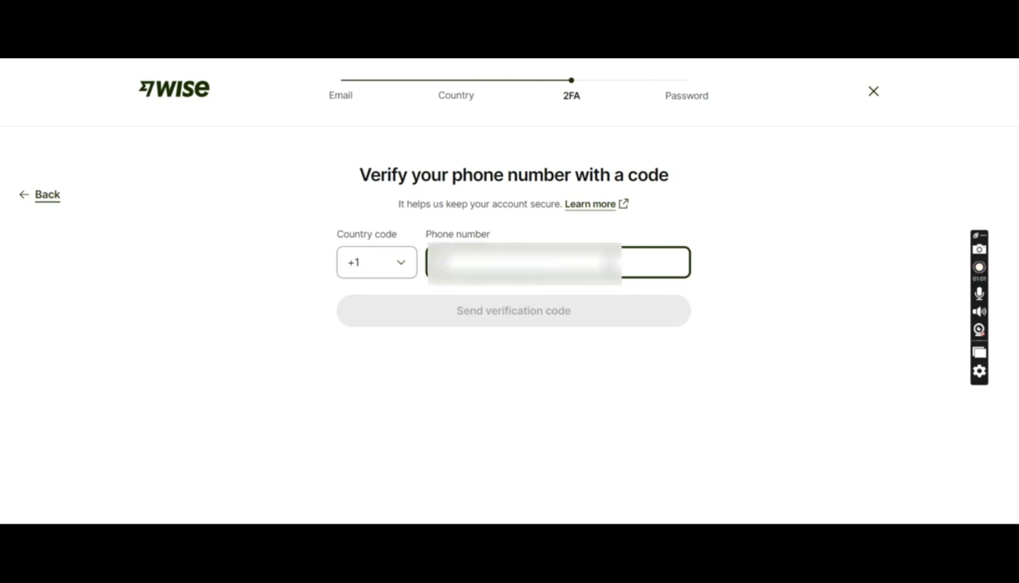
Enter the +1 US phone number and have a verification code sent.
{"action": "left_click", "coordinate": [522, 262]}
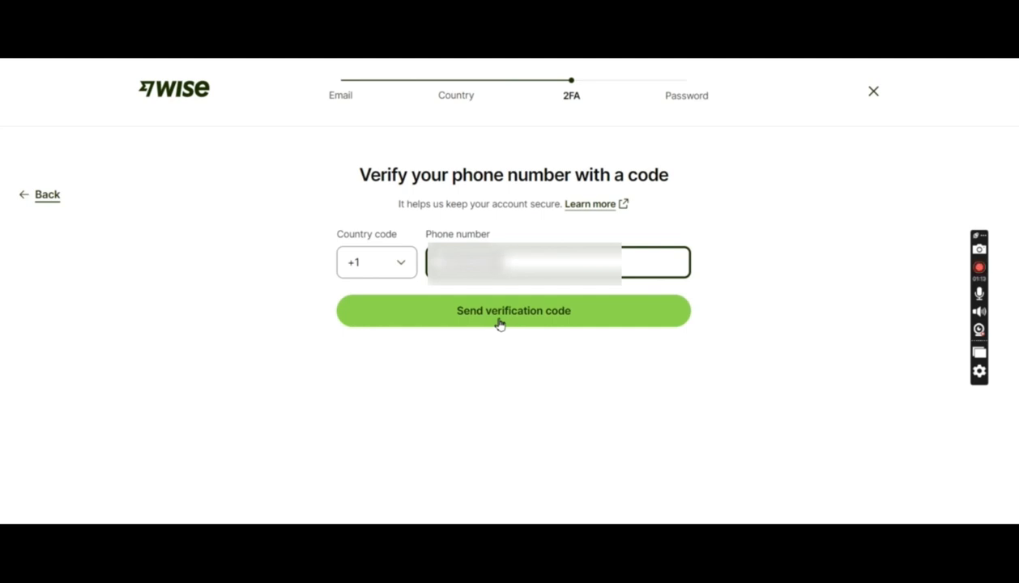
{"action": "left_click", "coordinate": [513, 310]}
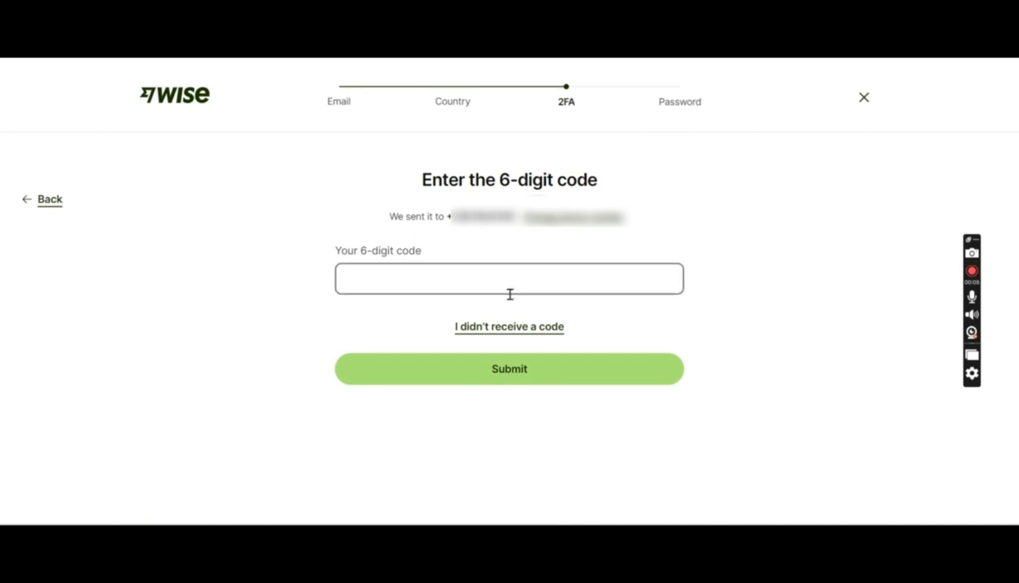
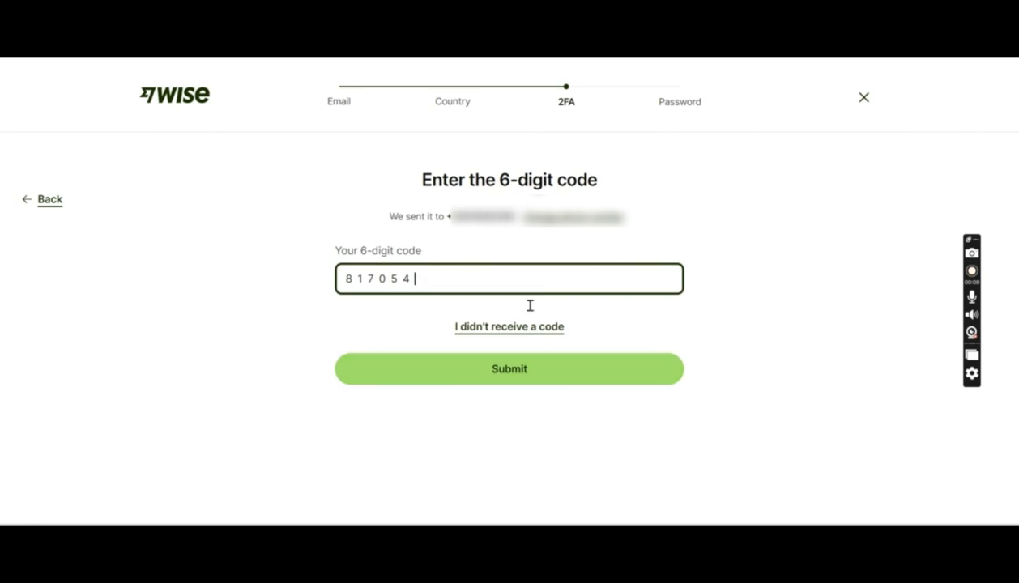
{"action": "left_click", "coordinate": [509, 369]}
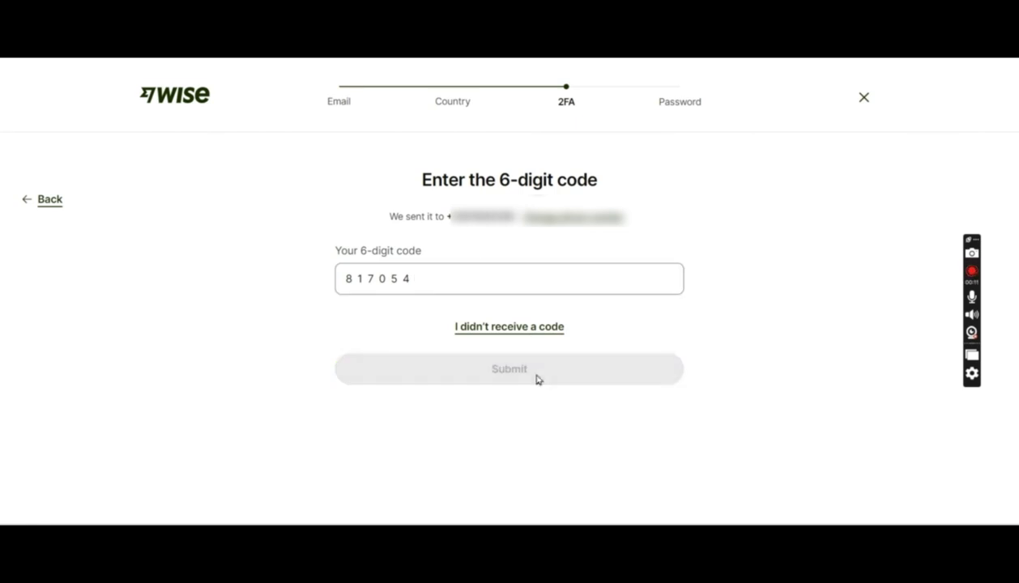
{"action": "left_click", "coordinate": [509, 369]}
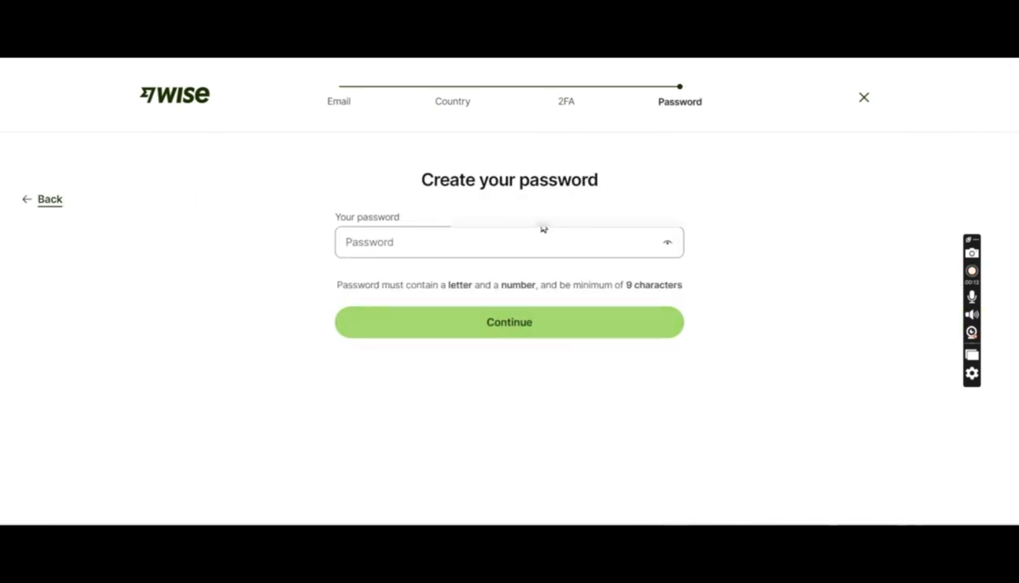
Create a 9+ character password with a letter and number, and decline saving it.
{"action": "left_click", "coordinate": [509, 243]}
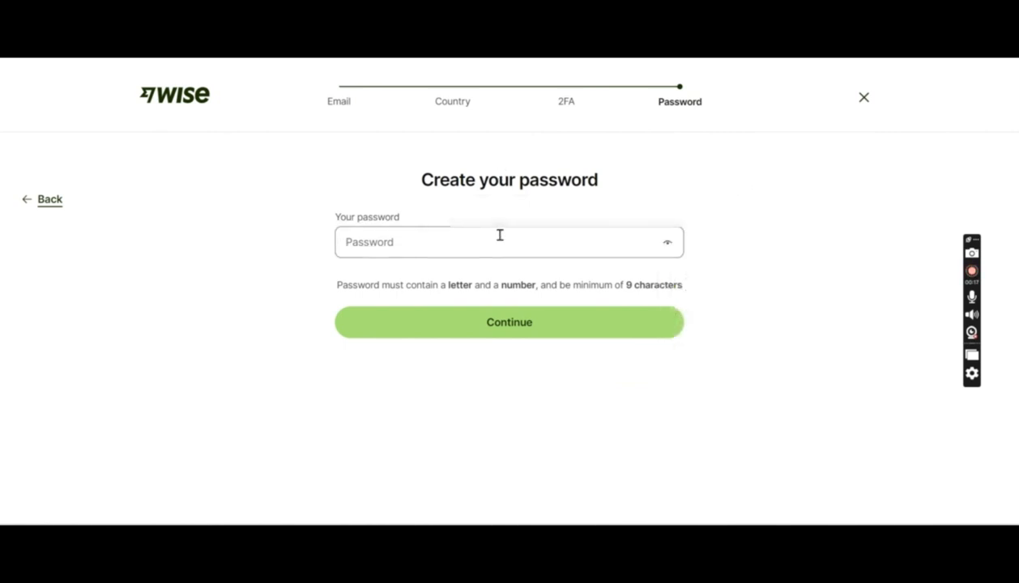
{"action": "left_click", "coordinate": [487, 242]}
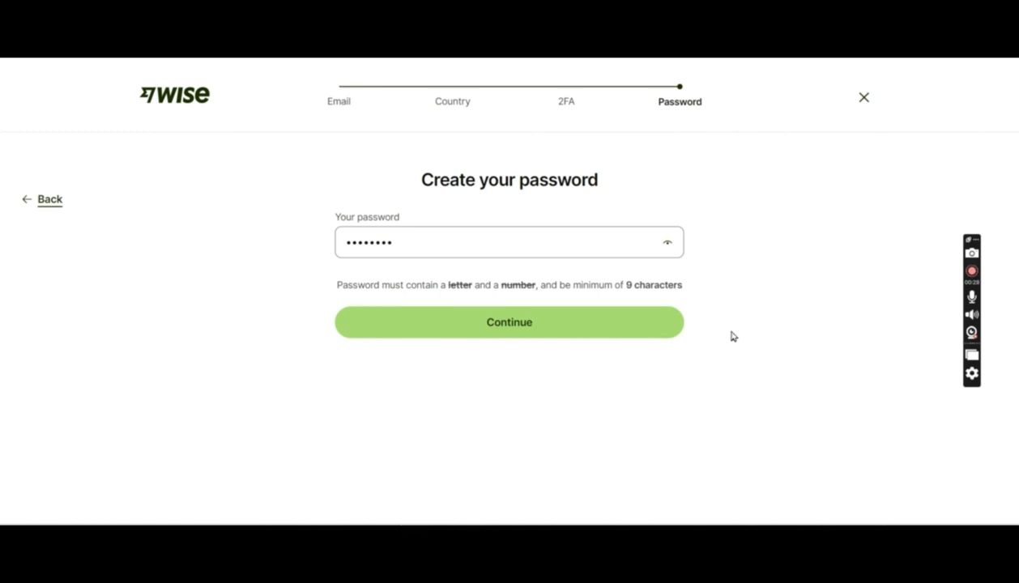
{"action": "mouse_move", "coordinate": [616, 318]}
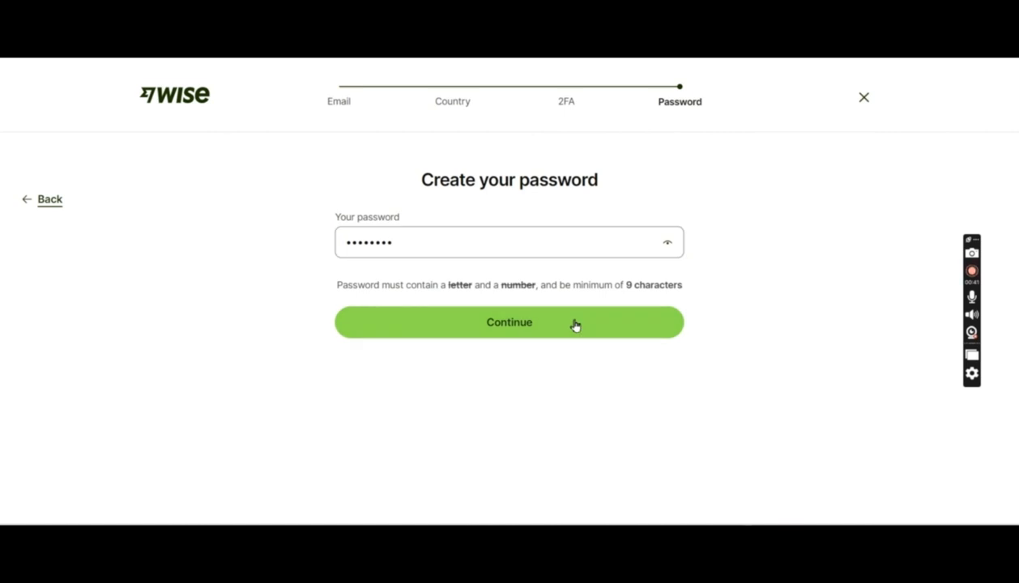
{"action": "mouse_move", "coordinate": [771, 287]}
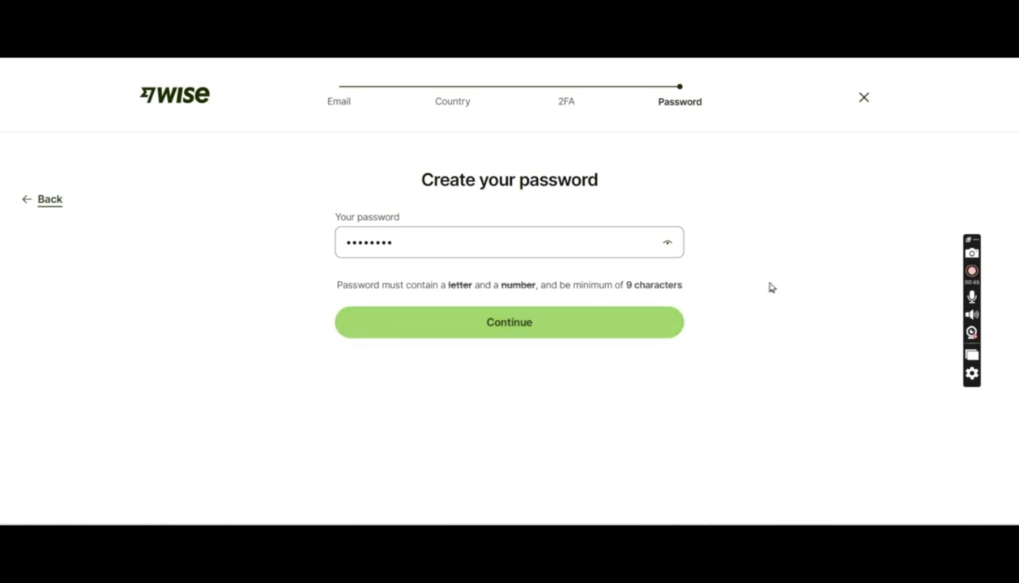
{"action": "mouse_move", "coordinate": [872, 287]}
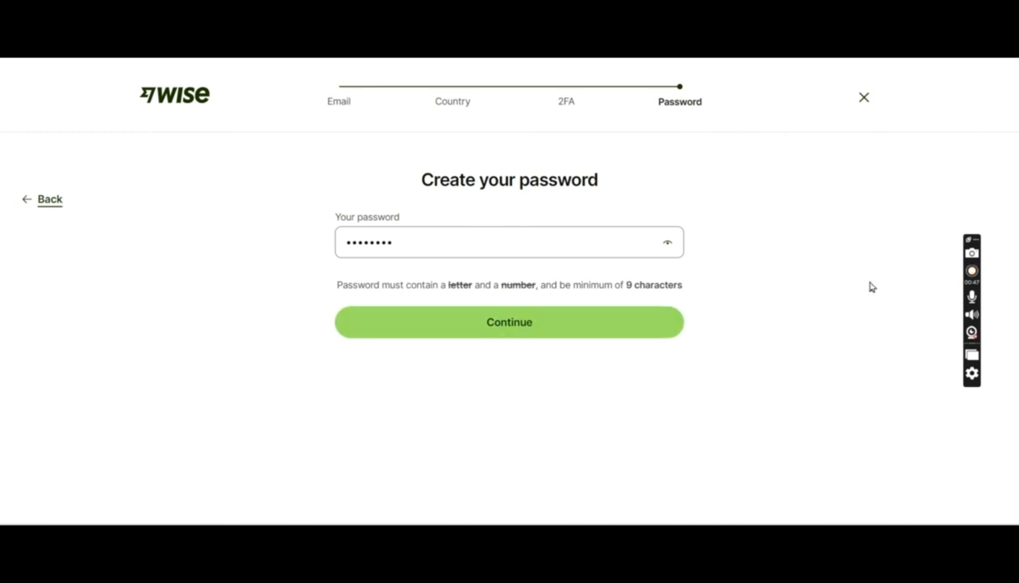
{"action": "mouse_move", "coordinate": [567, 326]}
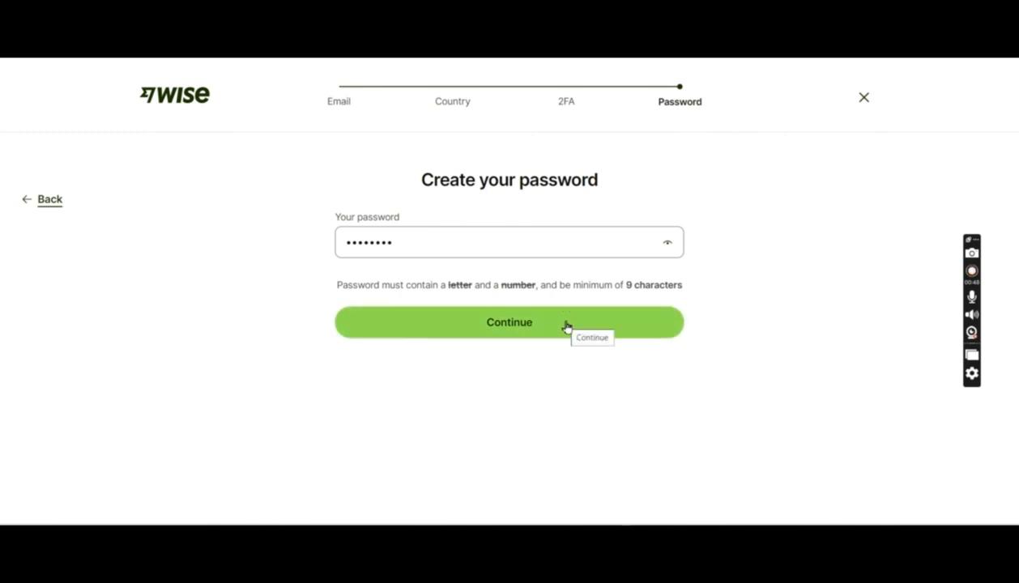
{"action": "left_click", "coordinate": [509, 242]}
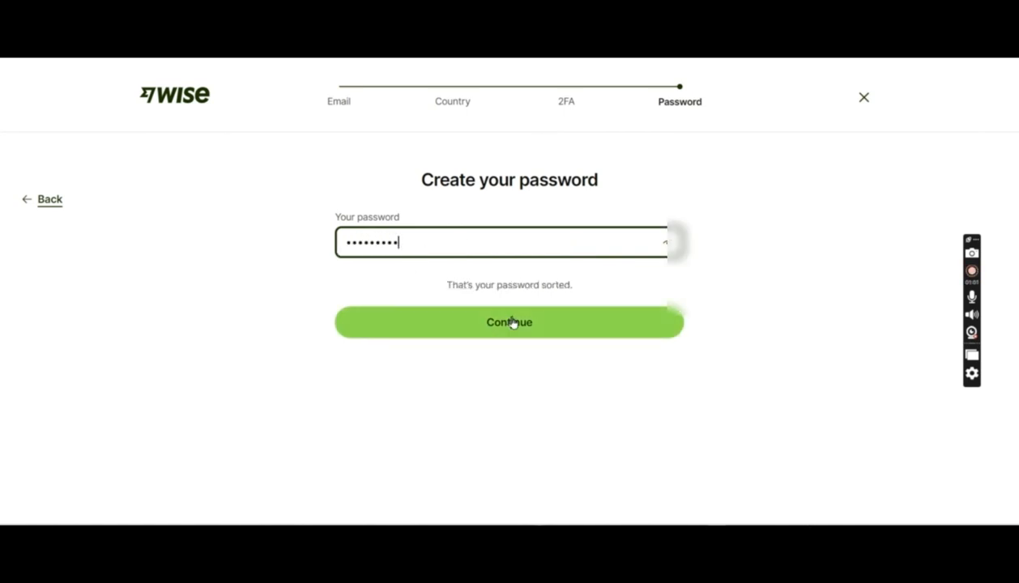
{"action": "left_click", "coordinate": [509, 322]}
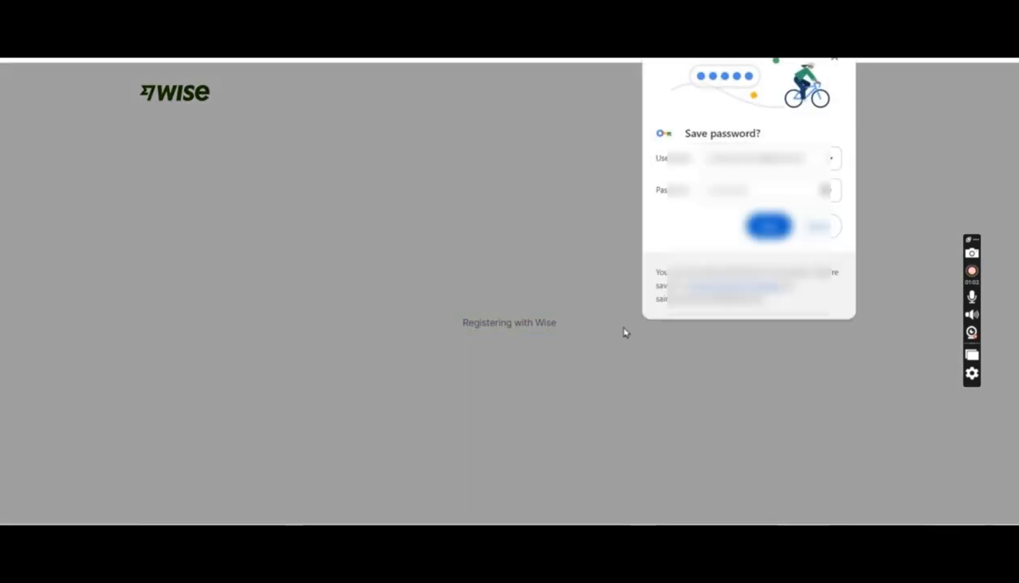
{"action": "left_click", "coordinate": [768, 226]}
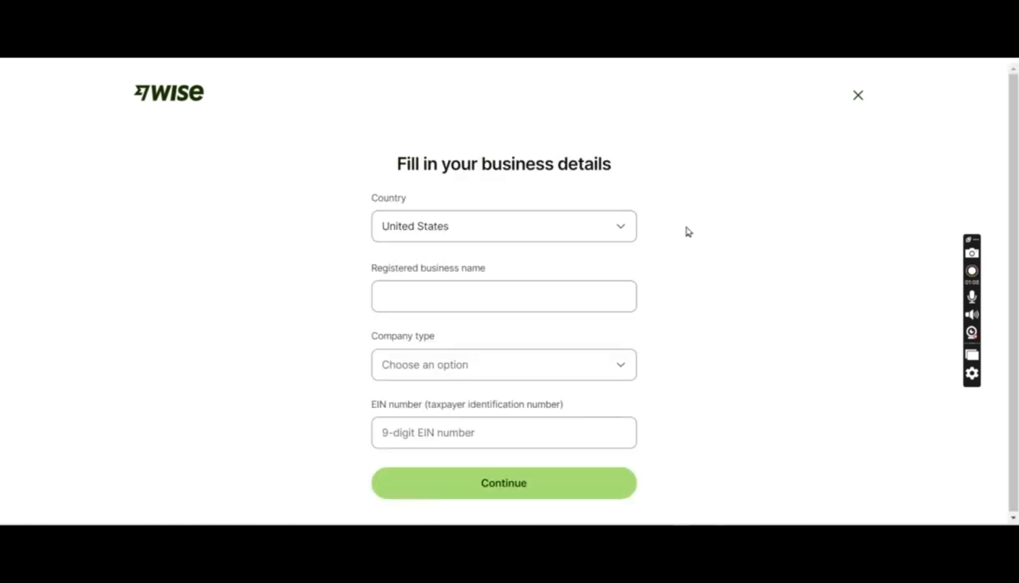
{"action": "mouse_move", "coordinate": [632, 165]}
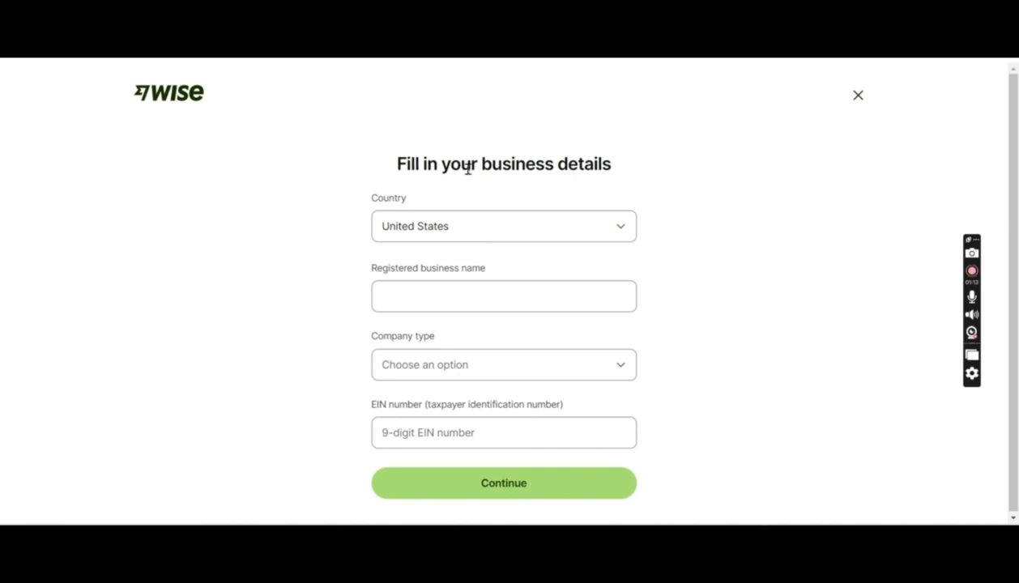
{"action": "mouse_move", "coordinate": [648, 168]}
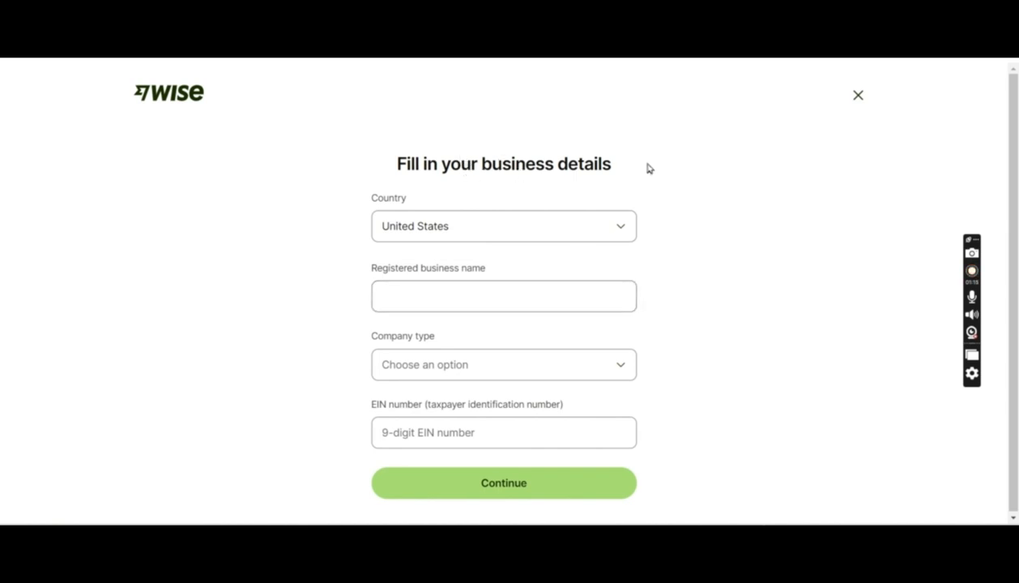
Enter the business name, choose Limited Liability Company (LLC), and start the EIN field.
{"action": "left_click", "coordinate": [503, 296]}
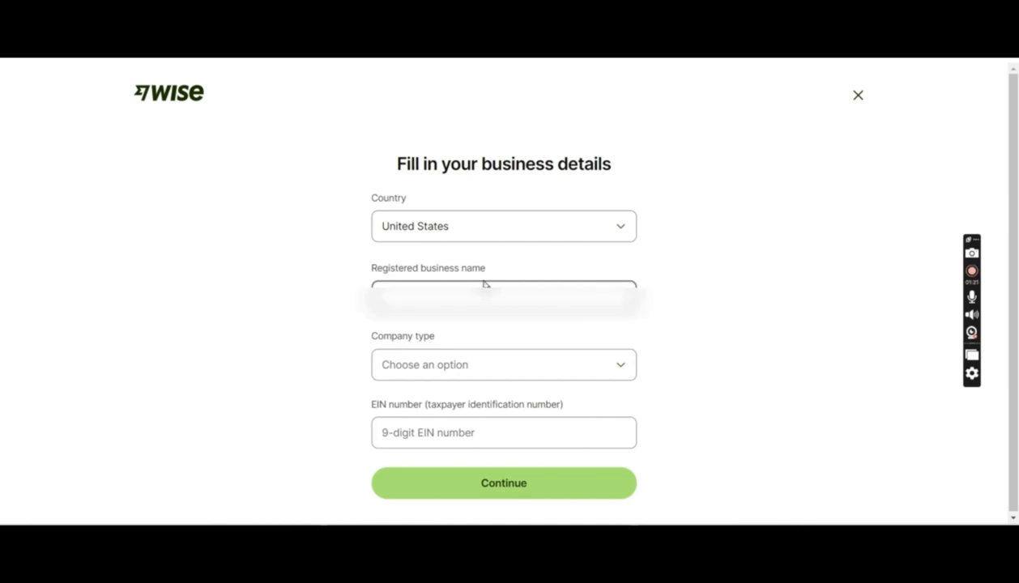
{"action": "left_click", "coordinate": [503, 296]}
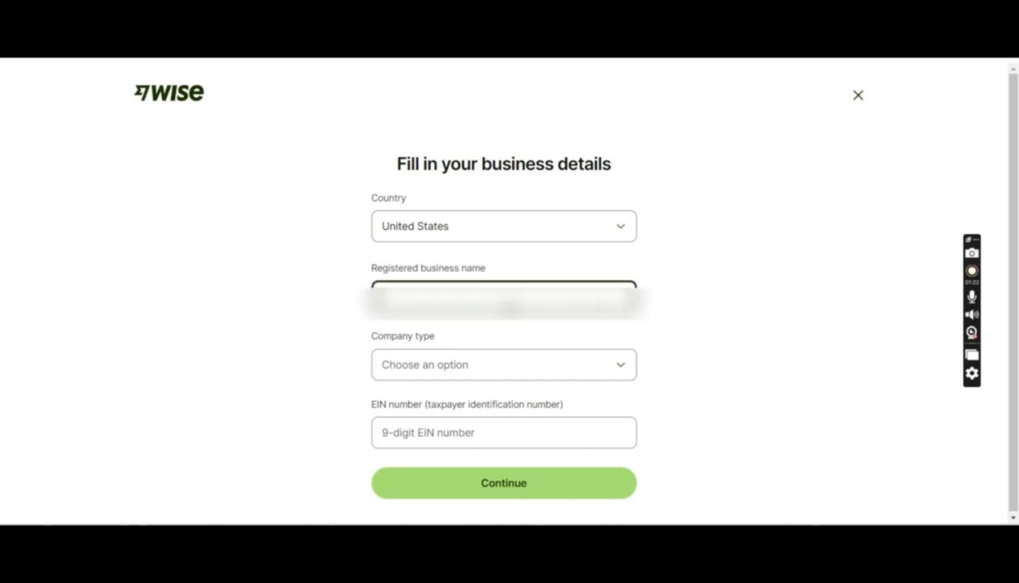
{"action": "left_click", "coordinate": [504, 301]}
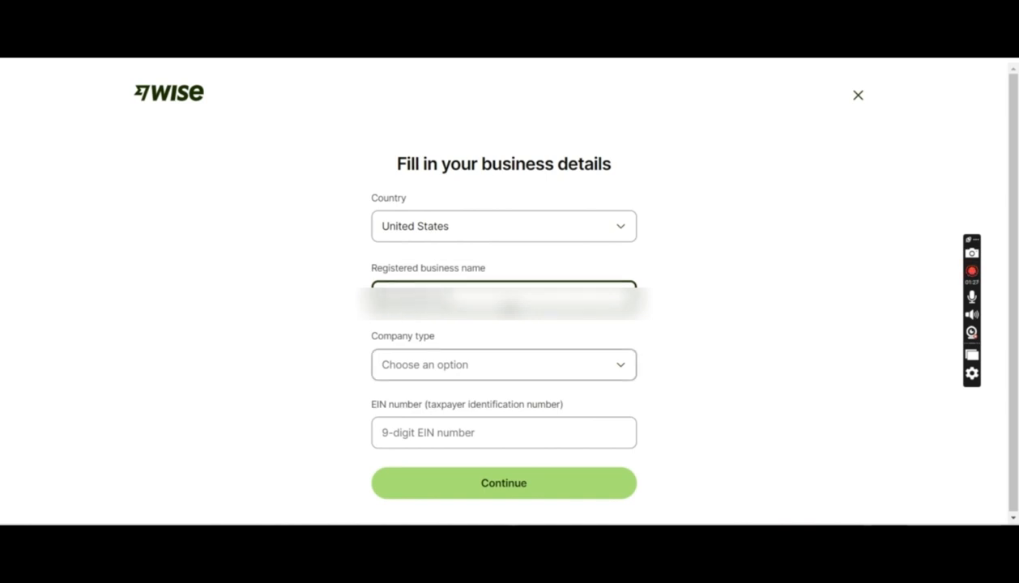
{"action": "left_click", "coordinate": [503, 364]}
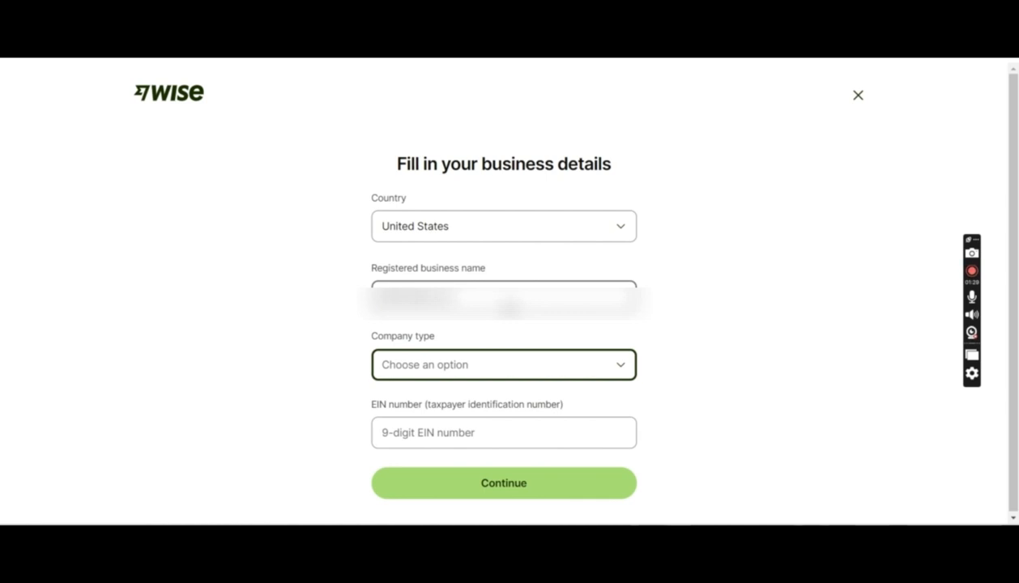
{"action": "left_click", "coordinate": [504, 364]}
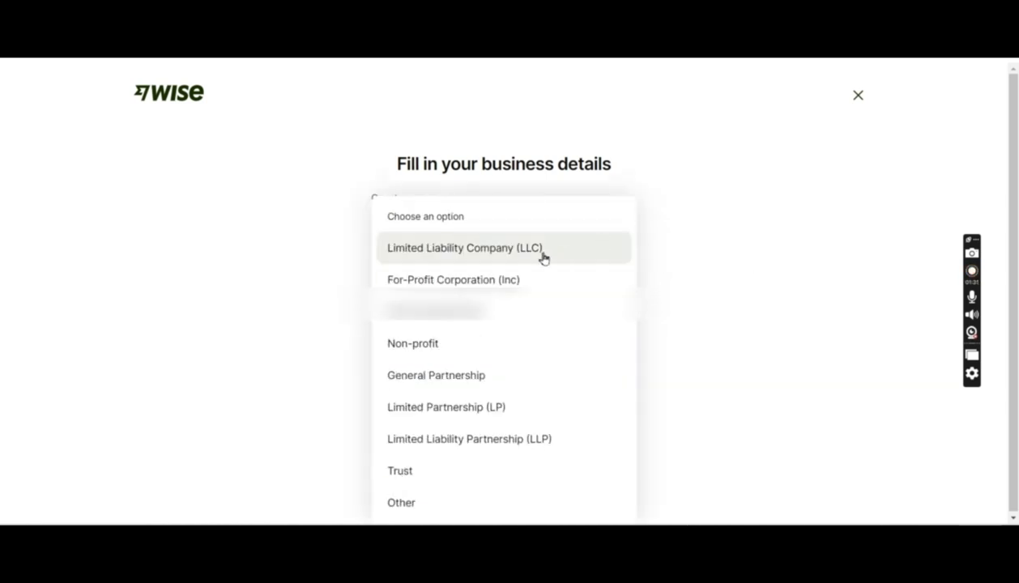
{"action": "mouse_move", "coordinate": [567, 255]}
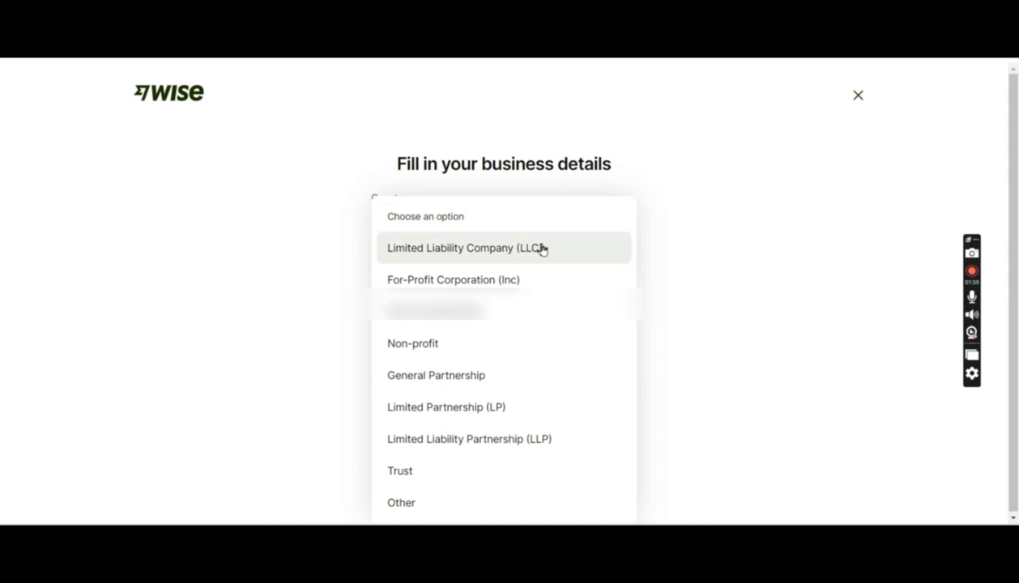
{"action": "mouse_move", "coordinate": [519, 280]}
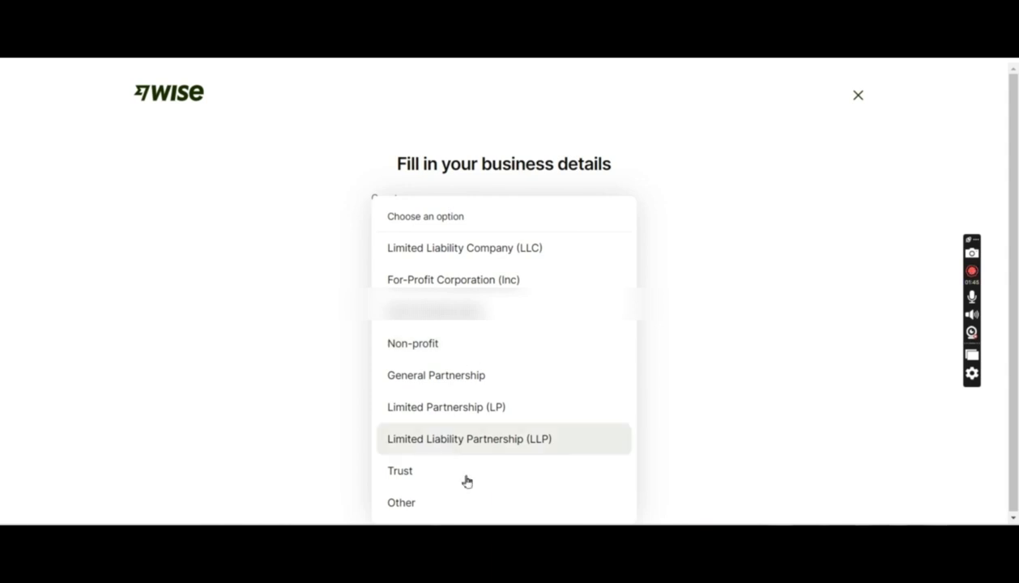
{"action": "mouse_move", "coordinate": [577, 284]}
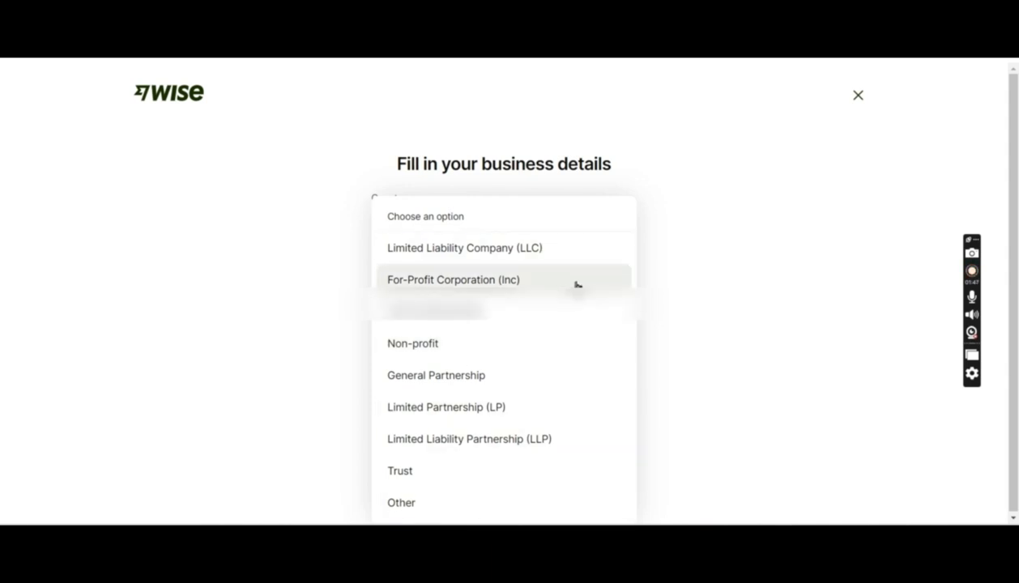
{"action": "mouse_move", "coordinate": [501, 248]}
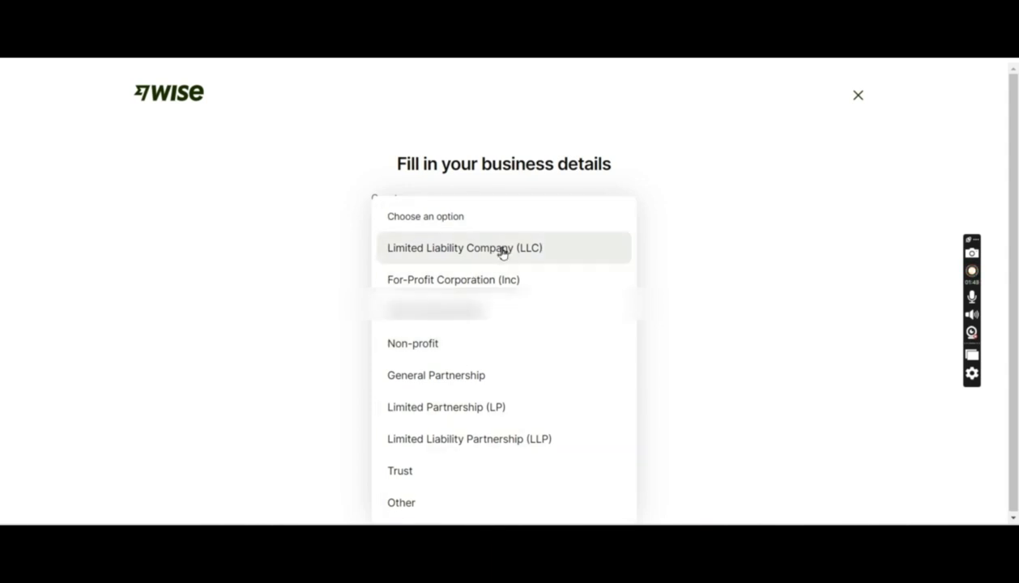
{"action": "left_click", "coordinate": [464, 248]}
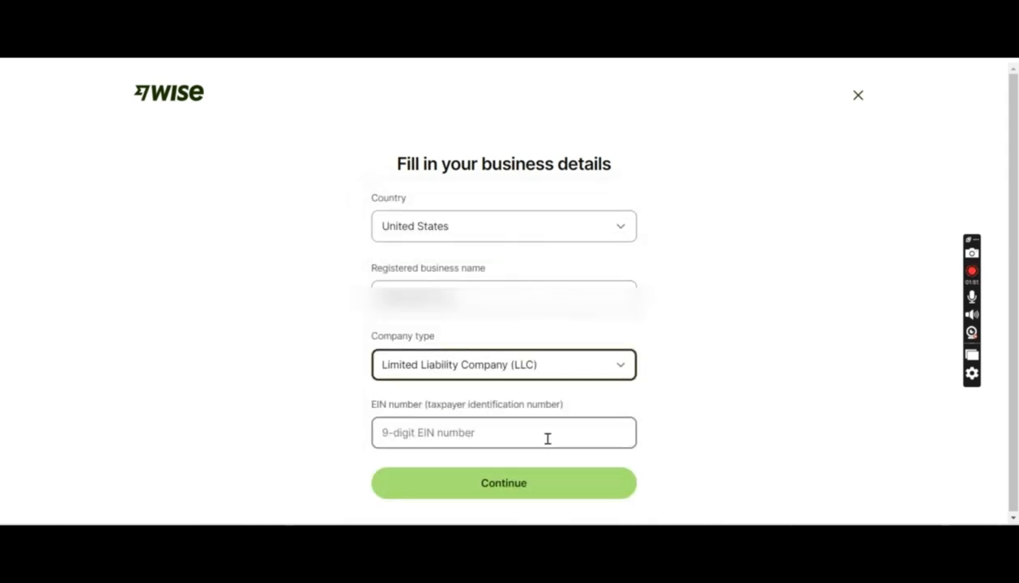
{"action": "left_click", "coordinate": [503, 432]}
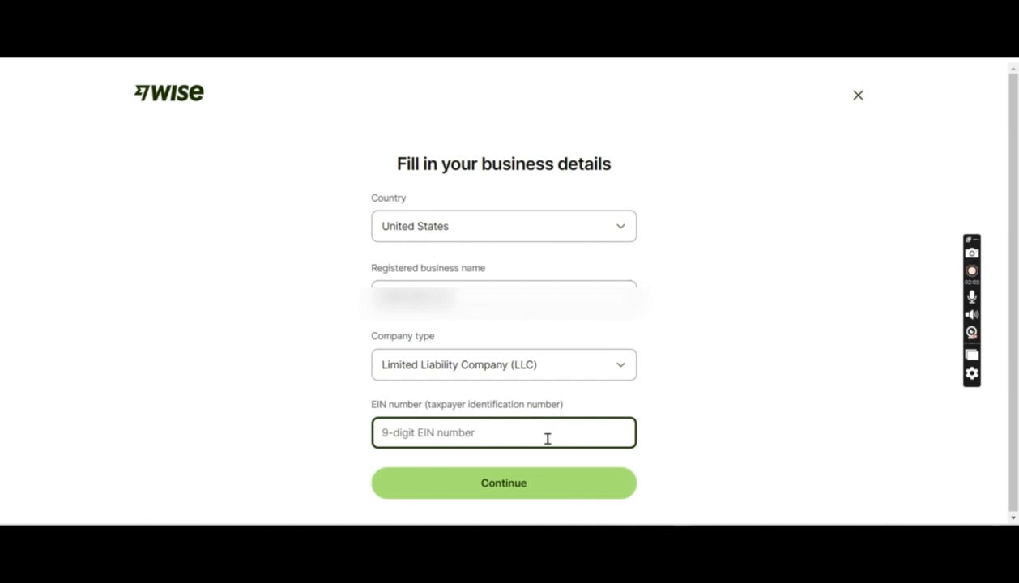
{"action": "mouse_move", "coordinate": [829, 485]}
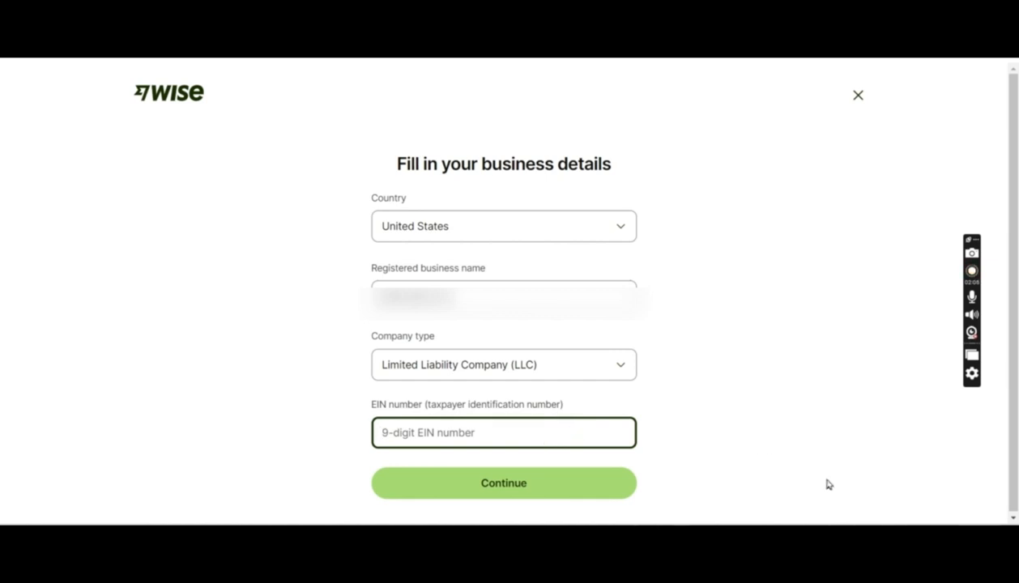
{"action": "mouse_move", "coordinate": [780, 404]}
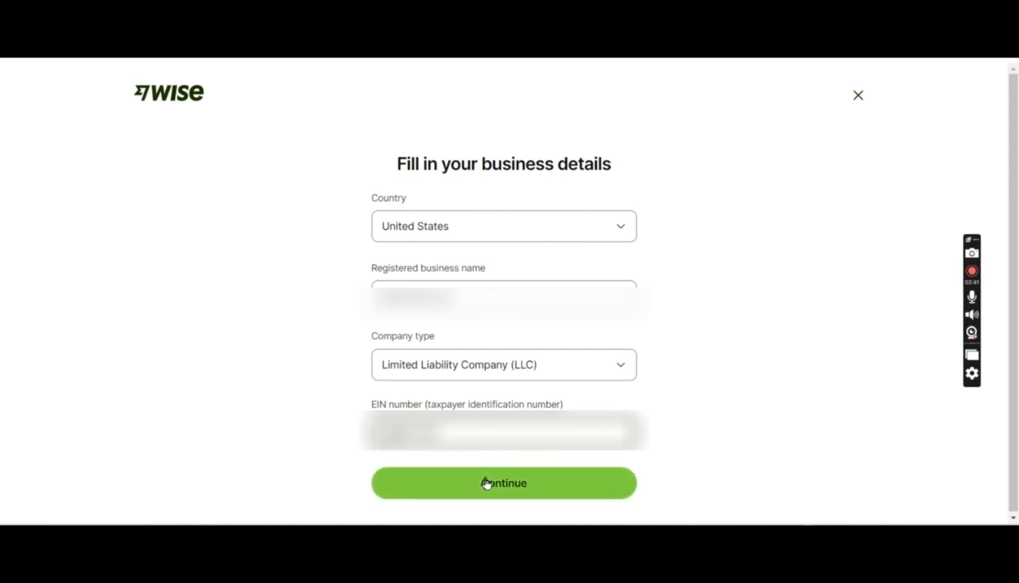
Submit the business details and begin entering the registered business address.
{"action": "left_click", "coordinate": [504, 483]}
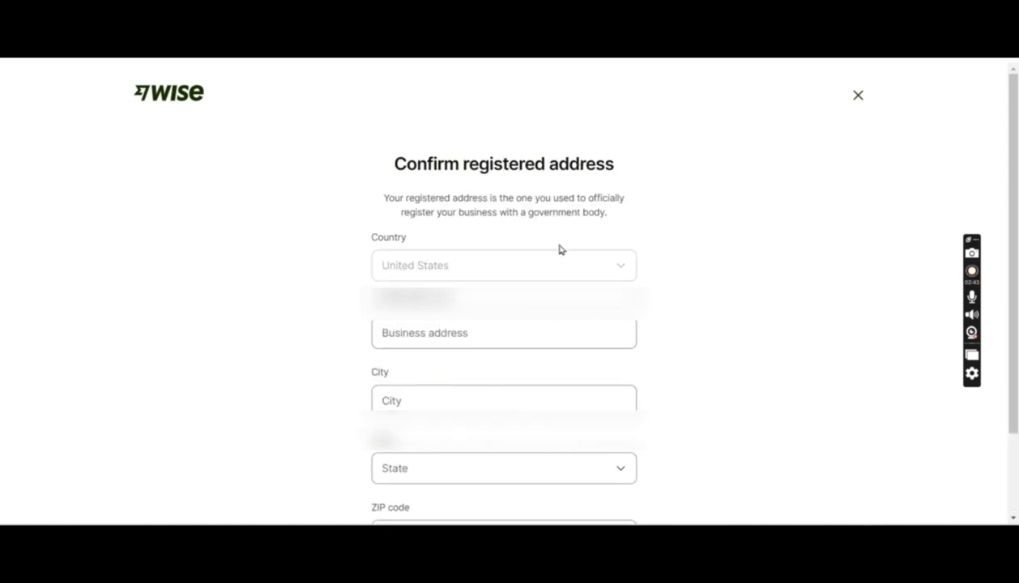
{"action": "left_click", "coordinate": [503, 334]}
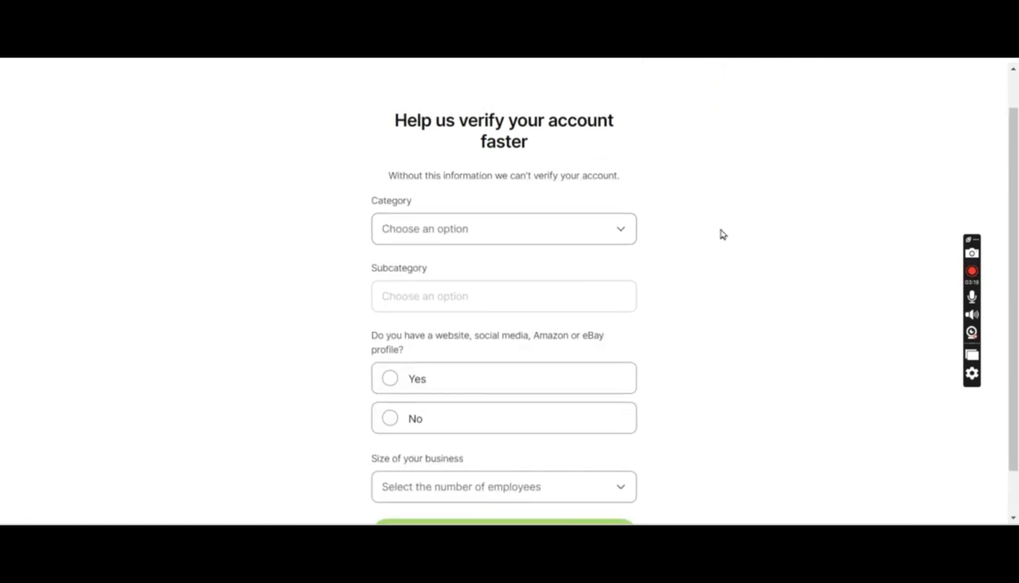
{"action": "mouse_move", "coordinate": [742, 213]}
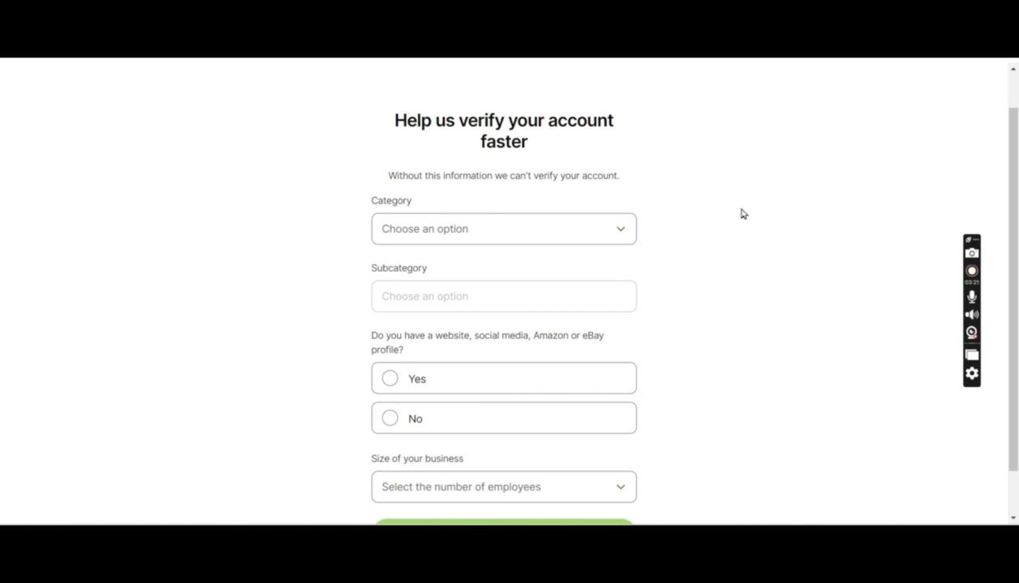
{"action": "mouse_move", "coordinate": [658, 197]}
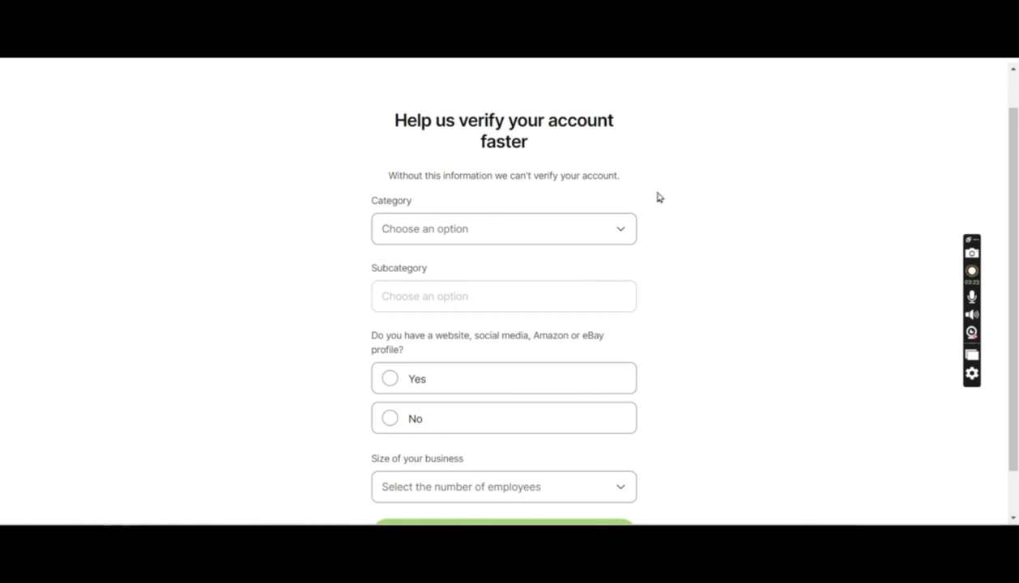
{"action": "mouse_move", "coordinate": [382, 193]}
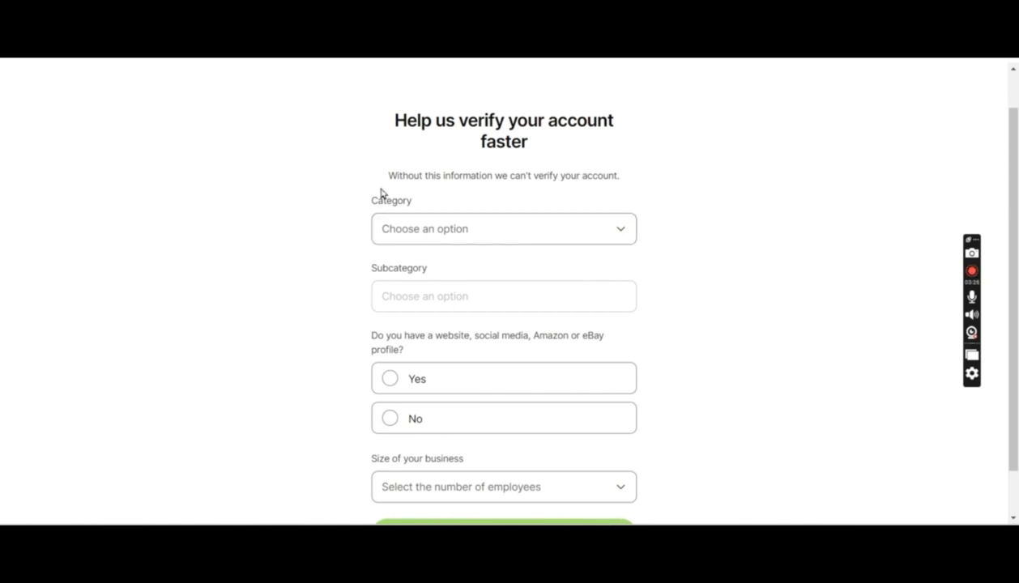
Choose Retail, eCommerce, wholesale or manufacturing as category and browse the subcategory list.
{"action": "left_click", "coordinate": [503, 228]}
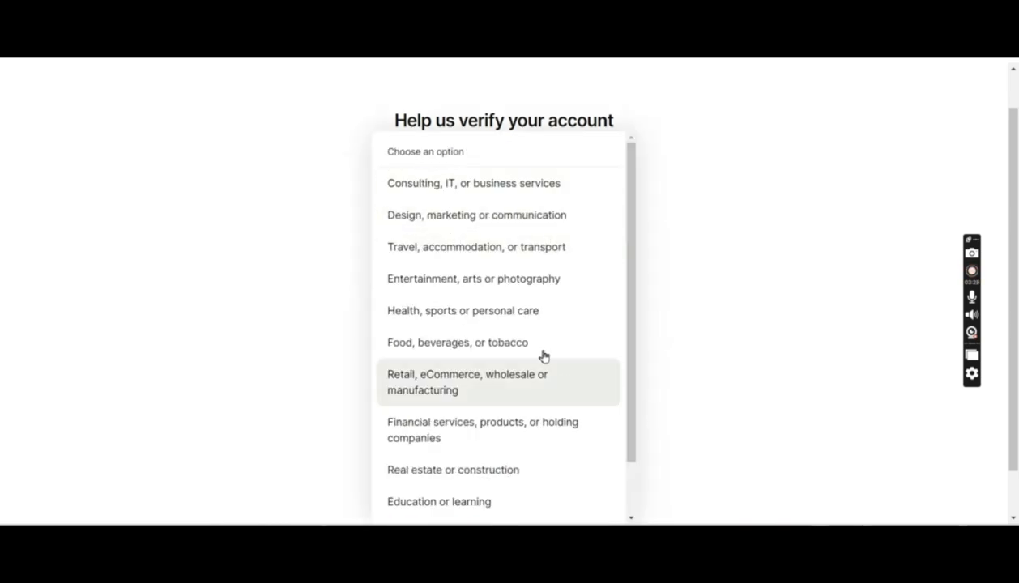
{"action": "mouse_move", "coordinate": [490, 397]}
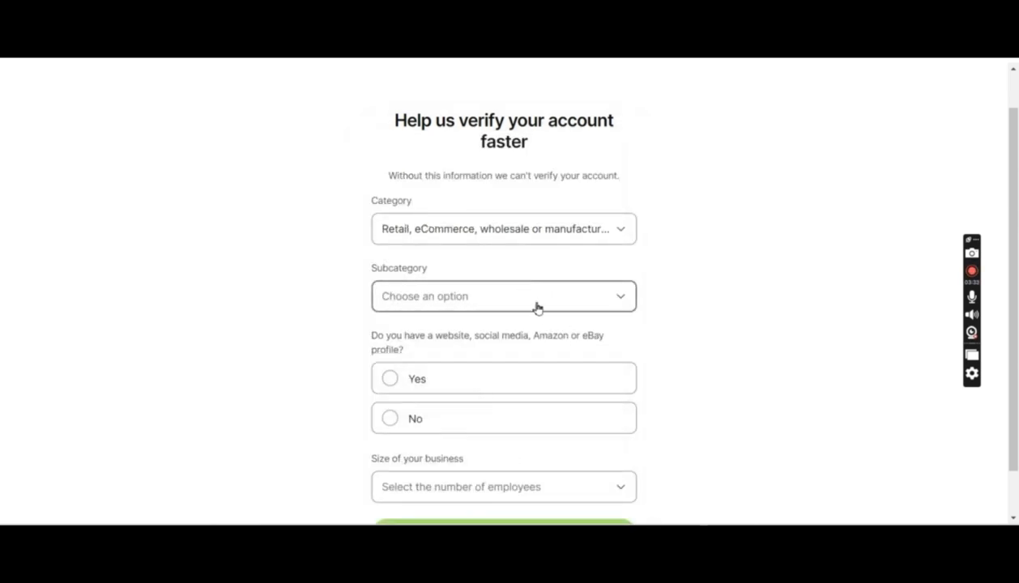
{"action": "left_click", "coordinate": [503, 295]}
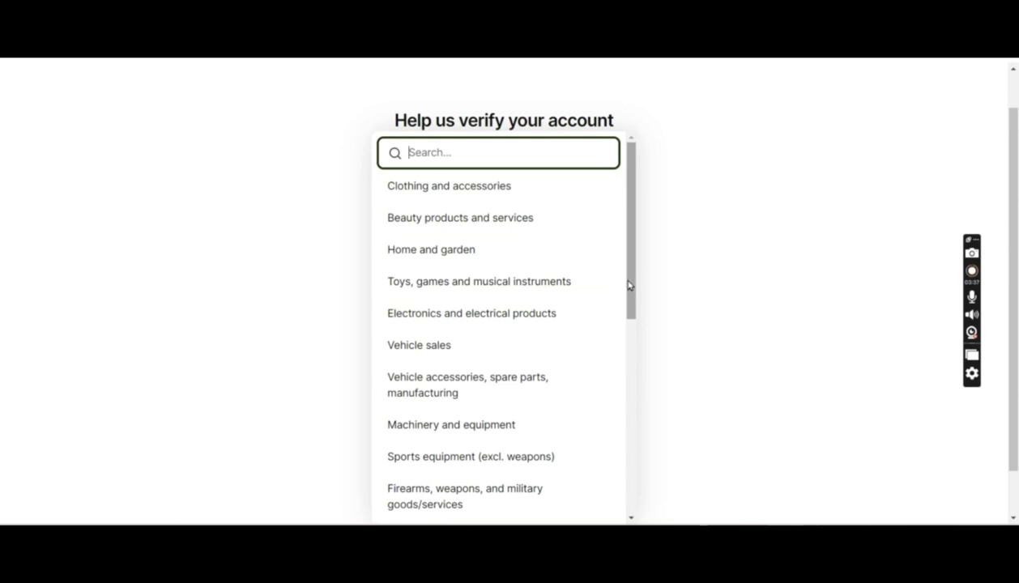
{"action": "scroll", "scroll_direction": "down", "scroll_amount": 3}
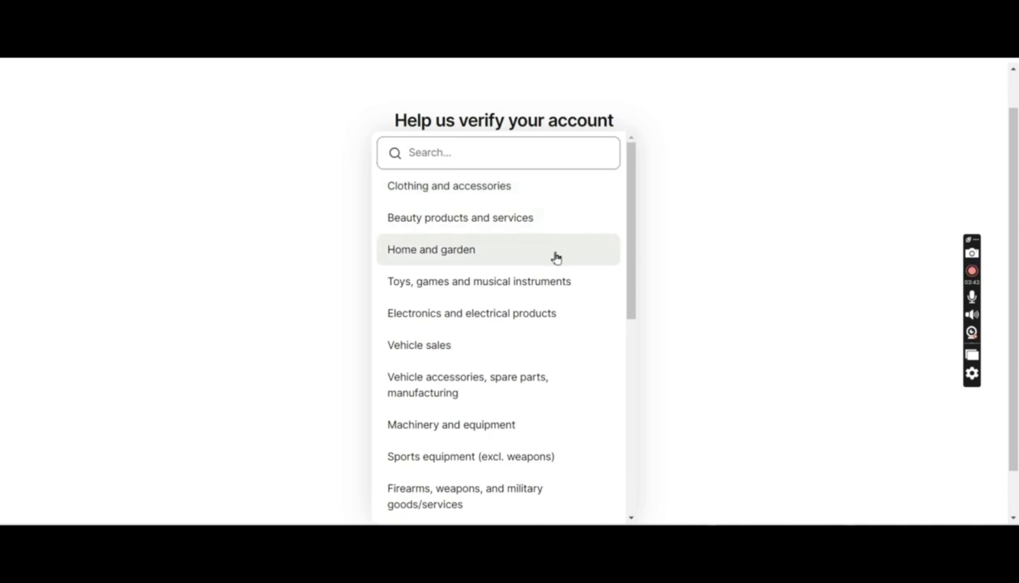
{"action": "mouse_move", "coordinate": [403, 213]}
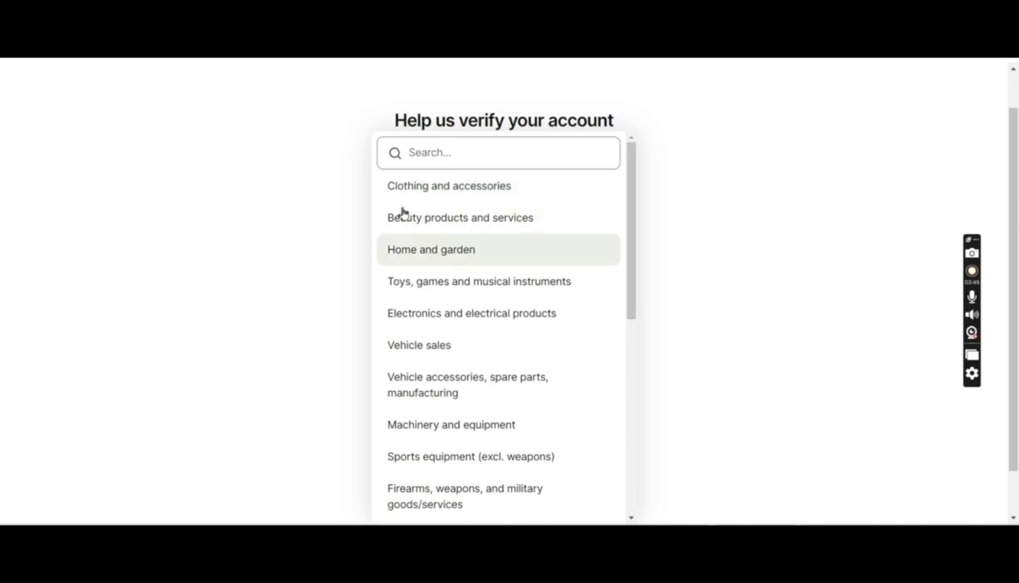
{"action": "mouse_move", "coordinate": [515, 257]}
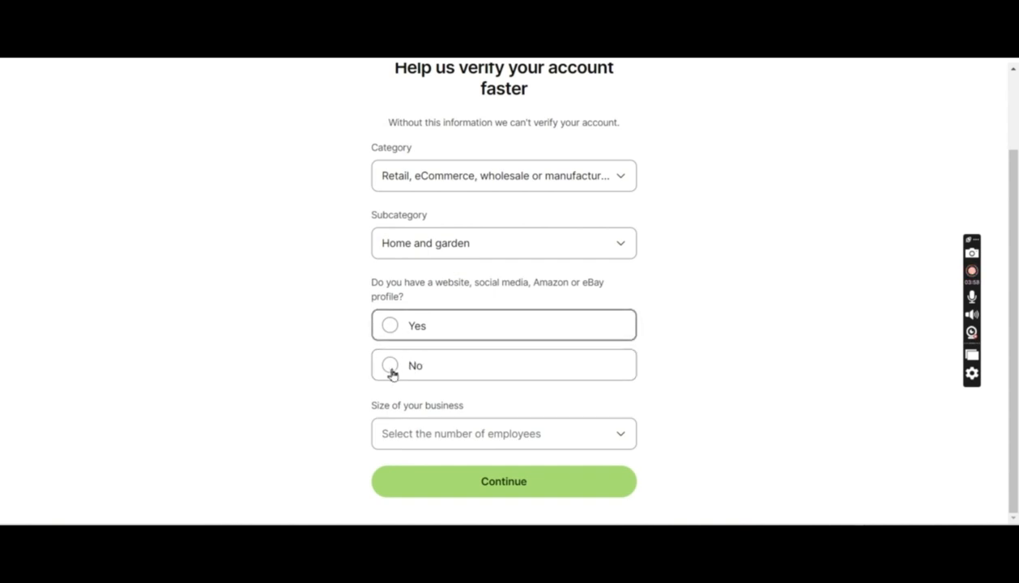
{"action": "left_click", "coordinate": [389, 366]}
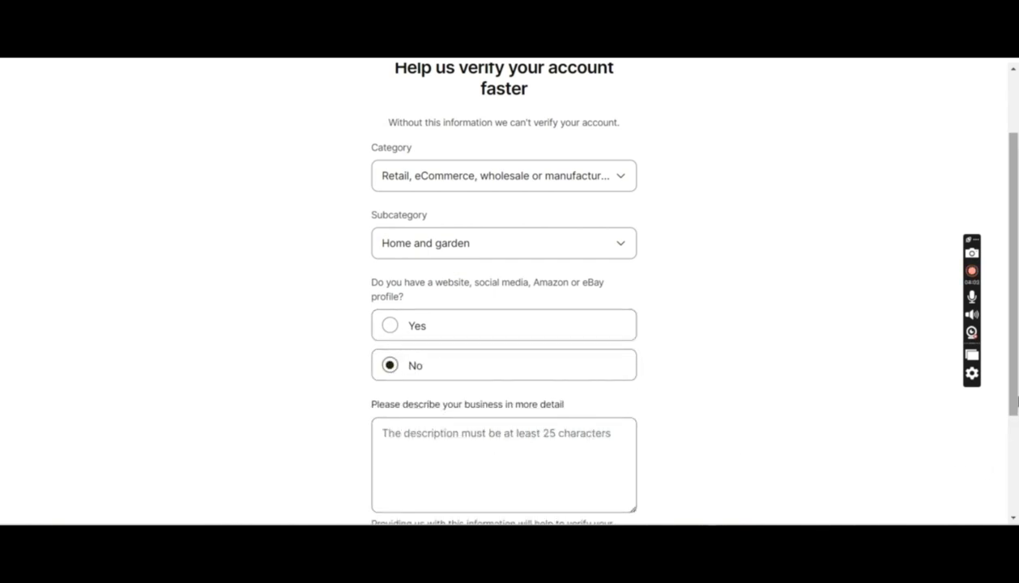
{"action": "scroll", "scroll_direction": "down", "scroll_amount": 3}
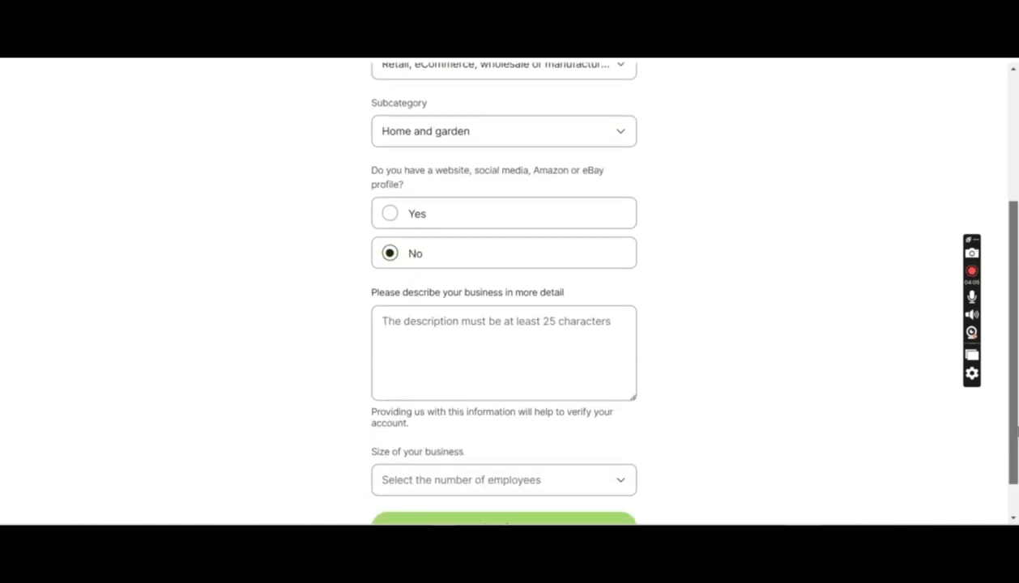
{"action": "left_click", "coordinate": [512, 361]}
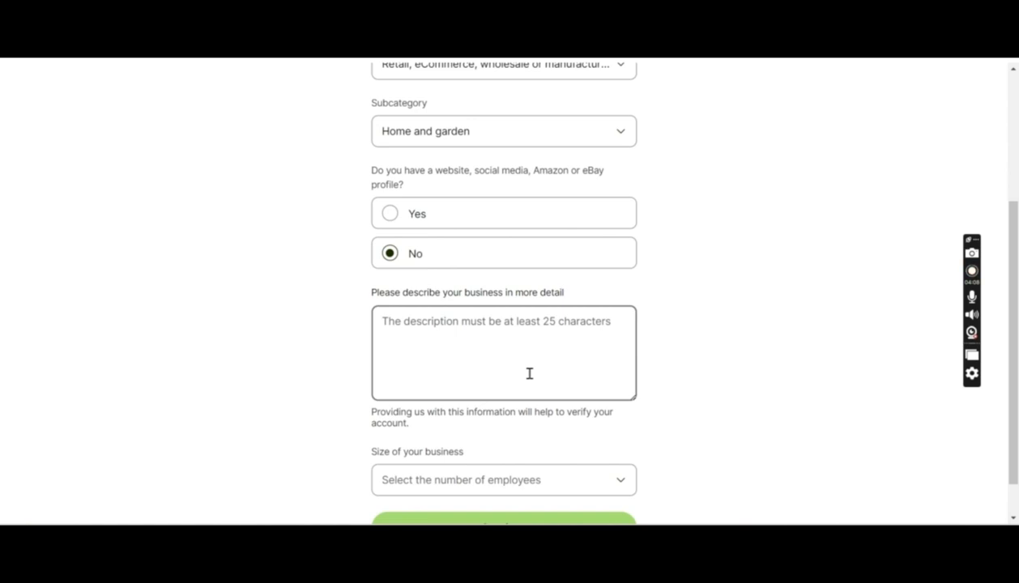
{"action": "left_click", "coordinate": [502, 353]}
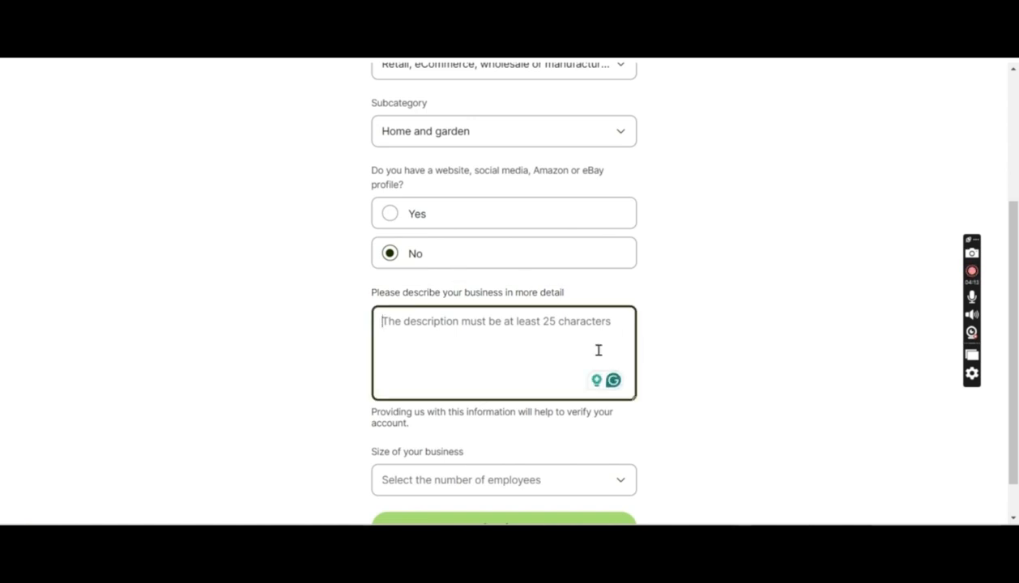
{"action": "mouse_move", "coordinate": [455, 486]}
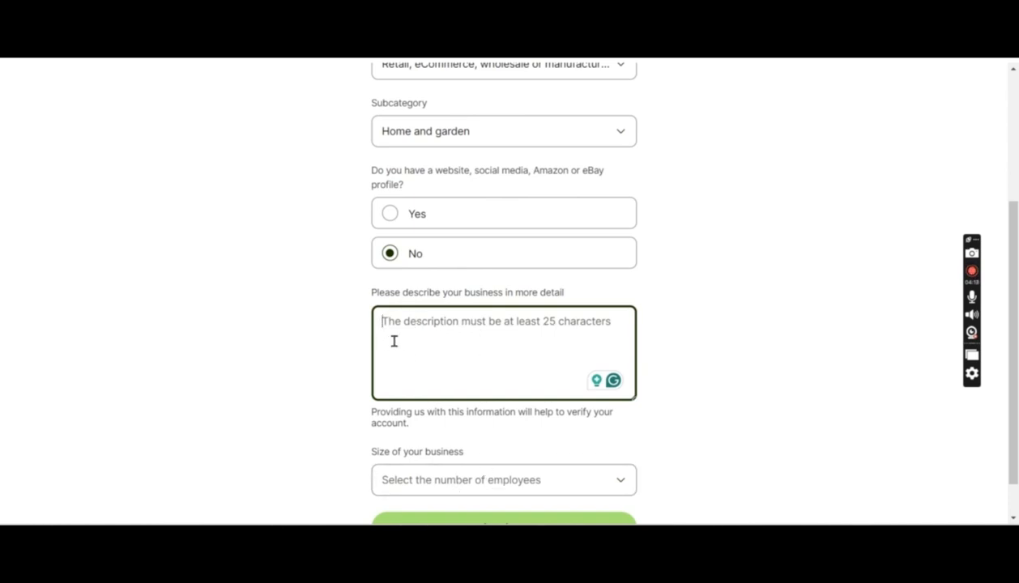
{"action": "mouse_move", "coordinate": [533, 353]}
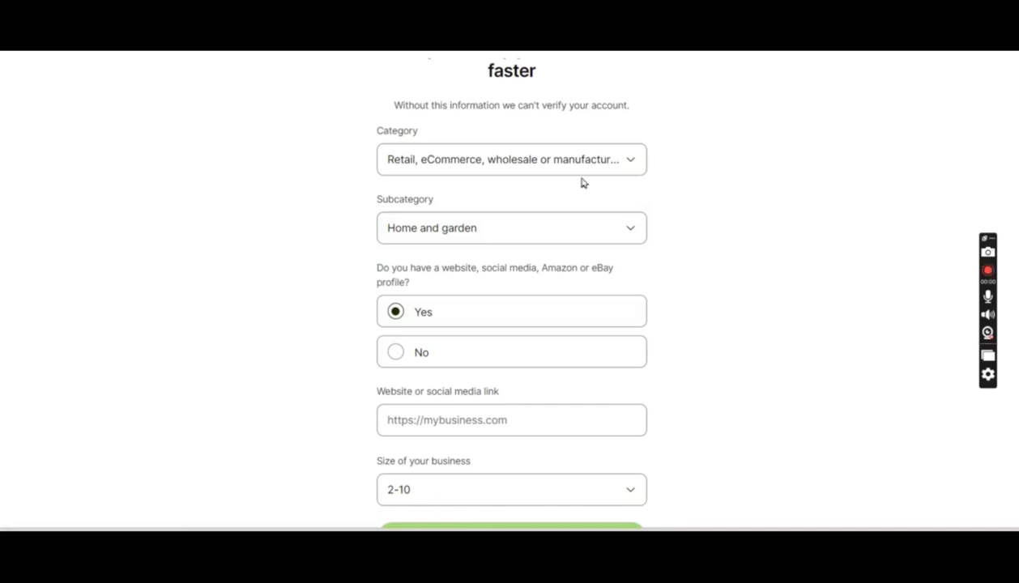
{"action": "mouse_move", "coordinate": [595, 322]}
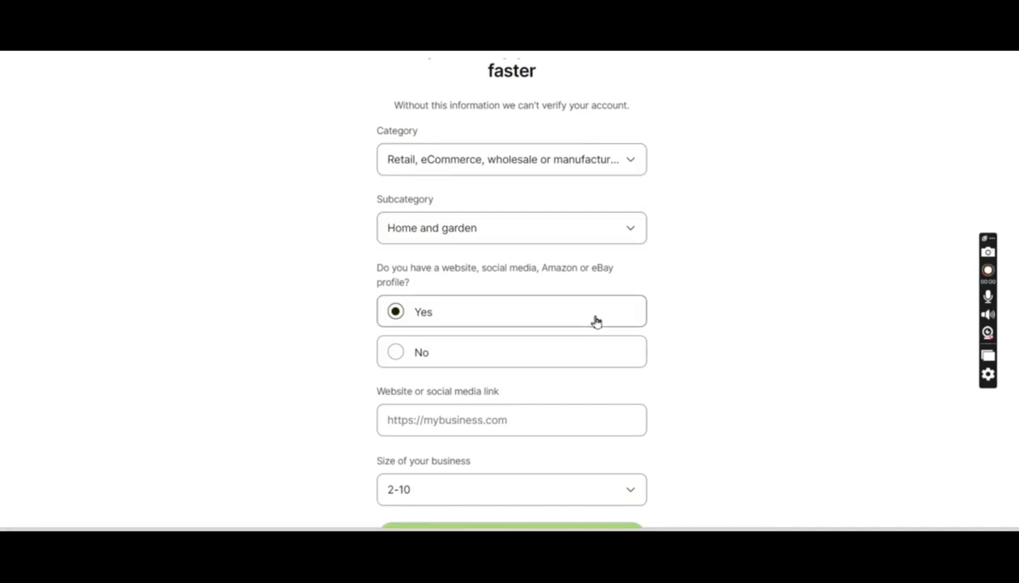
{"action": "left_click", "coordinate": [511, 420]}
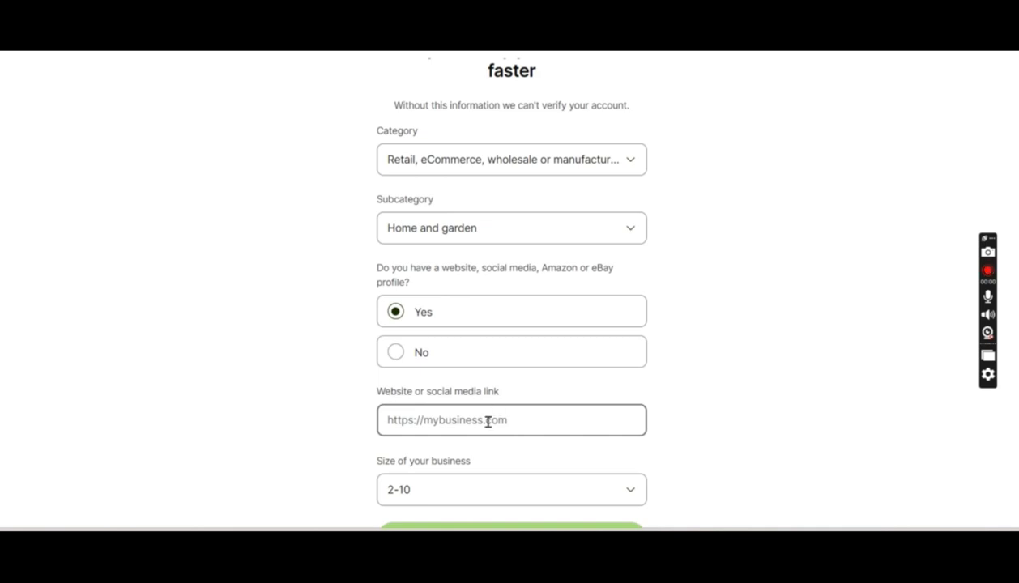
{"action": "type", "text": "facebook.com/honey12041997?mibextid=WC7FNe"}
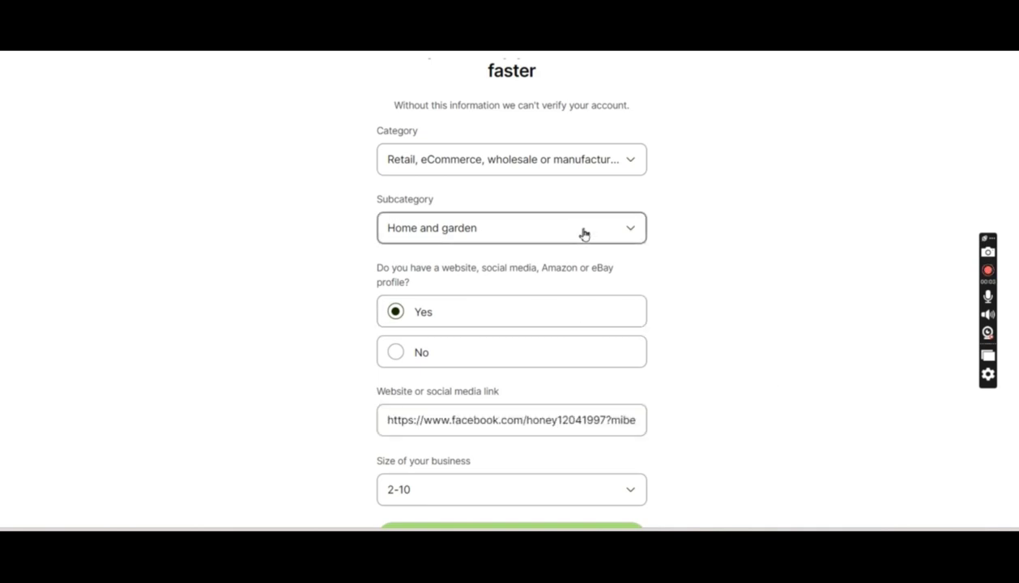
{"action": "left_click", "coordinate": [511, 228]}
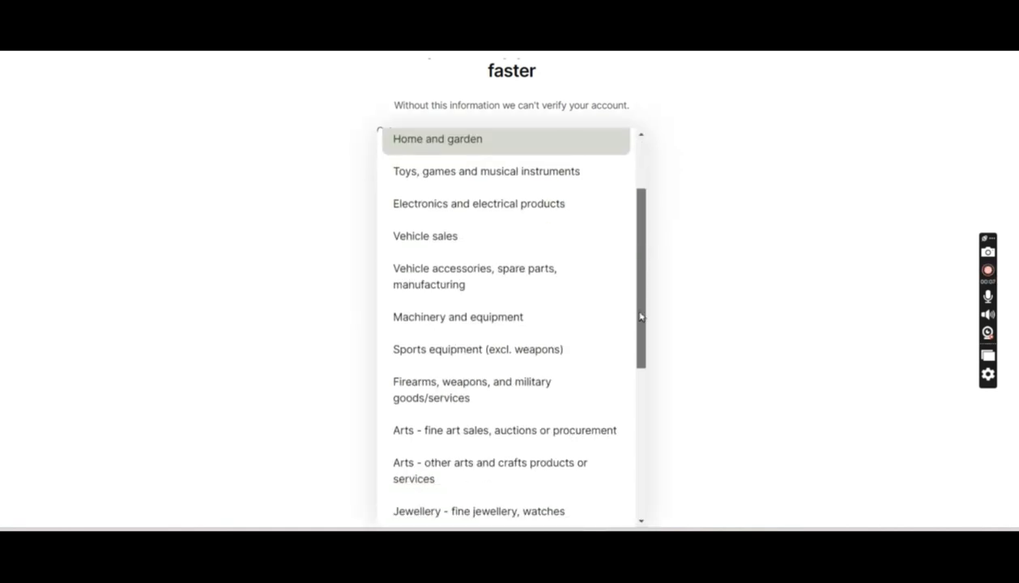
{"action": "scroll", "scroll_direction": "down", "scroll_amount": 3}
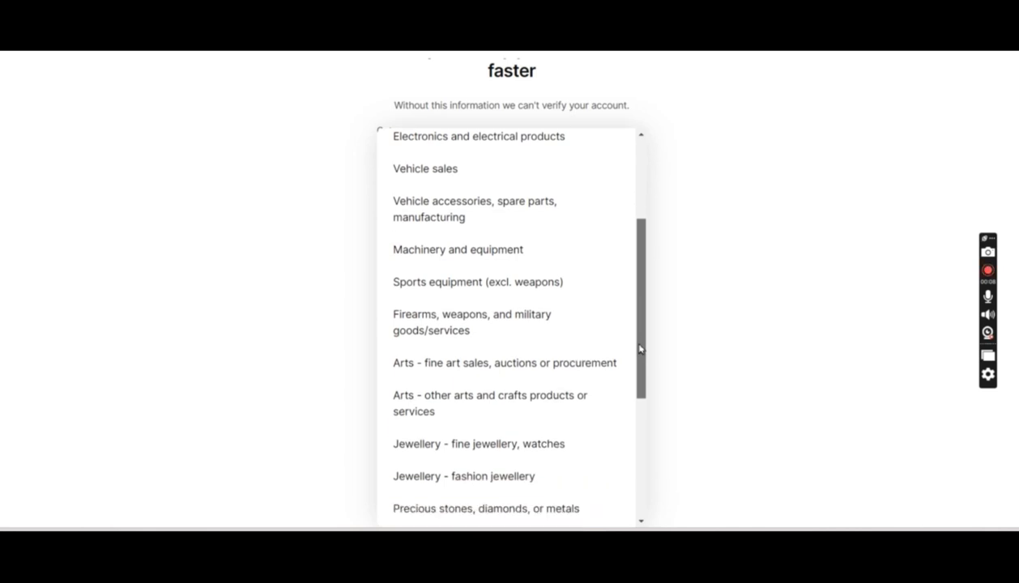
{"action": "scroll", "scroll_direction": "down", "scroll_amount": 3}
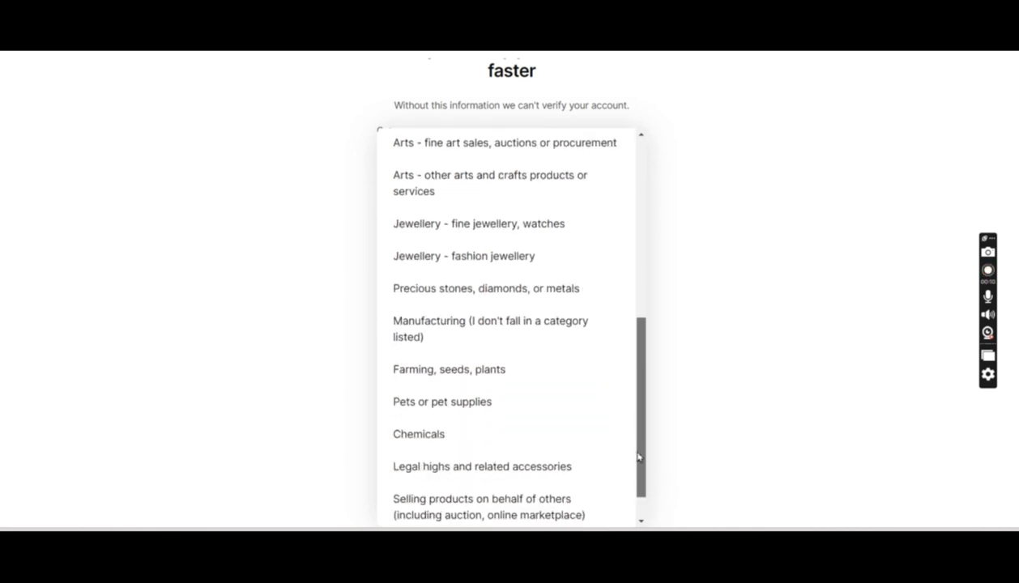
{"action": "scroll", "scroll_direction": "down", "scroll_amount": 3}
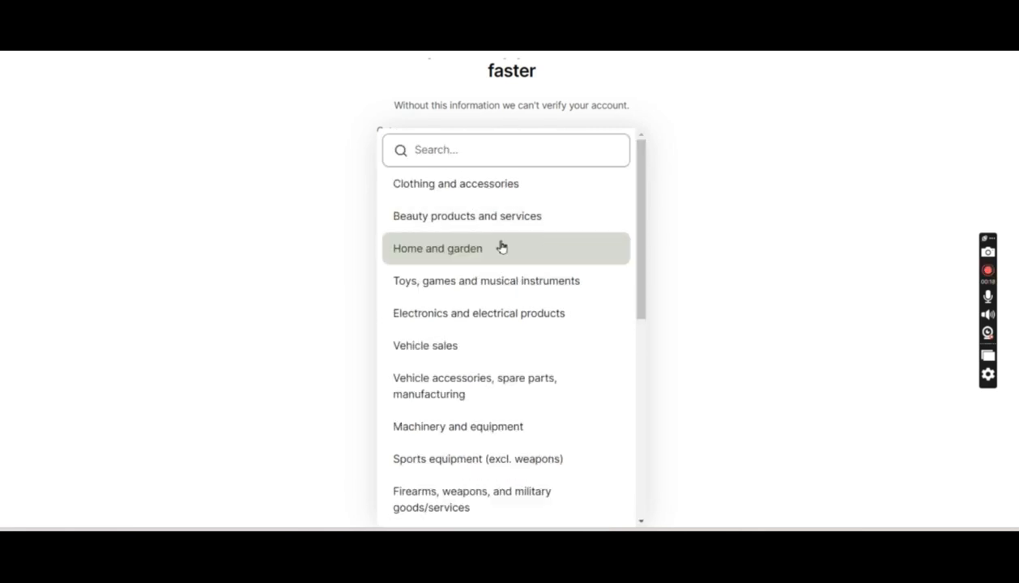
{"action": "left_click", "coordinate": [437, 248]}
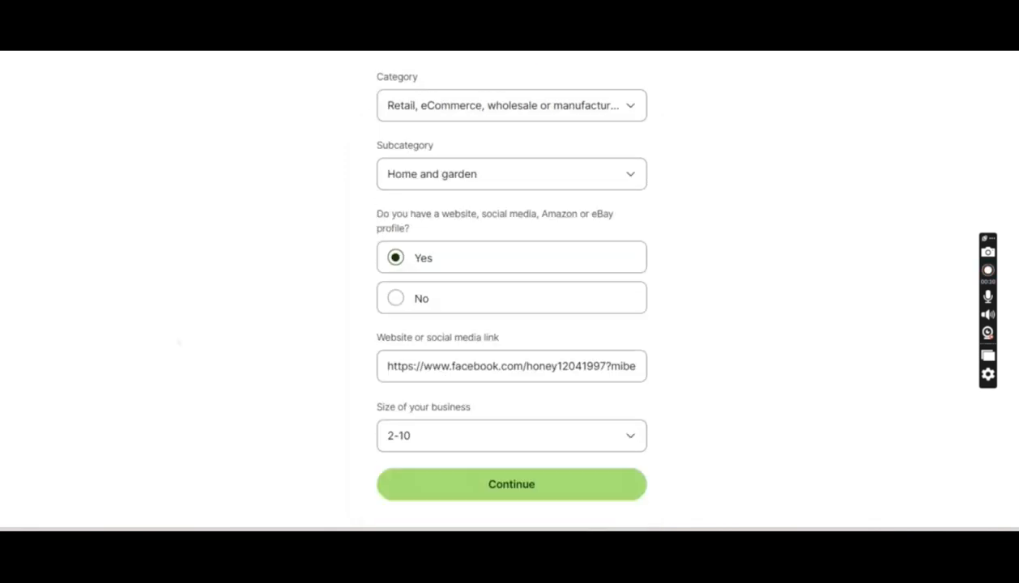
{"action": "mouse_move", "coordinate": [421, 422]}
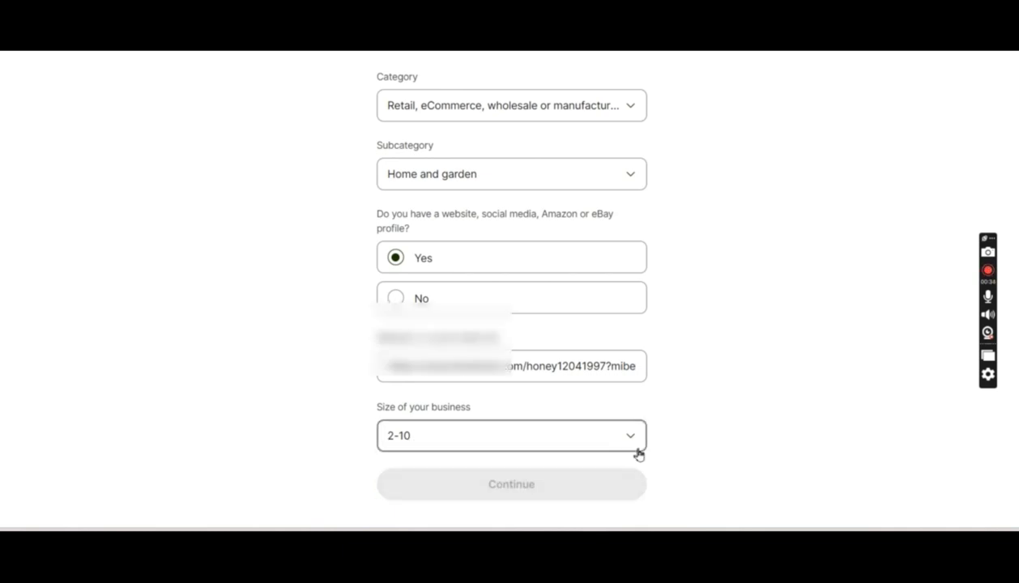
Submit the business form and accept the listed trading address.
{"action": "left_click", "coordinate": [511, 483]}
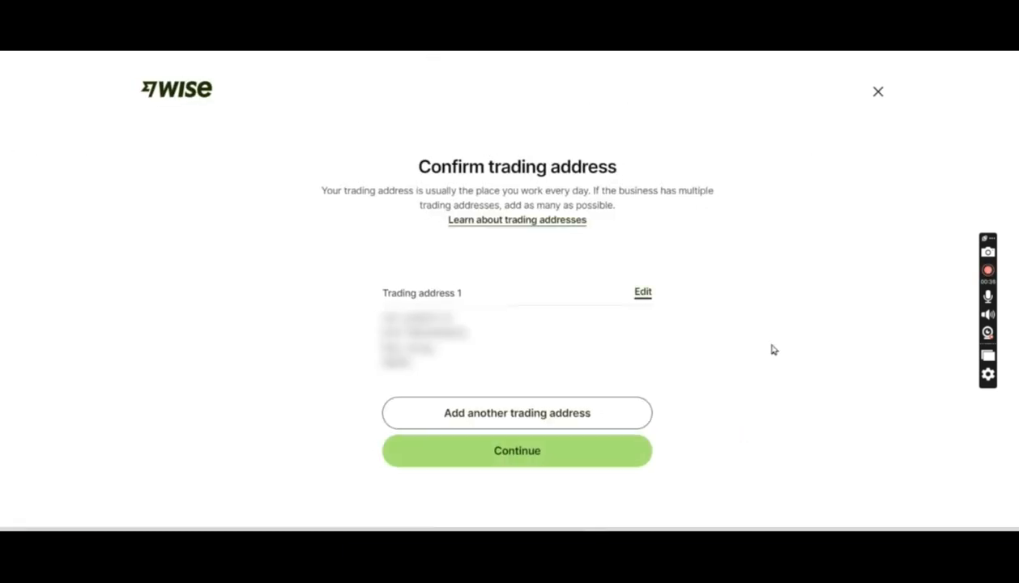
{"action": "mouse_move", "coordinate": [535, 185]}
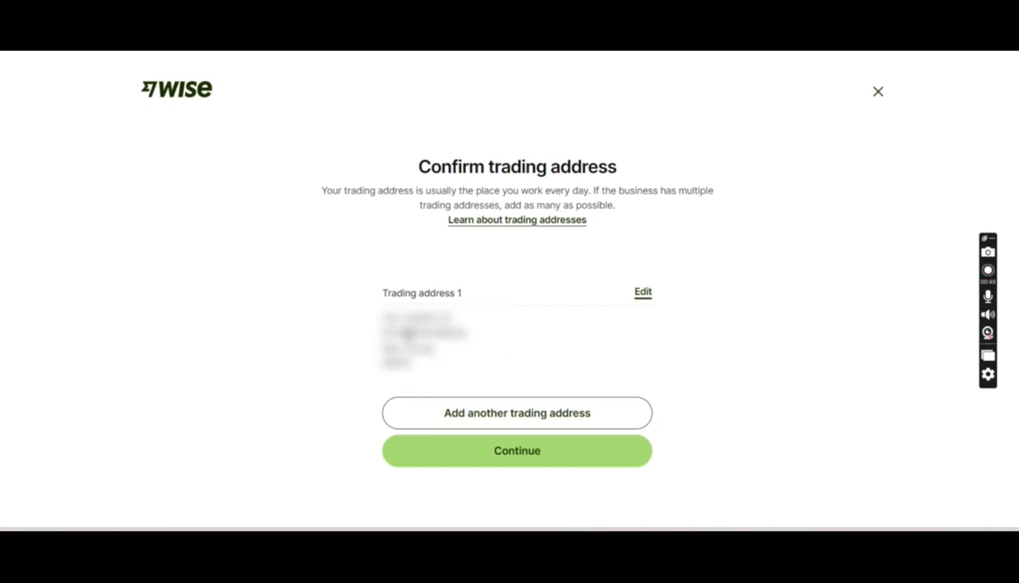
{"action": "mouse_move", "coordinate": [410, 241]}
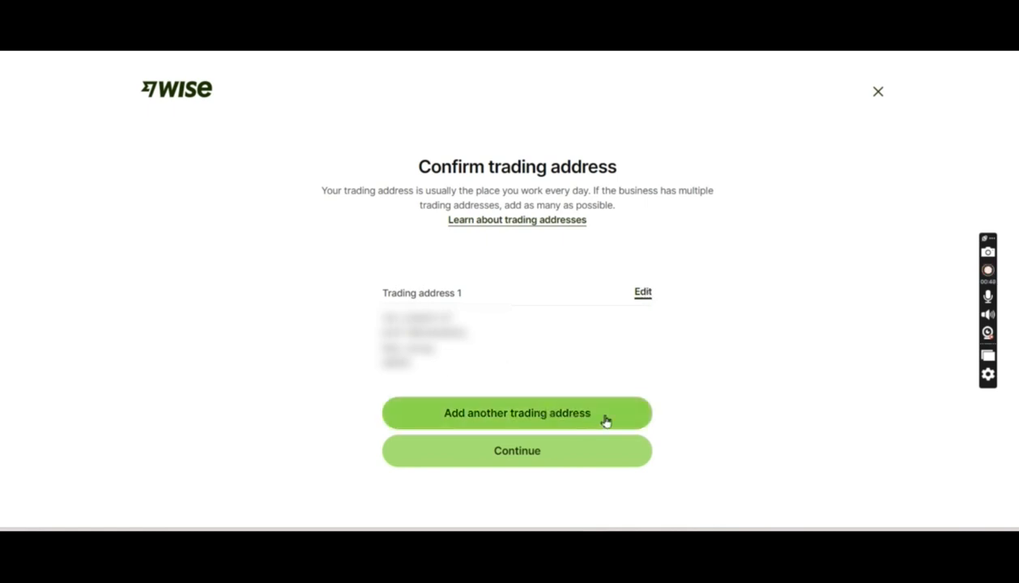
{"action": "left_click", "coordinate": [517, 450]}
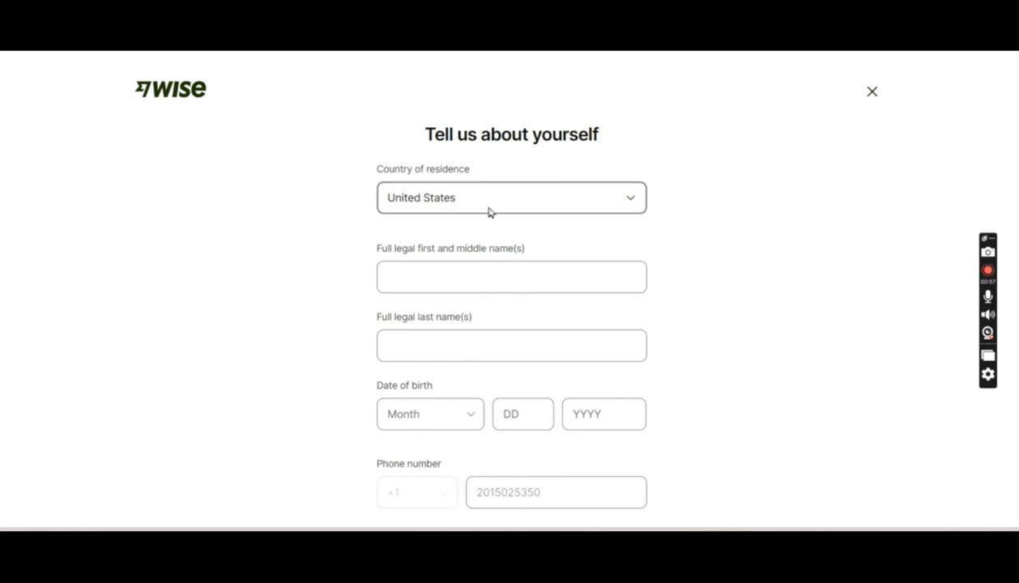
{"action": "mouse_move", "coordinate": [536, 168]}
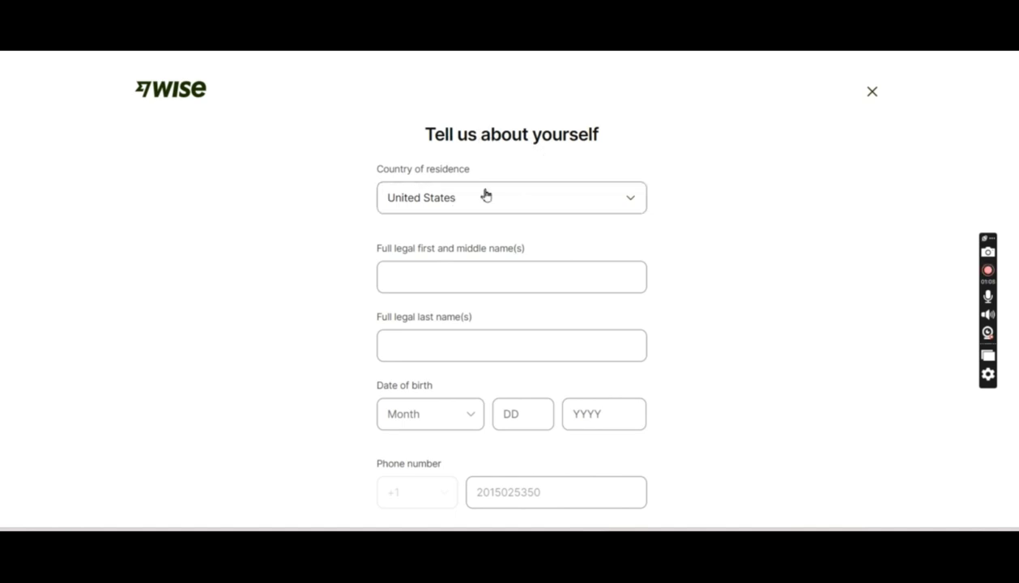
Set country of residence to Pakistan, fill name, birth date and phone, and submit.
{"action": "left_click", "coordinate": [512, 276]}
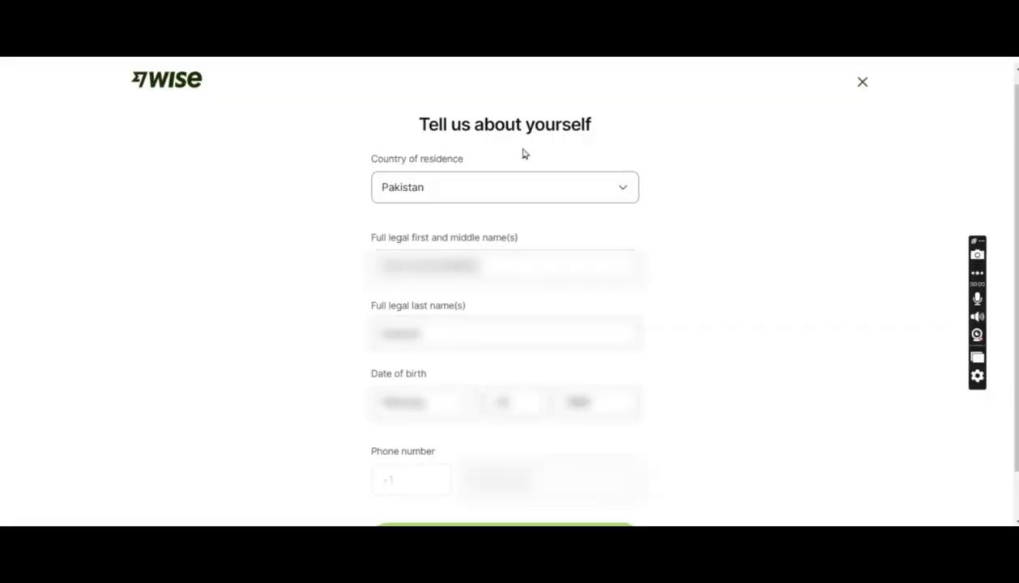
{"action": "mouse_move", "coordinate": [590, 70]}
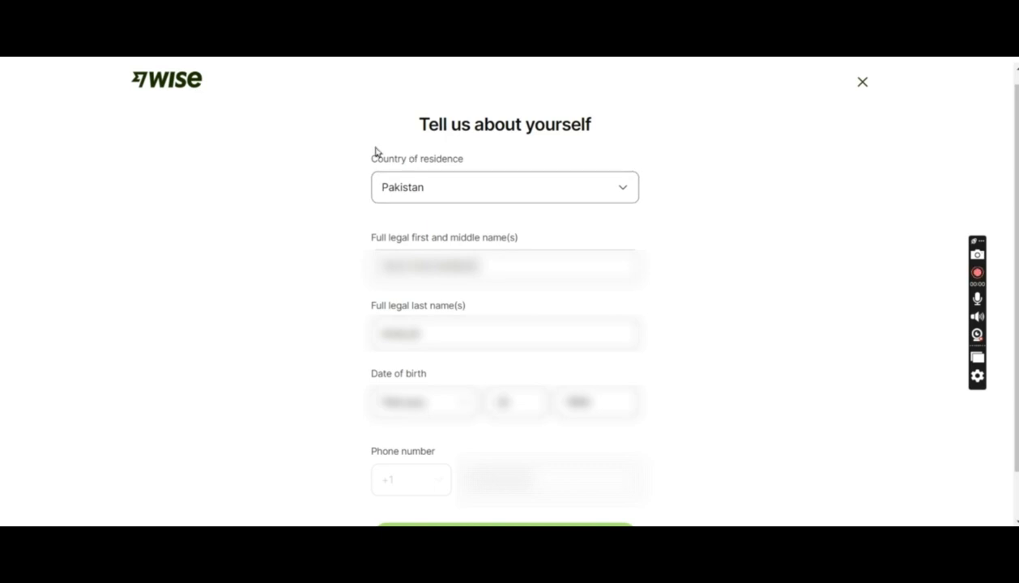
{"action": "mouse_move", "coordinate": [473, 167]}
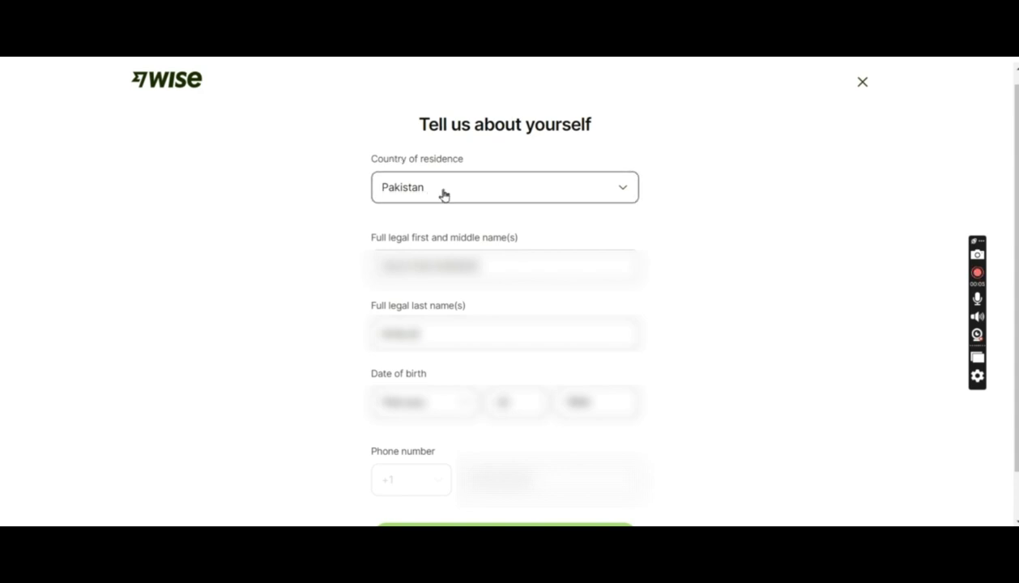
{"action": "mouse_move", "coordinate": [568, 206]}
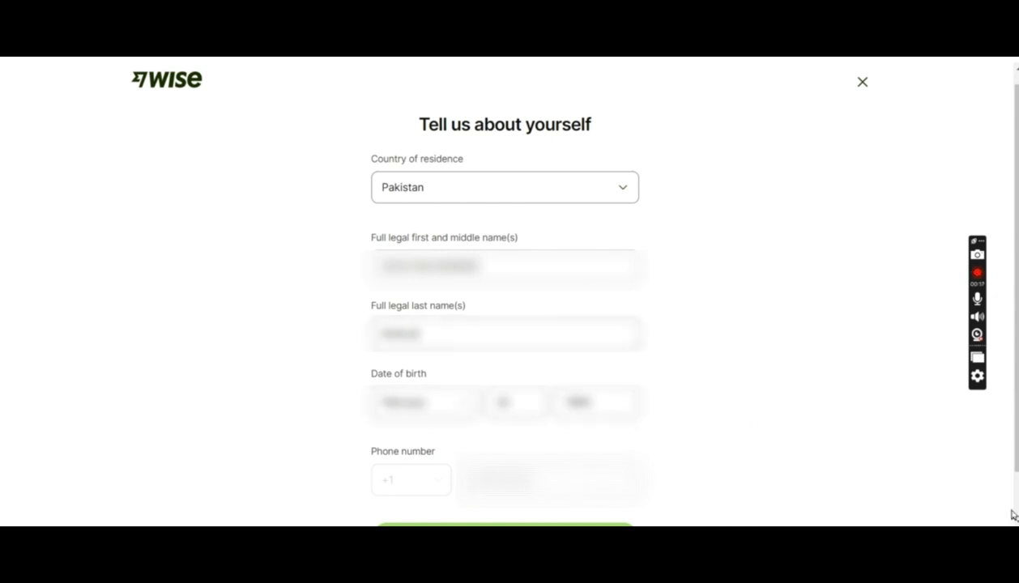
{"action": "scroll", "scroll_direction": "down", "scroll_amount": 3}
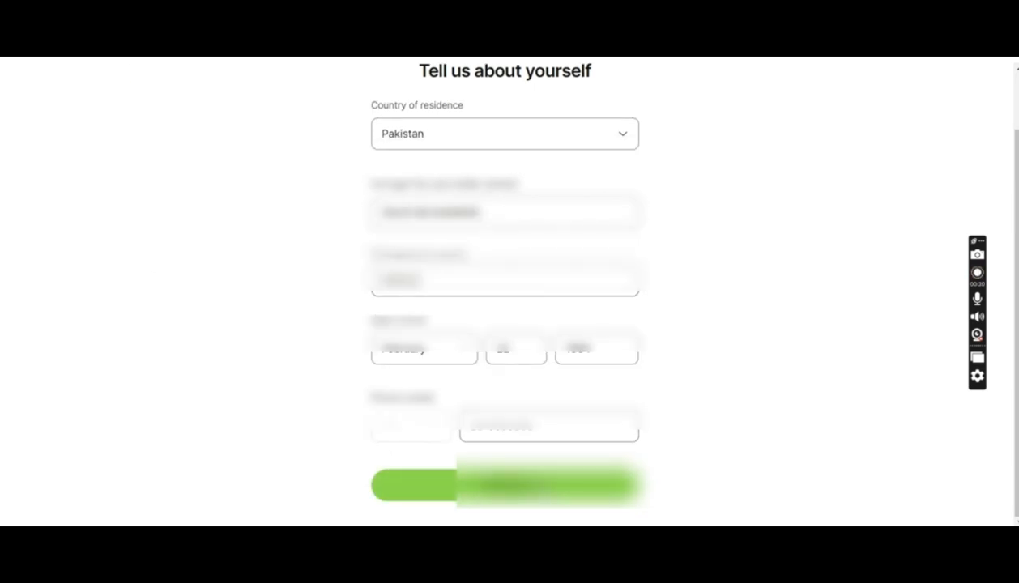
{"action": "left_click", "coordinate": [504, 485]}
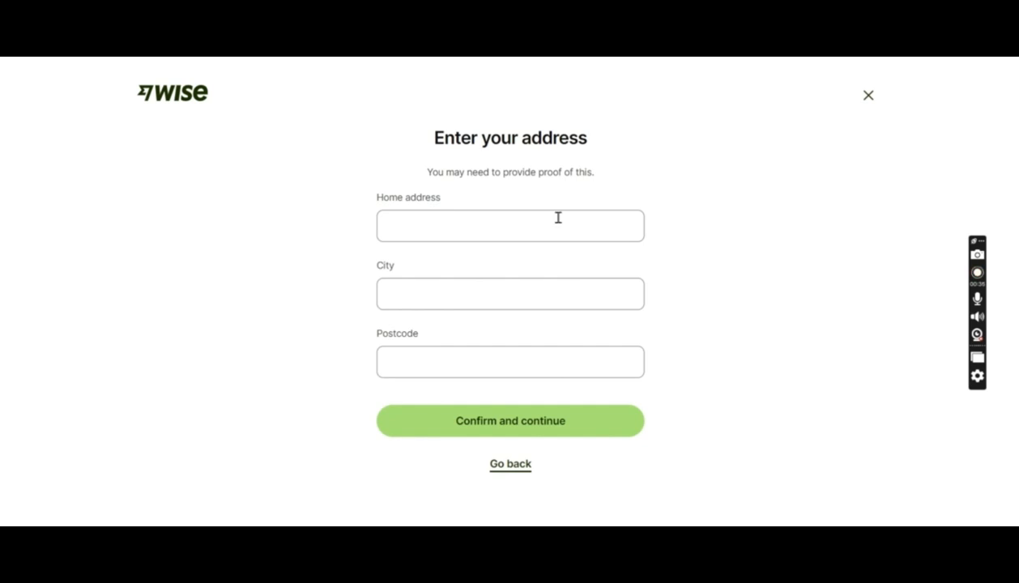
Fill home address, city and postcode from a saved autofill suggestion and confirm.
{"action": "type", "text": "hOU"}
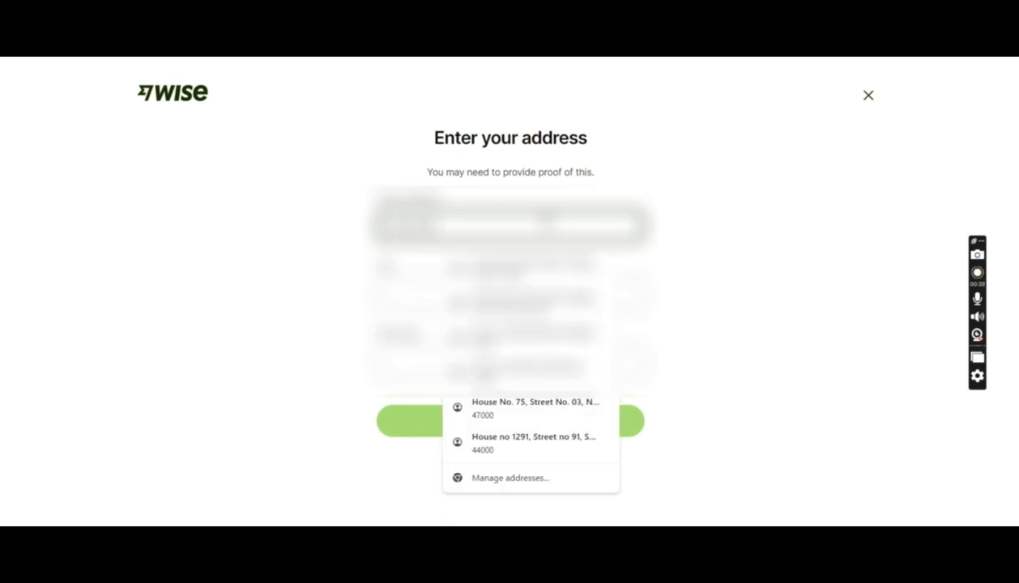
{"action": "left_click", "coordinate": [535, 408]}
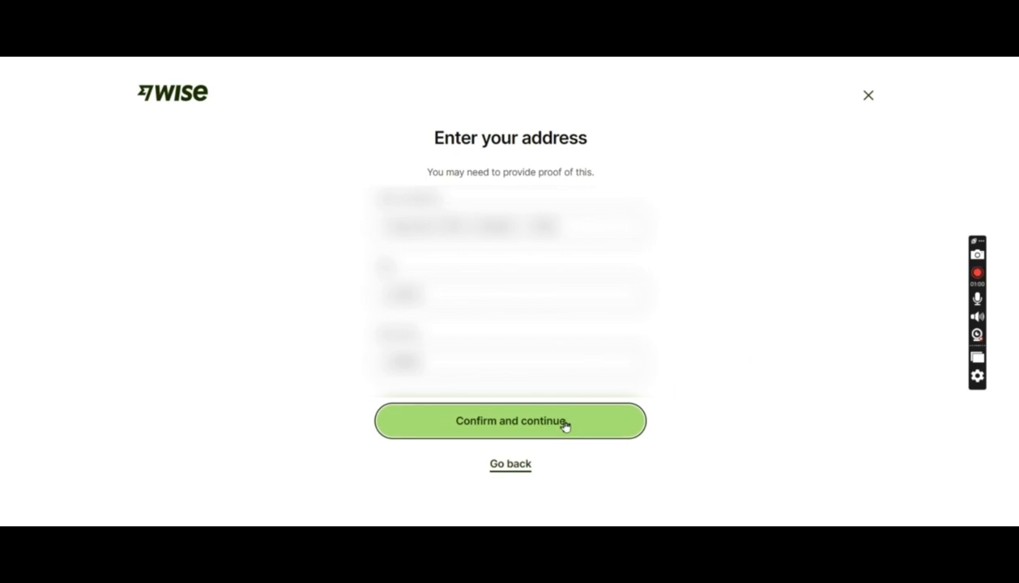
{"action": "left_click", "coordinate": [510, 420]}
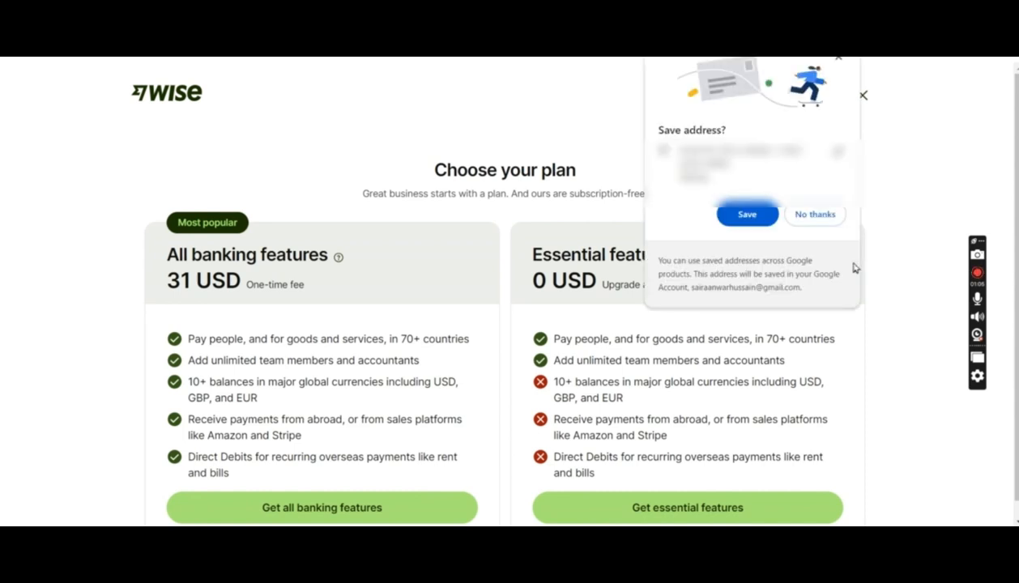
{"action": "left_click", "coordinate": [814, 214]}
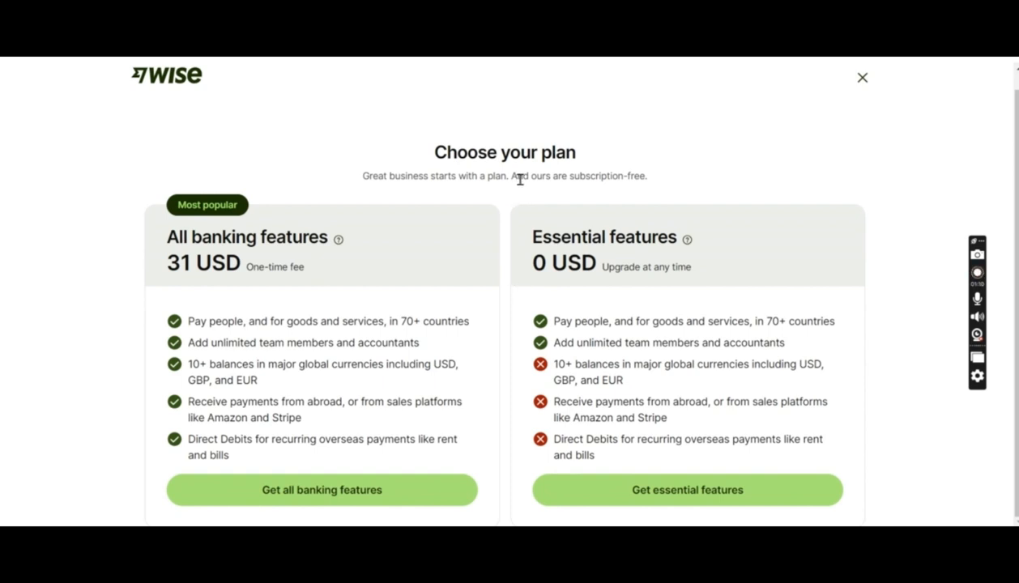
{"action": "mouse_move", "coordinate": [358, 163]}
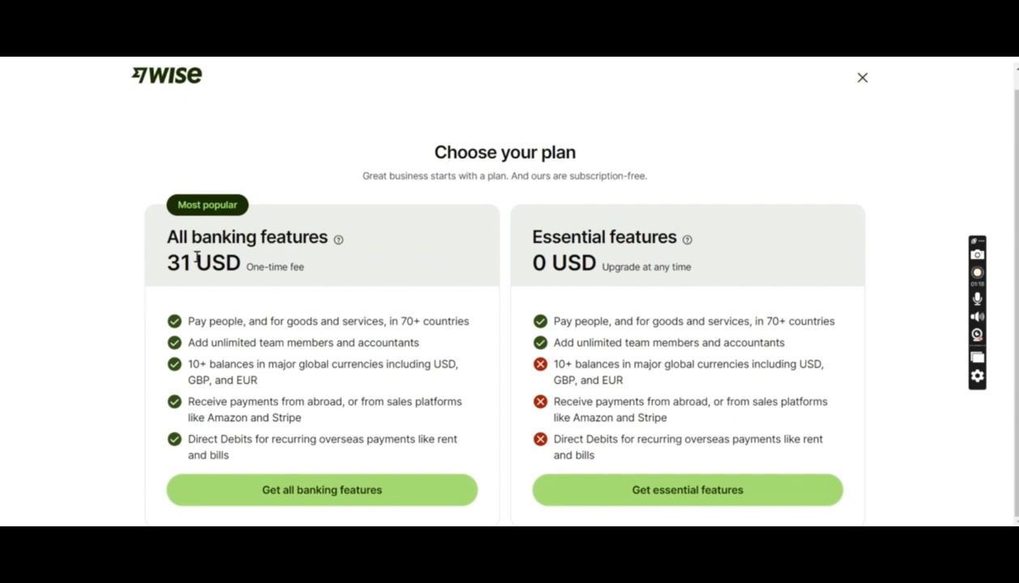
{"action": "mouse_move", "coordinate": [338, 279]}
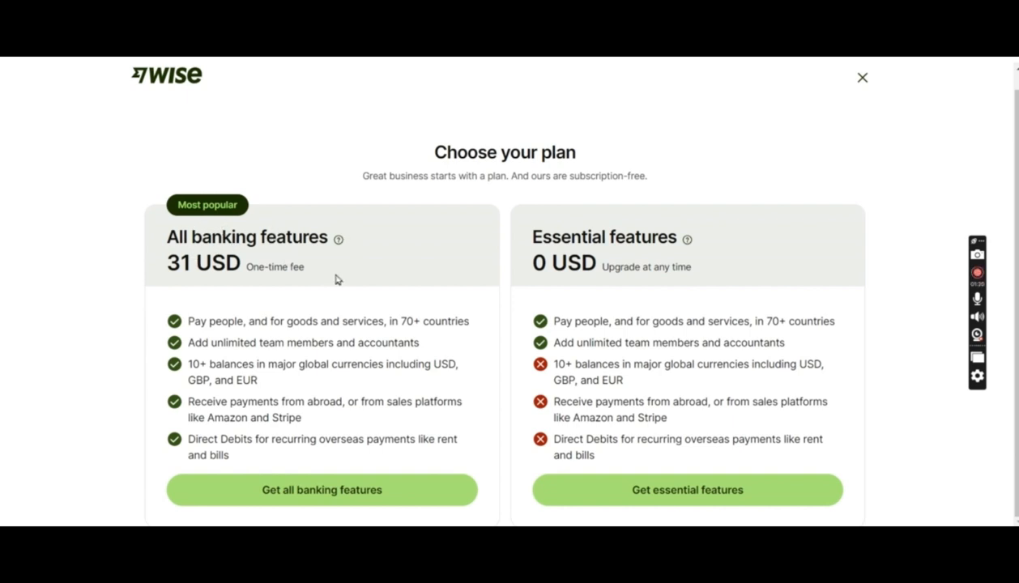
{"action": "mouse_move", "coordinate": [317, 363]}
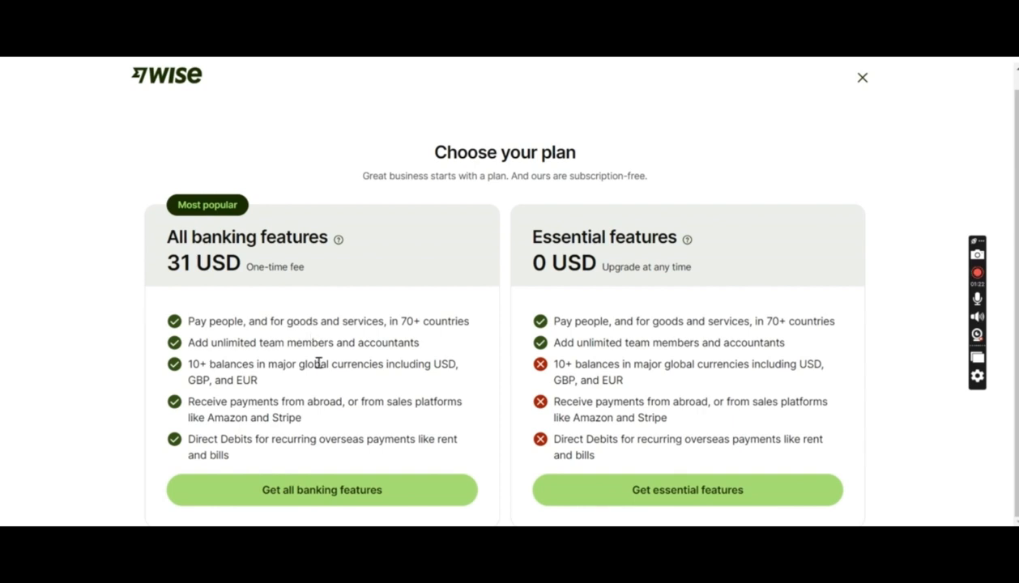
{"action": "mouse_move", "coordinate": [608, 225]}
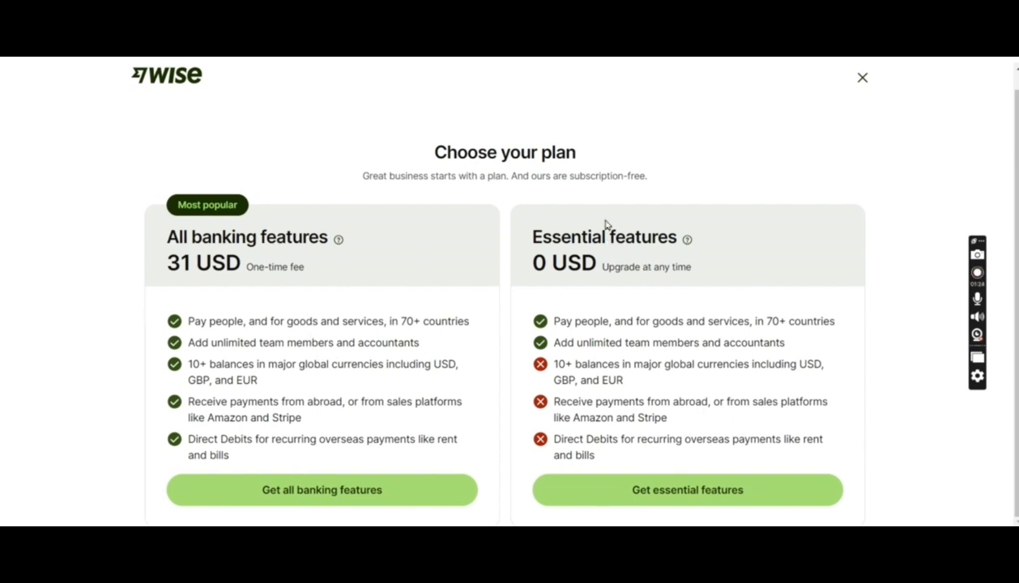
{"action": "mouse_move", "coordinate": [331, 450]}
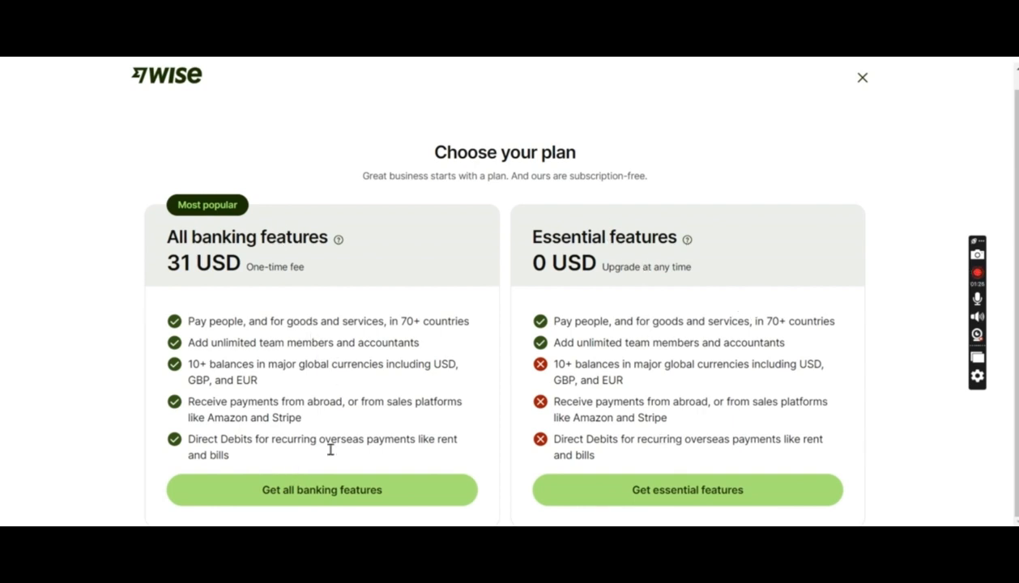
{"action": "mouse_move", "coordinate": [271, 500]}
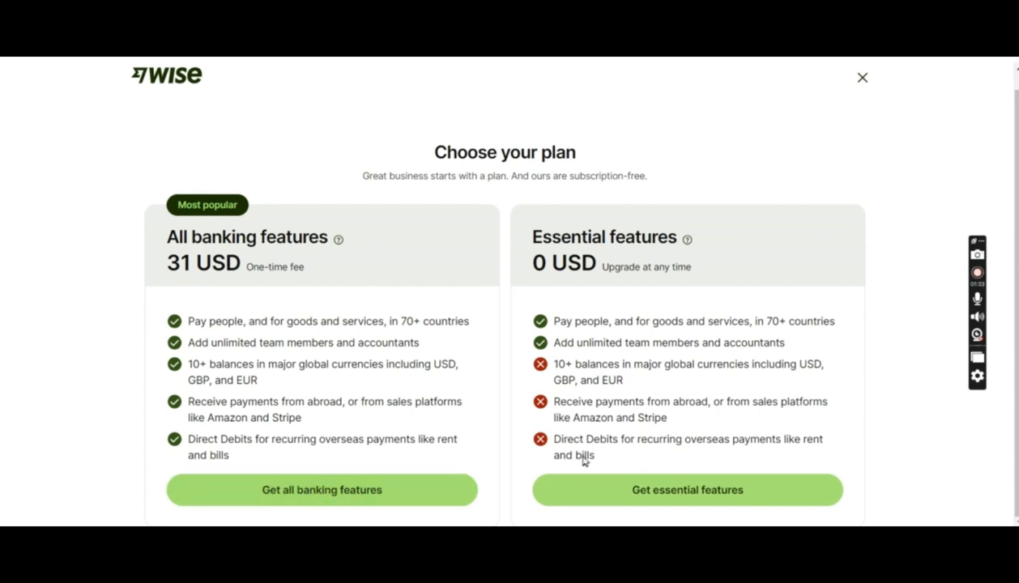
{"action": "mouse_move", "coordinate": [745, 386]}
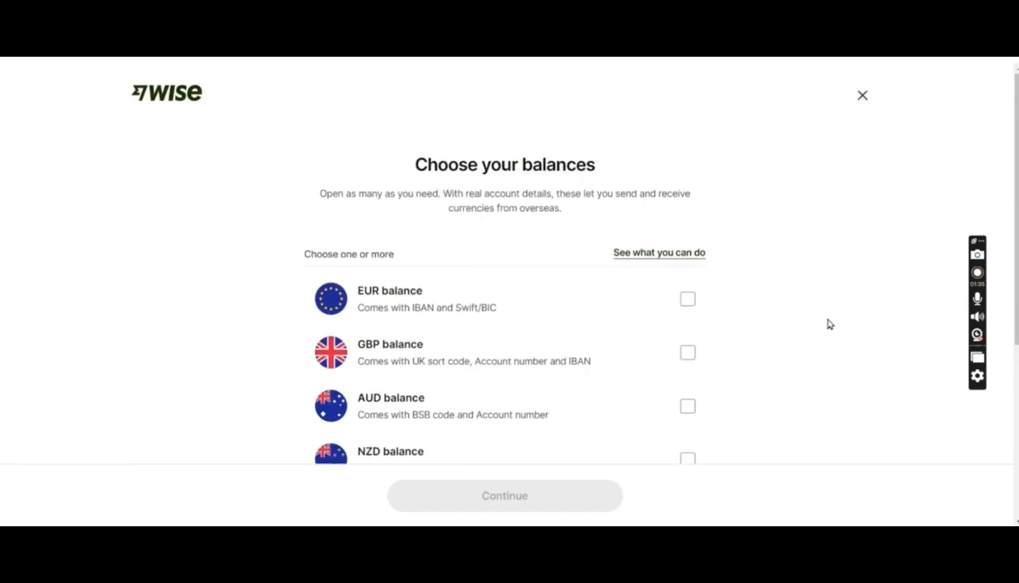
Scroll the balances list, tick and untick EUR, and continue with GBP only.
{"action": "scroll", "scroll_direction": "down", "scroll_amount": 3}
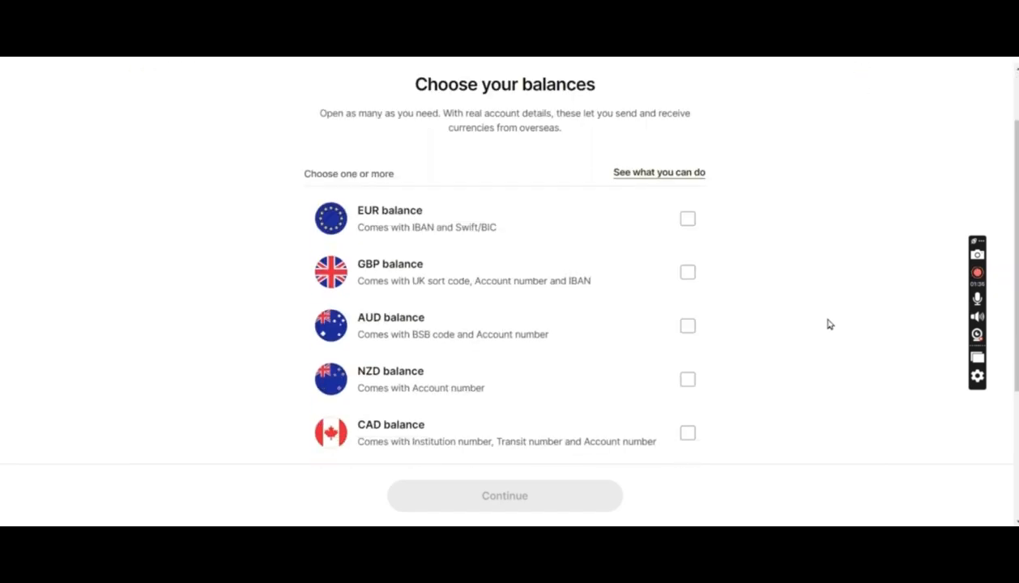
{"action": "scroll", "scroll_direction": "down", "scroll_amount": 3}
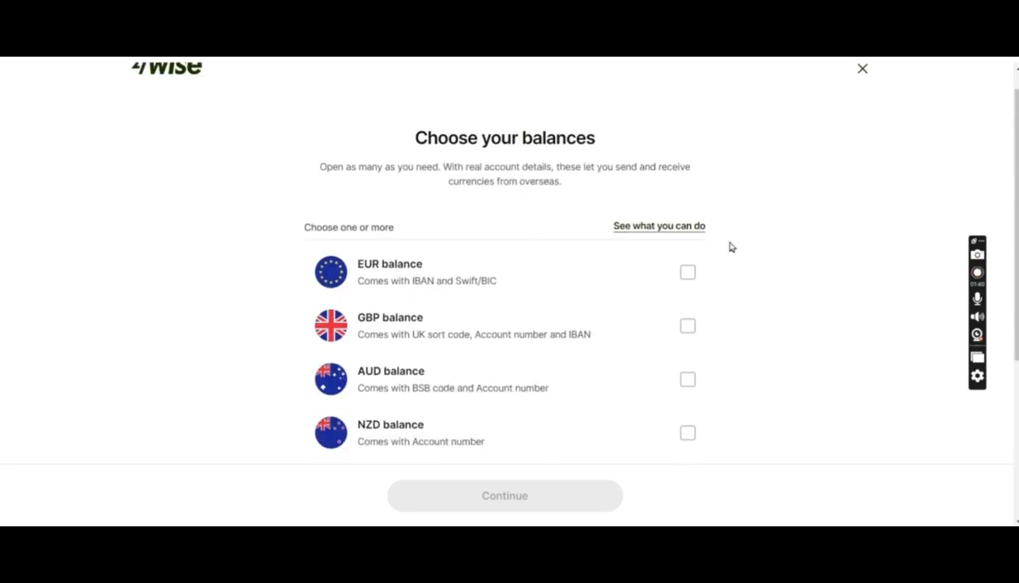
{"action": "scroll", "scroll_direction": "down", "scroll_amount": 3}
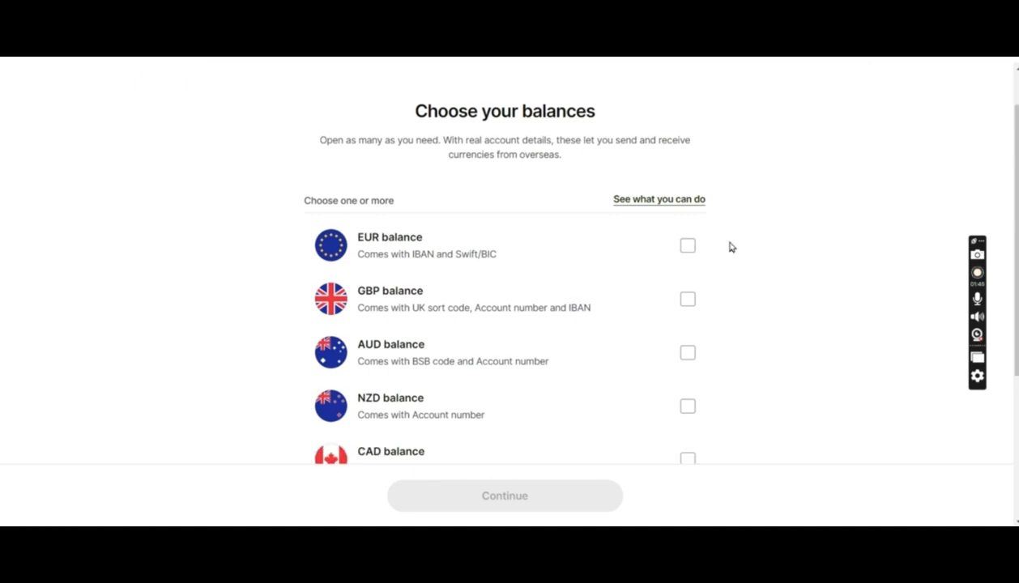
{"action": "scroll", "scroll_direction": "down", "scroll_amount": 3}
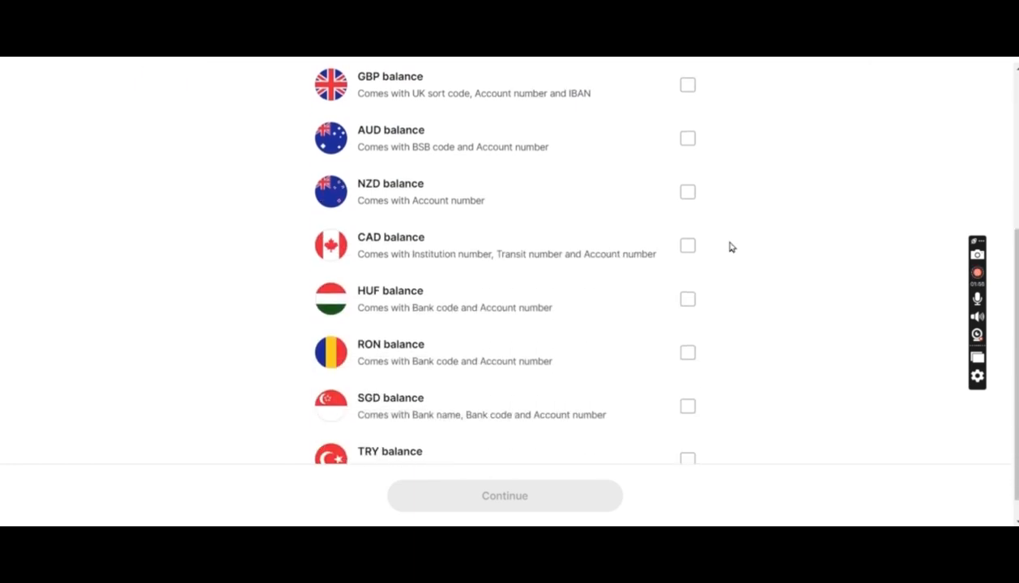
{"action": "scroll", "scroll_direction": "down", "scroll_amount": 3}
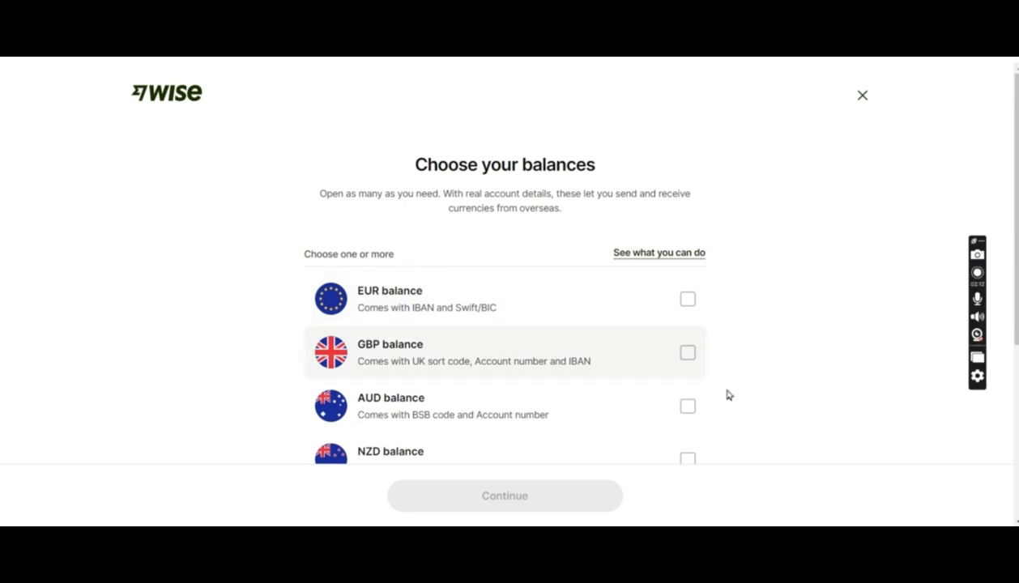
{"action": "left_click", "coordinate": [687, 219]}
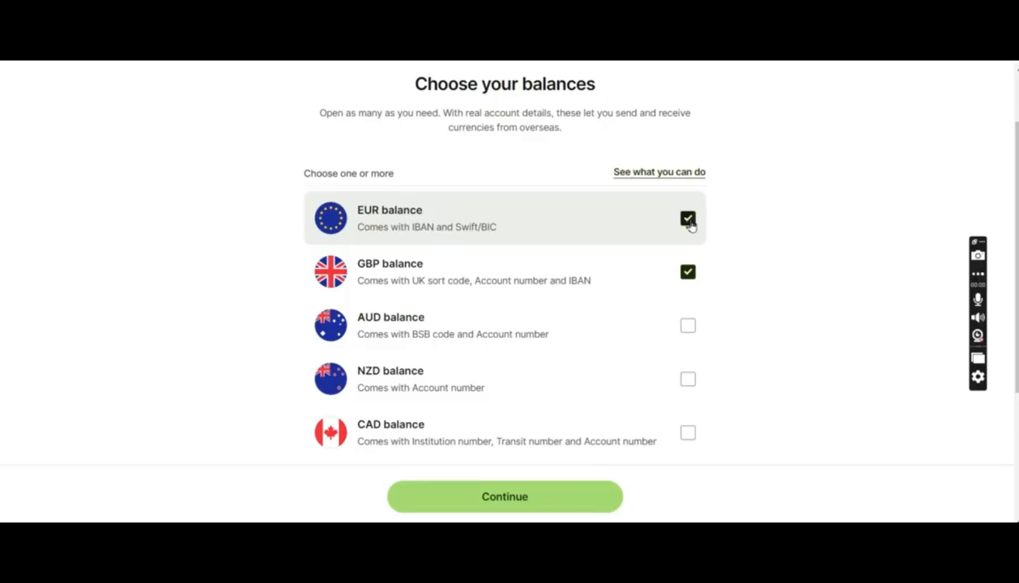
{"action": "left_click", "coordinate": [687, 218]}
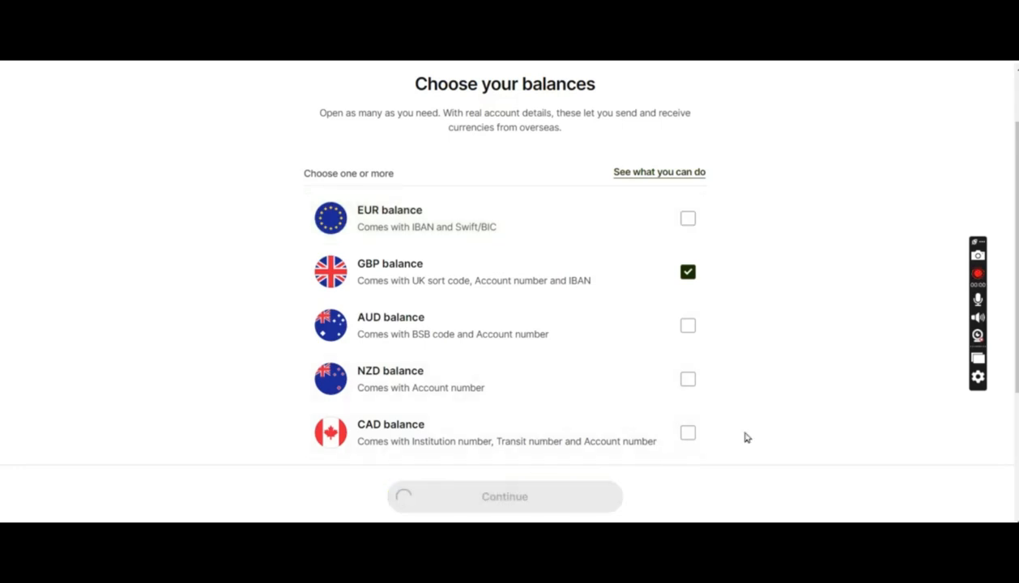
{"action": "left_click", "coordinate": [504, 497]}
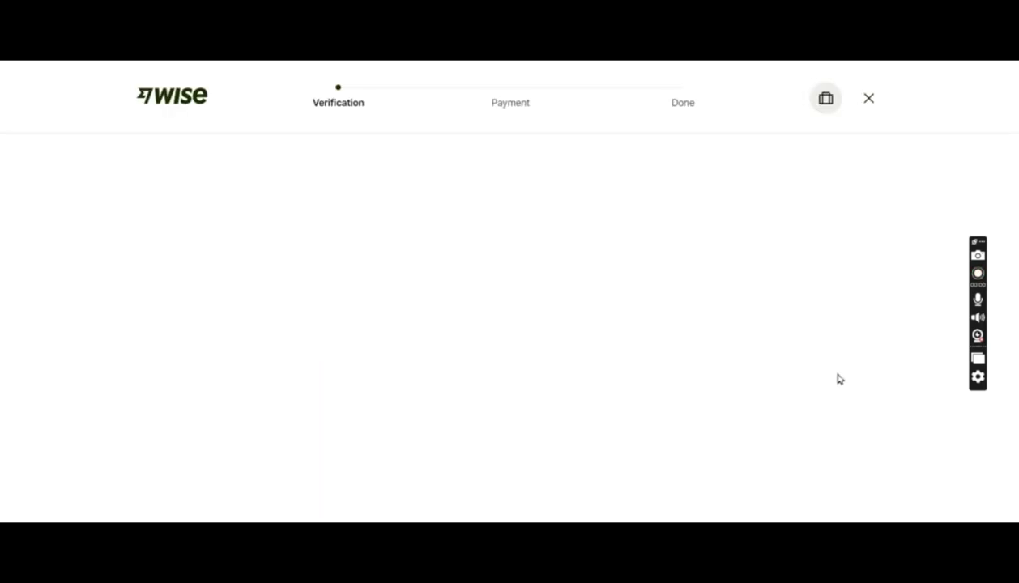
Expand the 'Tell us what you're using Wise for' dropdown to view purpose options.
{"action": "left_click", "coordinate": [978, 273]}
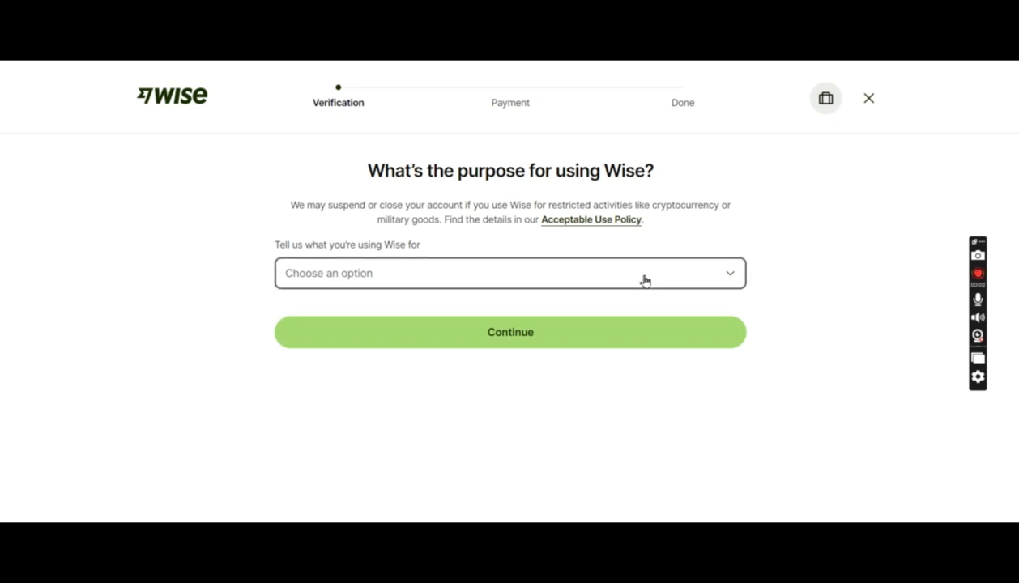
{"action": "left_click", "coordinate": [509, 273]}
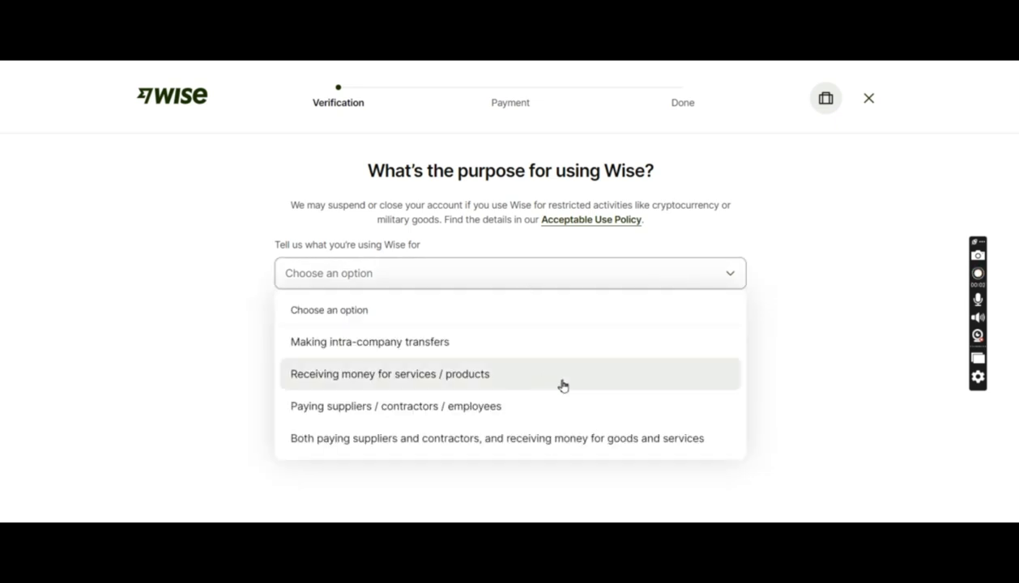
{"action": "mouse_move", "coordinate": [431, 443]}
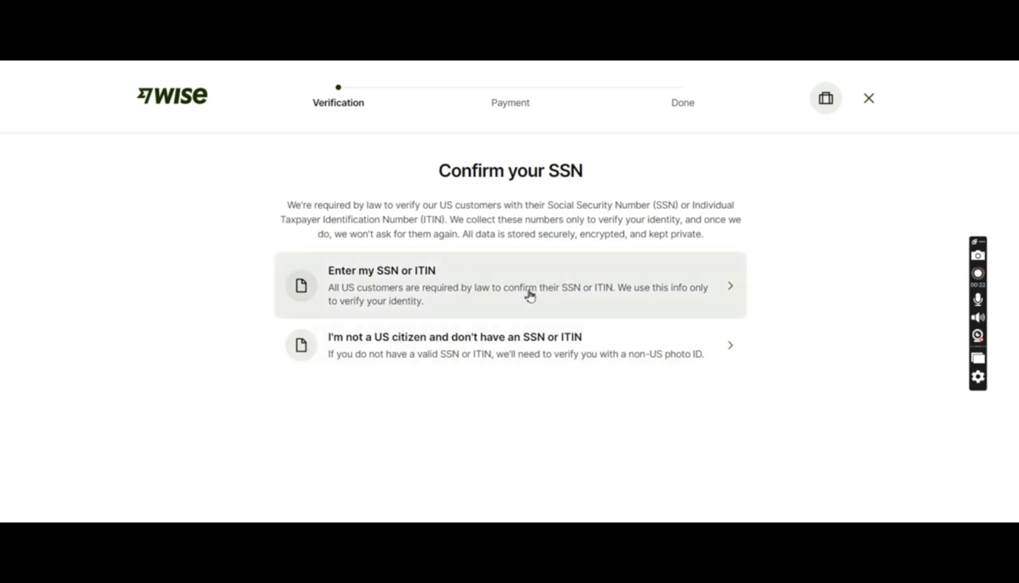
{"action": "mouse_move", "coordinate": [501, 280]}
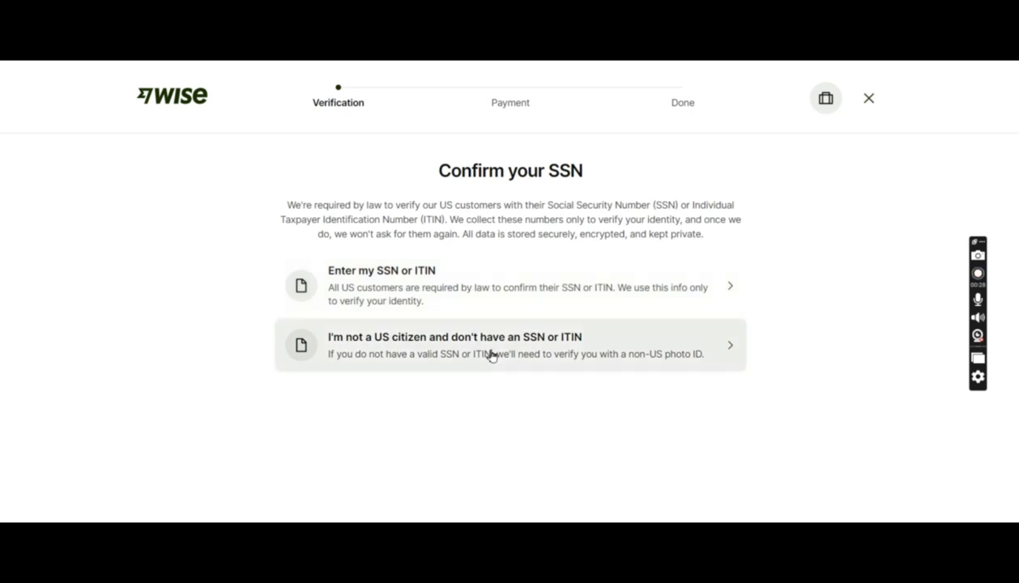
{"action": "mouse_move", "coordinate": [487, 354]}
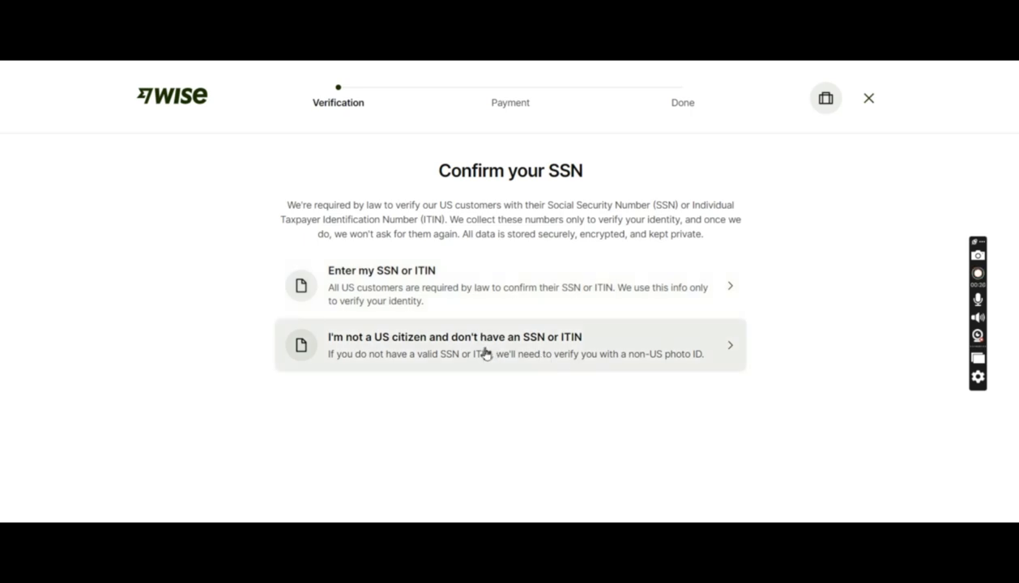
Select 'I'm not a US citizen and don't have an SSN or ITIN' and continue.
{"action": "left_click", "coordinate": [451, 345]}
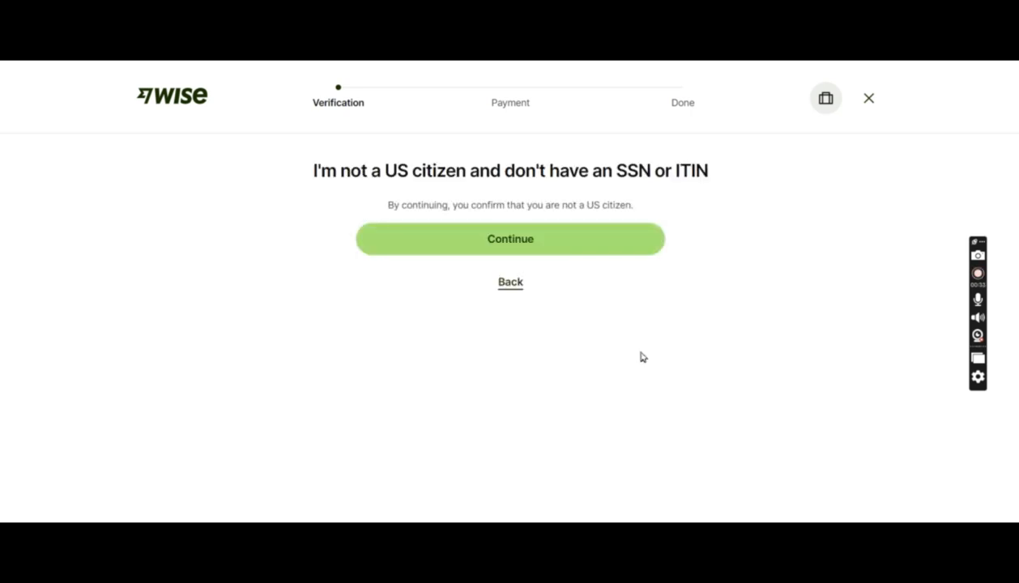
{"action": "mouse_move", "coordinate": [593, 243]}
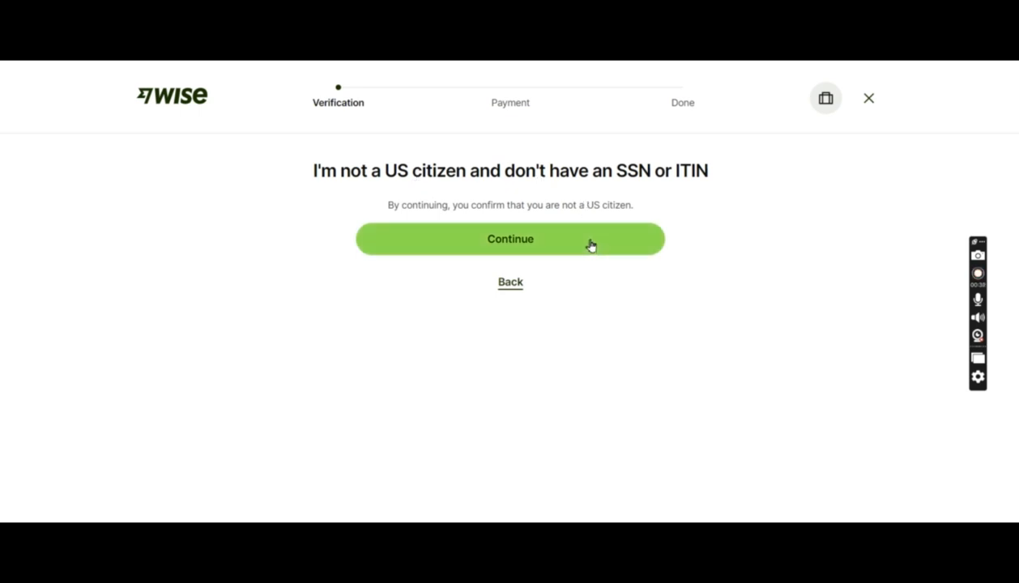
{"action": "left_click", "coordinate": [511, 239]}
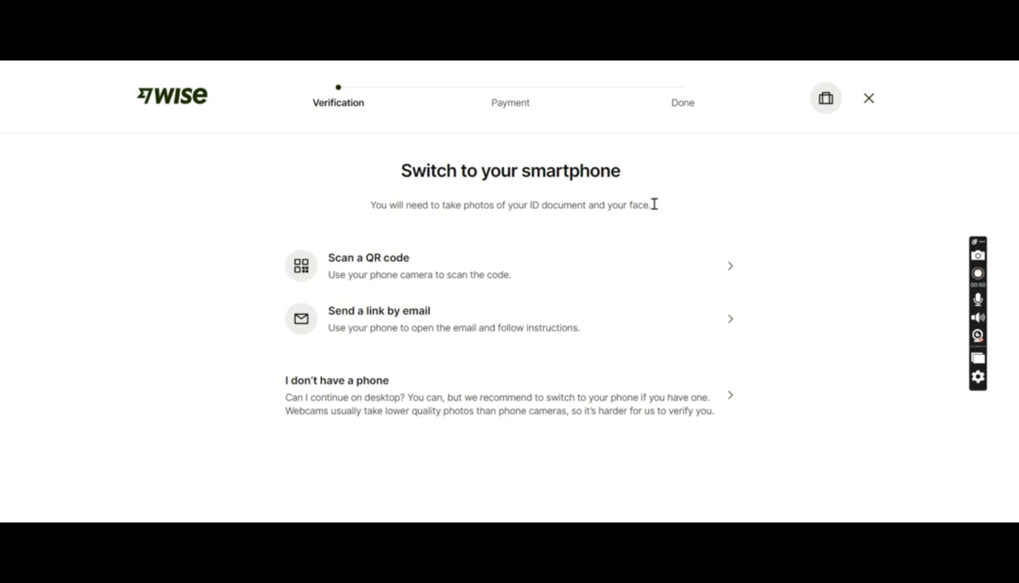
{"action": "mouse_move", "coordinate": [747, 234]}
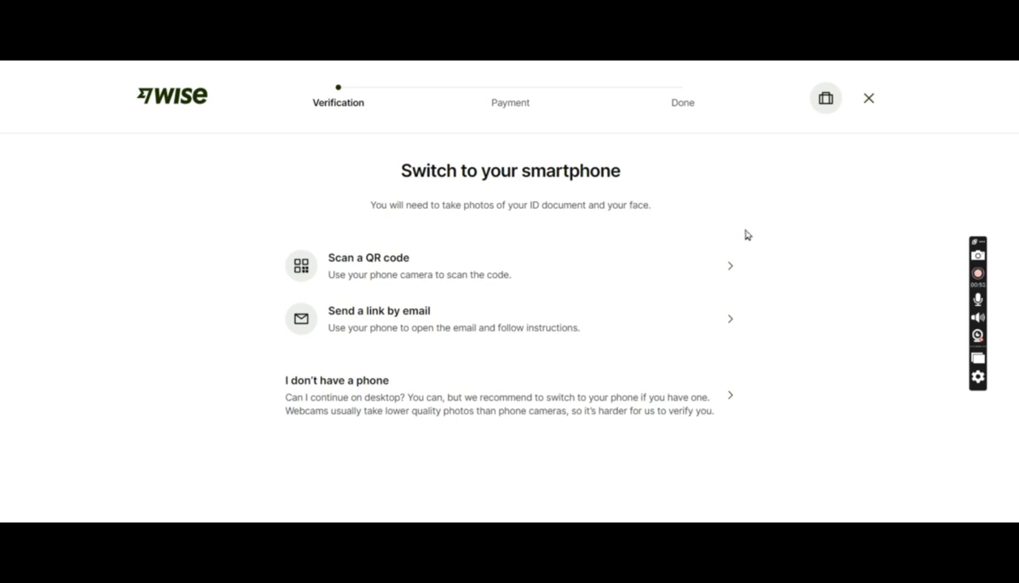
{"action": "mouse_move", "coordinate": [779, 255]}
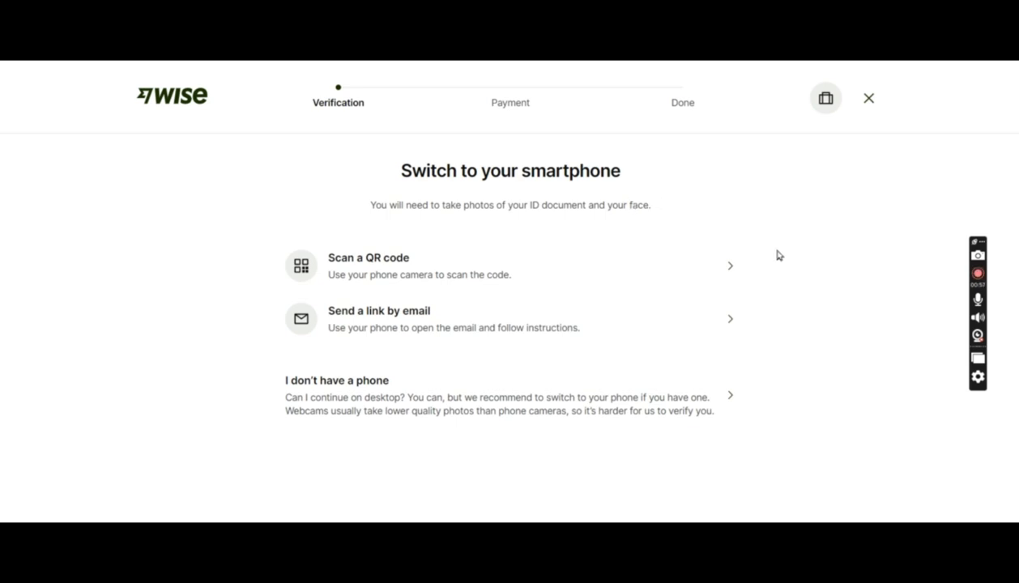
{"action": "mouse_move", "coordinate": [667, 212]}
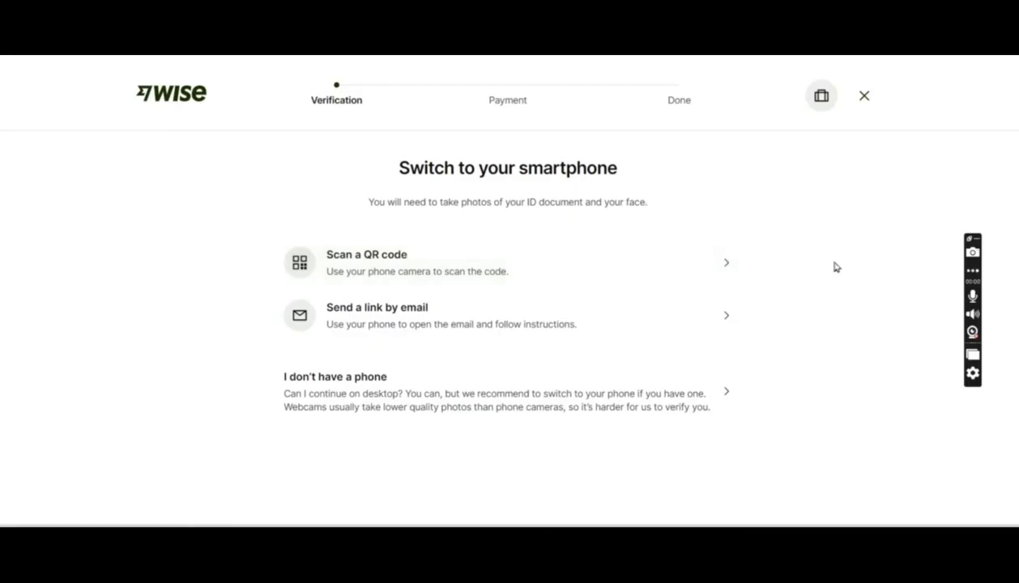
{"action": "mouse_move", "coordinate": [426, 185]}
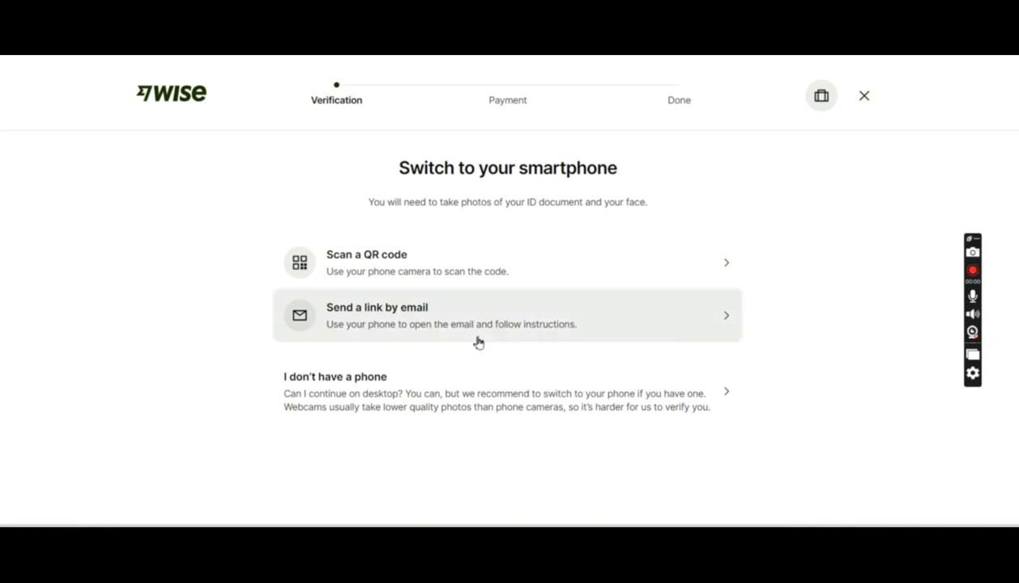
{"action": "mouse_move", "coordinate": [806, 352]}
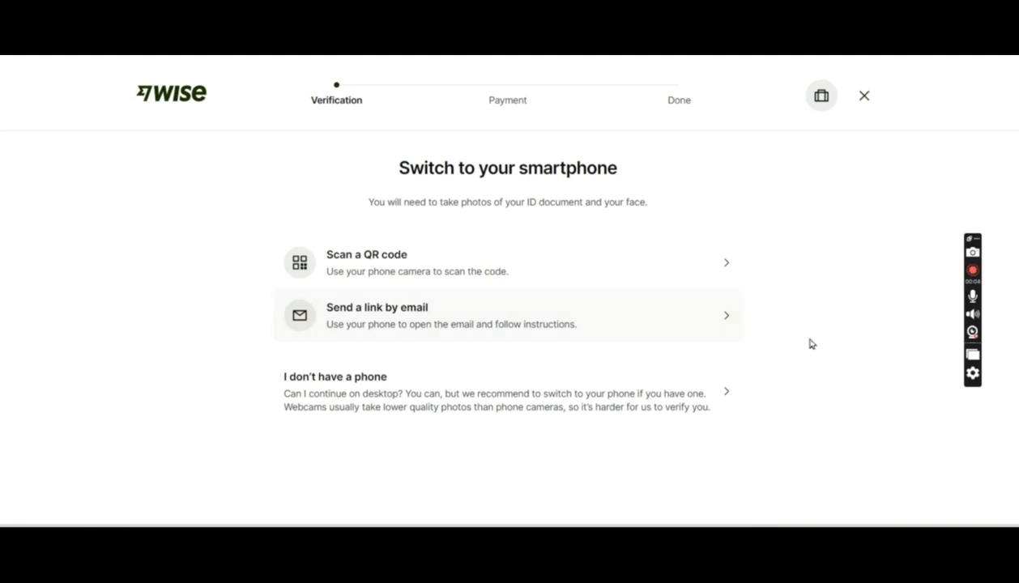
{"action": "mouse_move", "coordinate": [812, 230]}
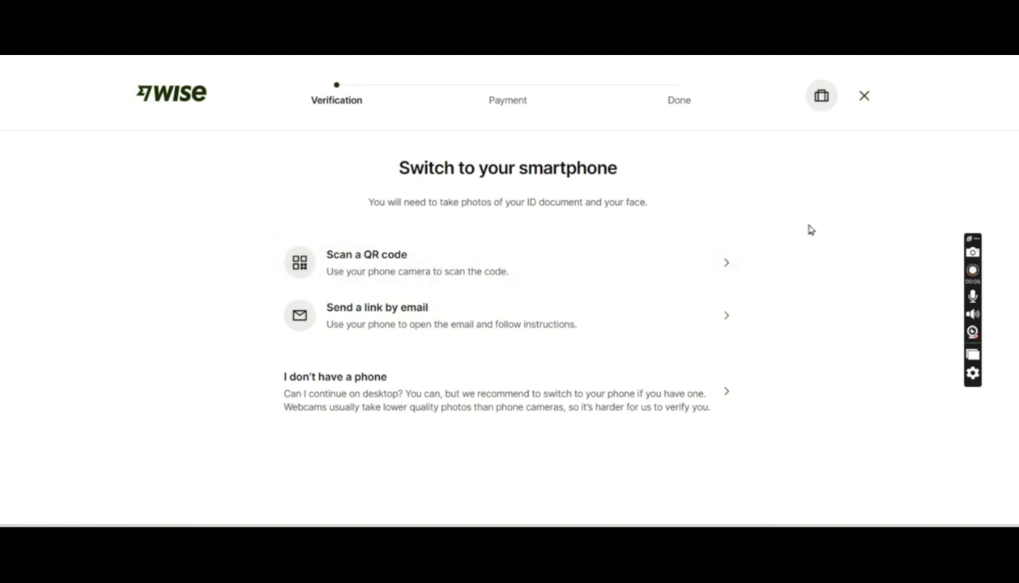
{"action": "mouse_move", "coordinate": [774, 319]}
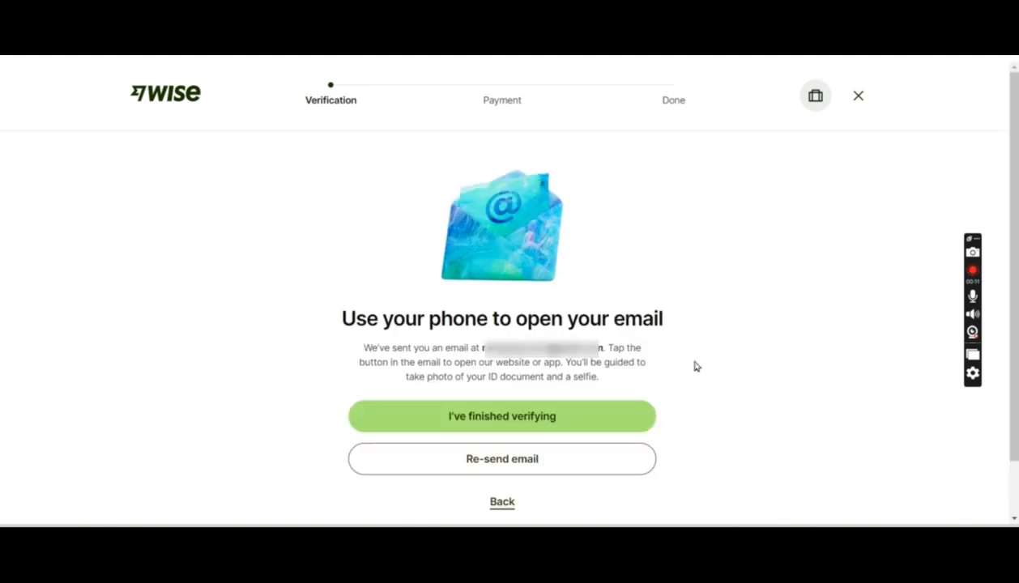
{"action": "mouse_move", "coordinate": [668, 393]}
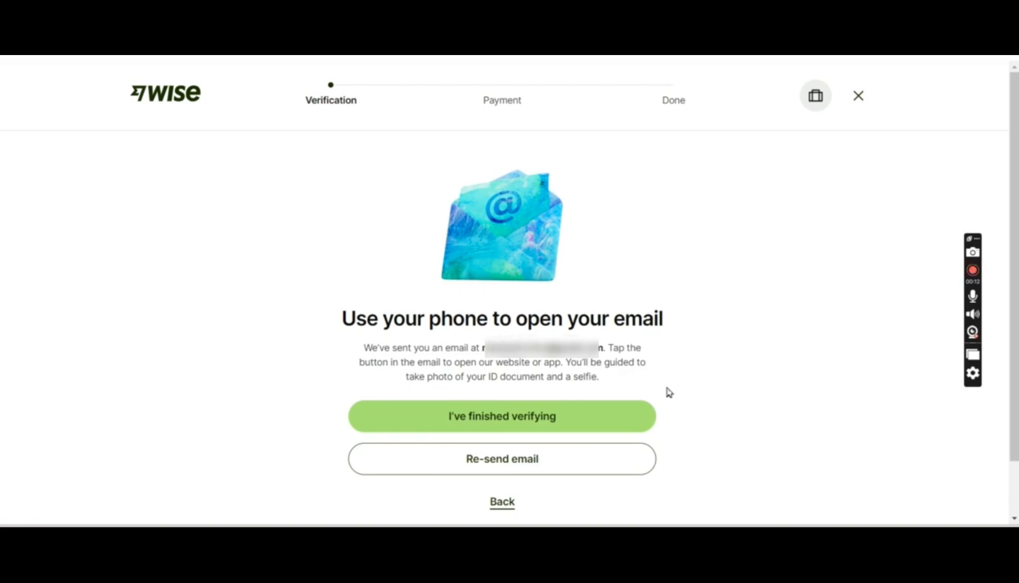
Go back to the smartphone verification choices.
{"action": "left_click", "coordinate": [502, 501]}
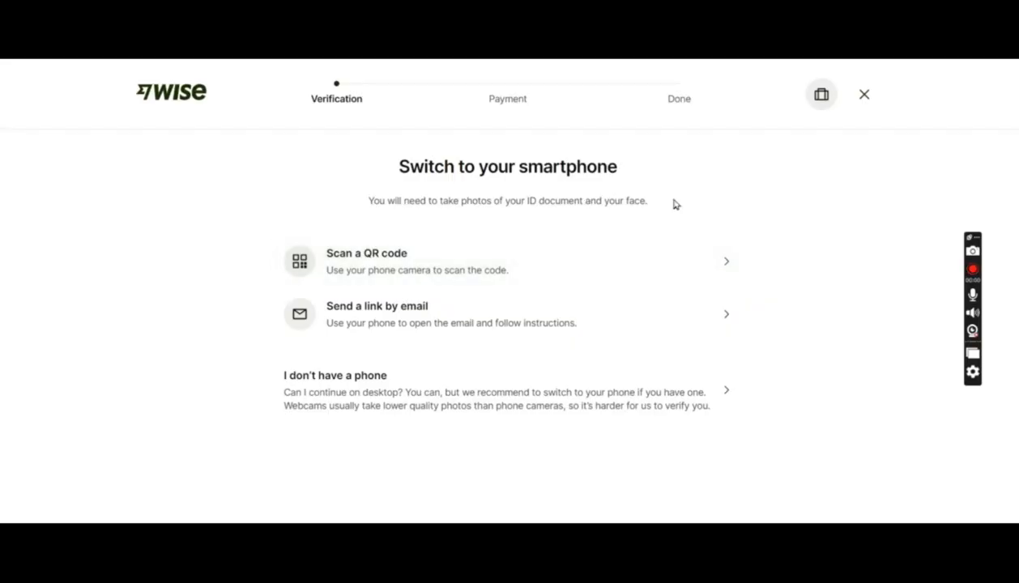
{"action": "mouse_move", "coordinate": [768, 209]}
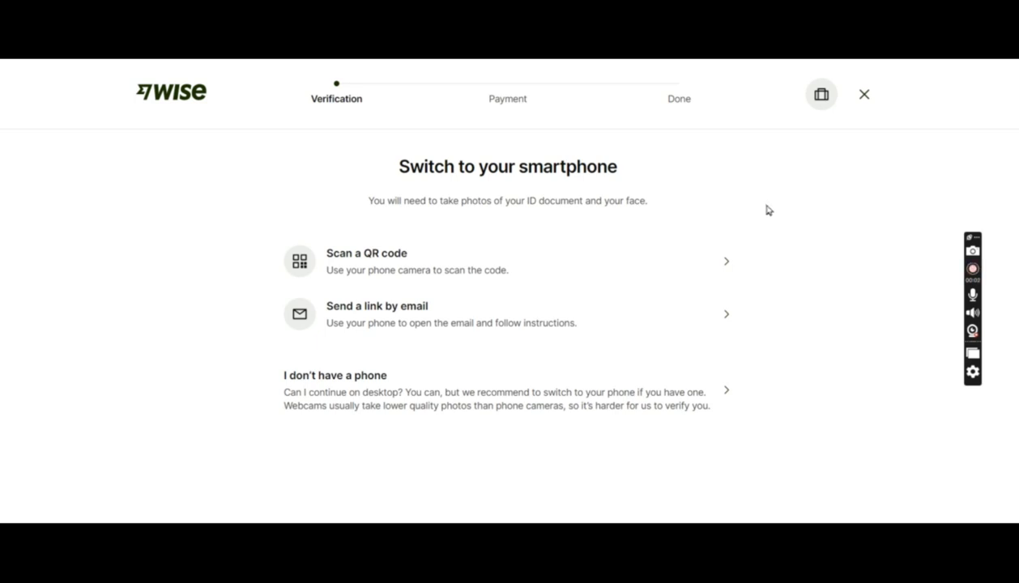
{"action": "mouse_move", "coordinate": [743, 175]}
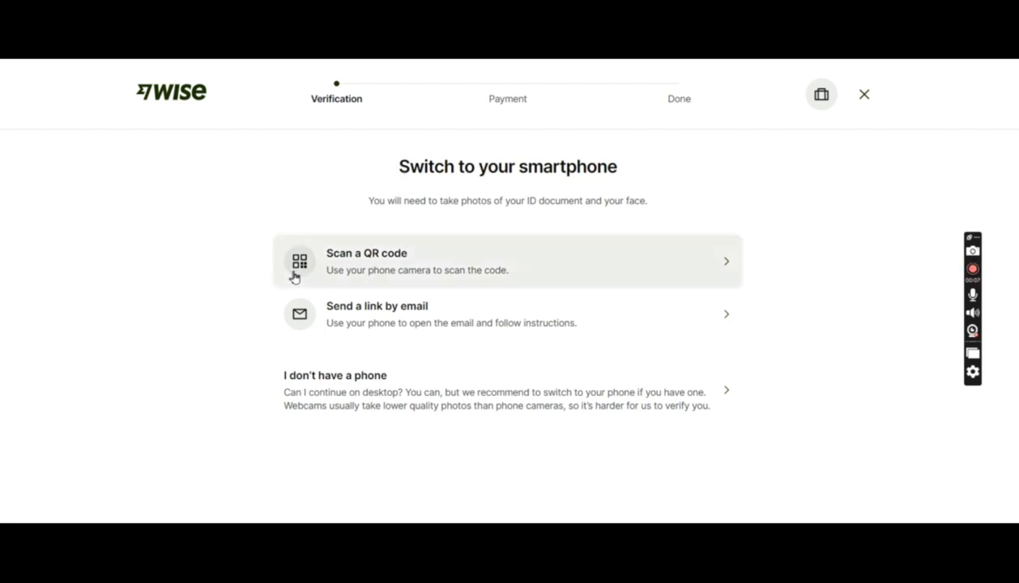
{"action": "mouse_move", "coordinate": [245, 284]}
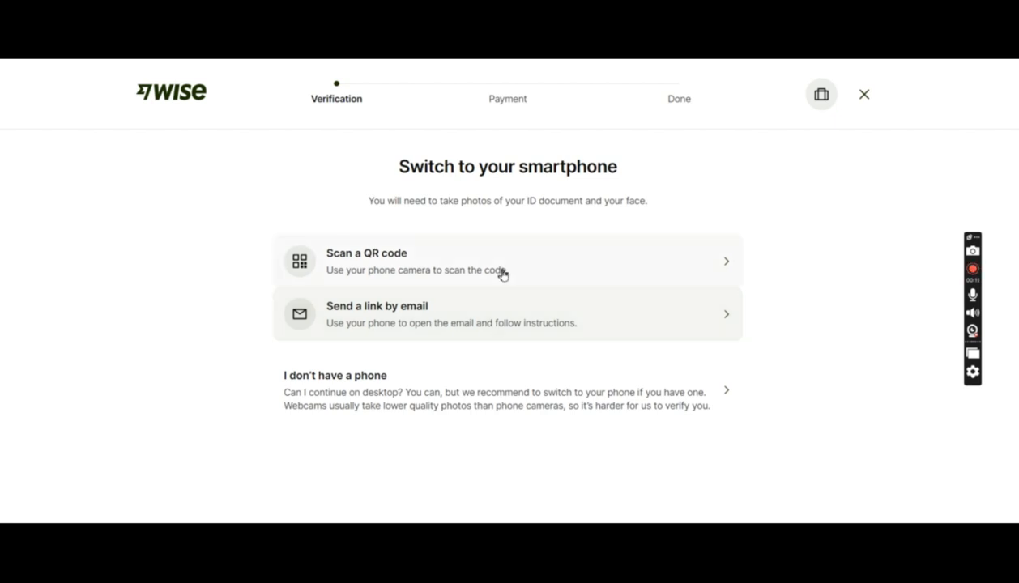
{"action": "mouse_move", "coordinate": [434, 252]}
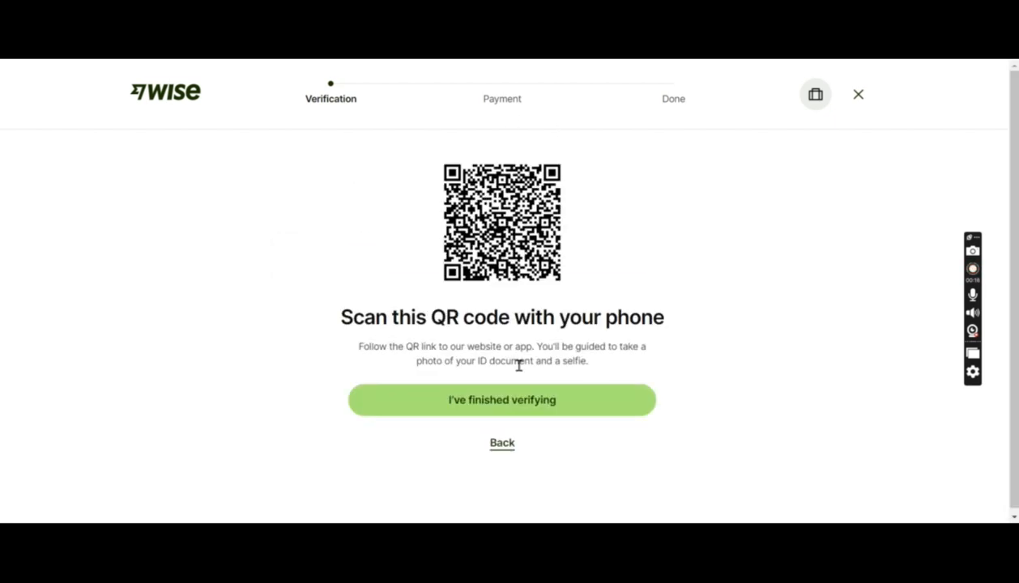
{"action": "mouse_move", "coordinate": [581, 342]}
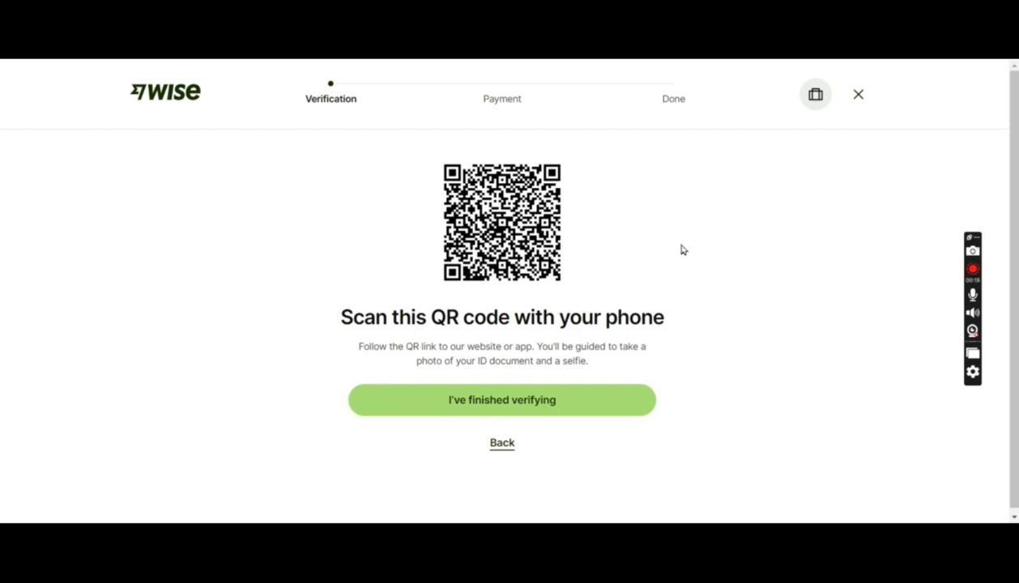
{"action": "mouse_move", "coordinate": [579, 297]}
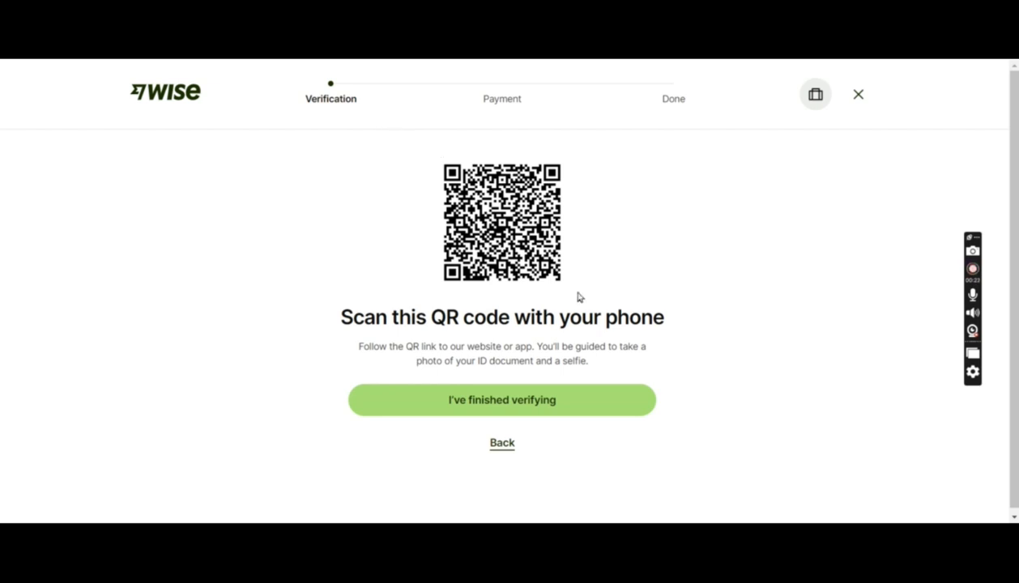
Leave the QR code and highlight the email's step about photographing yourself.
{"action": "left_click", "coordinate": [501, 400]}
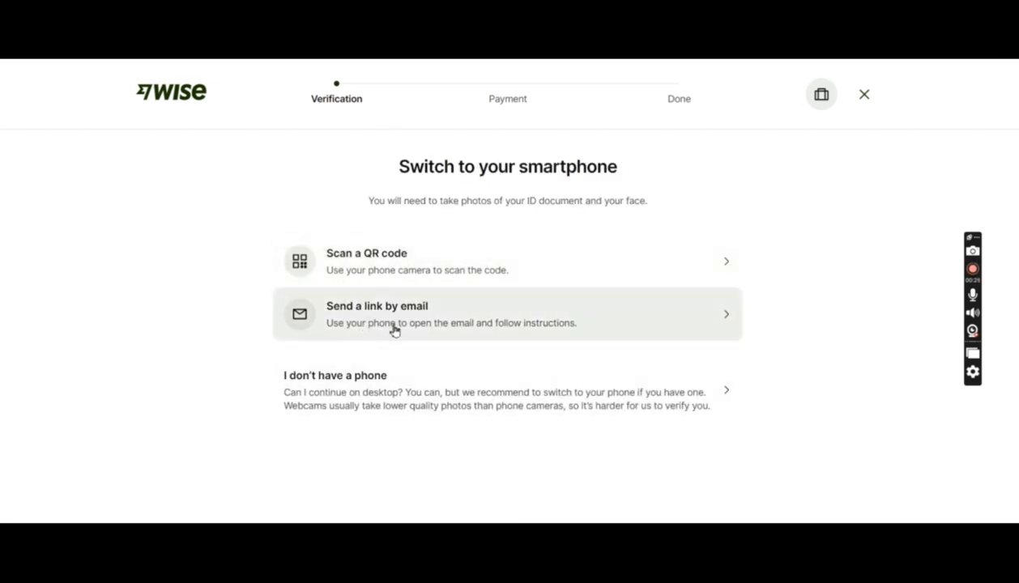
{"action": "mouse_move", "coordinate": [468, 344]}
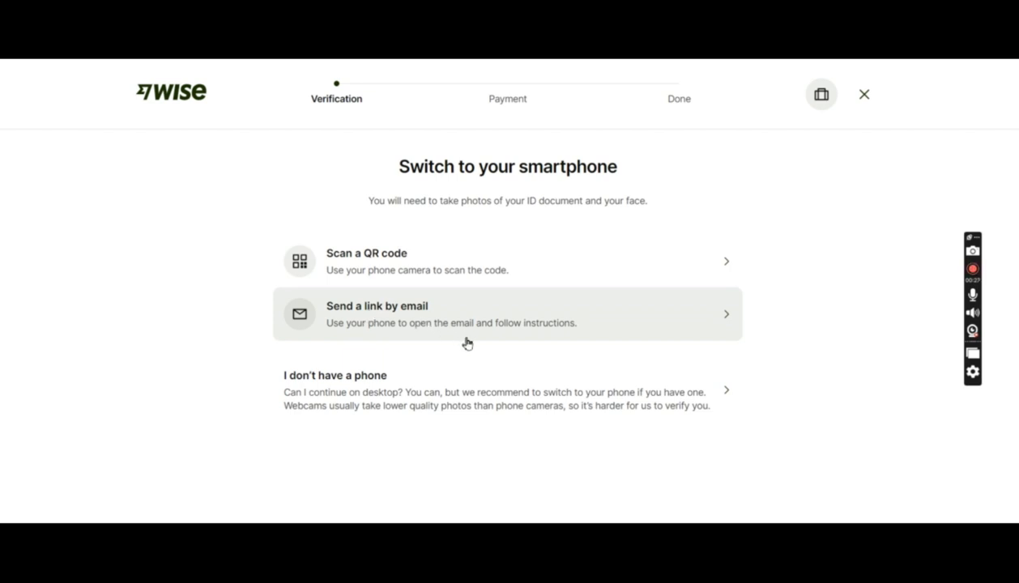
{"action": "mouse_move", "coordinate": [410, 300]}
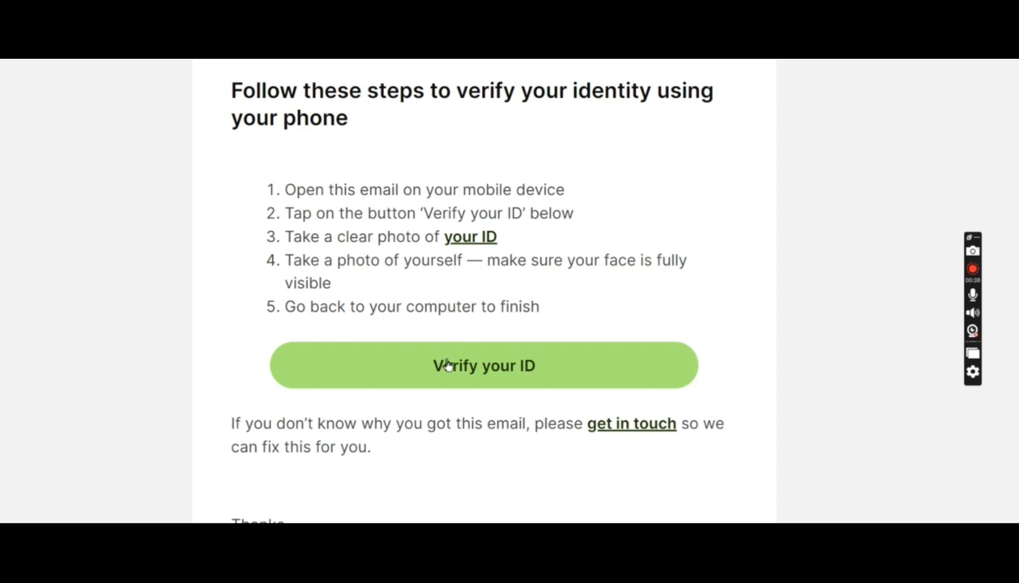
{"action": "mouse_move", "coordinate": [464, 387]}
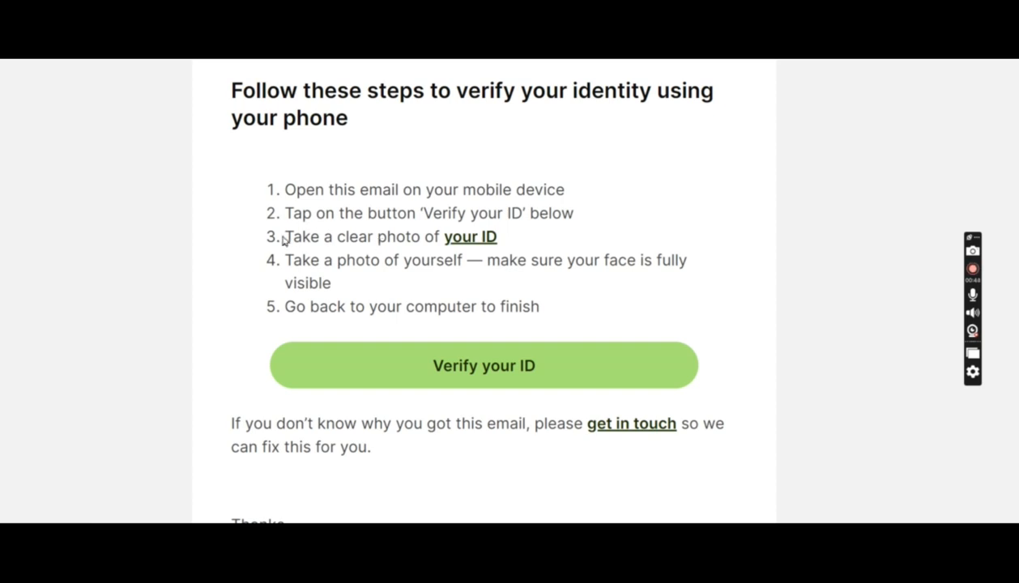
{"action": "left_click_drag", "start_coordinate": [290, 237], "coordinate": [499, 237]}
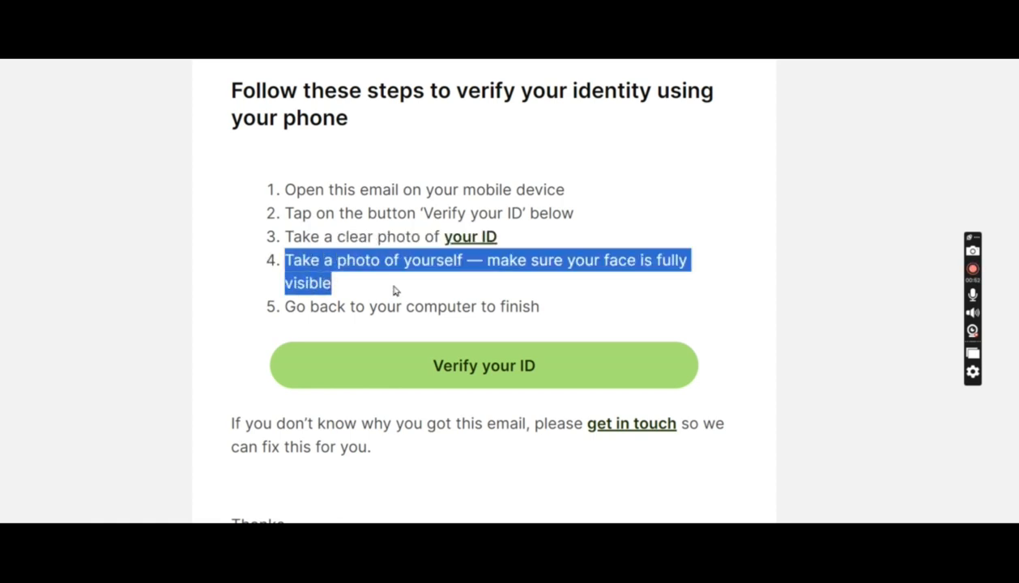
{"action": "mouse_move", "coordinate": [456, 287]}
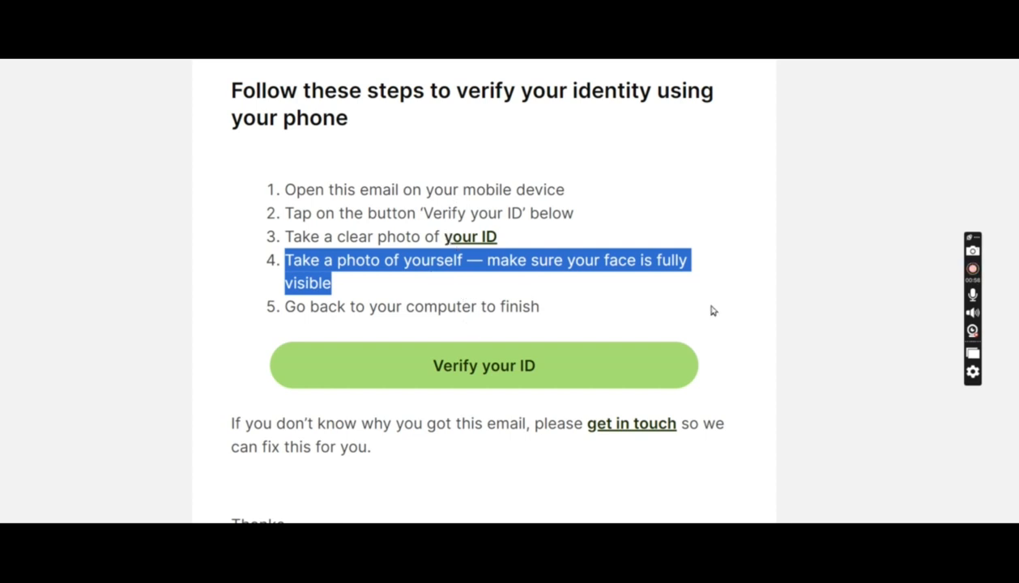
{"action": "mouse_move", "coordinate": [686, 290]}
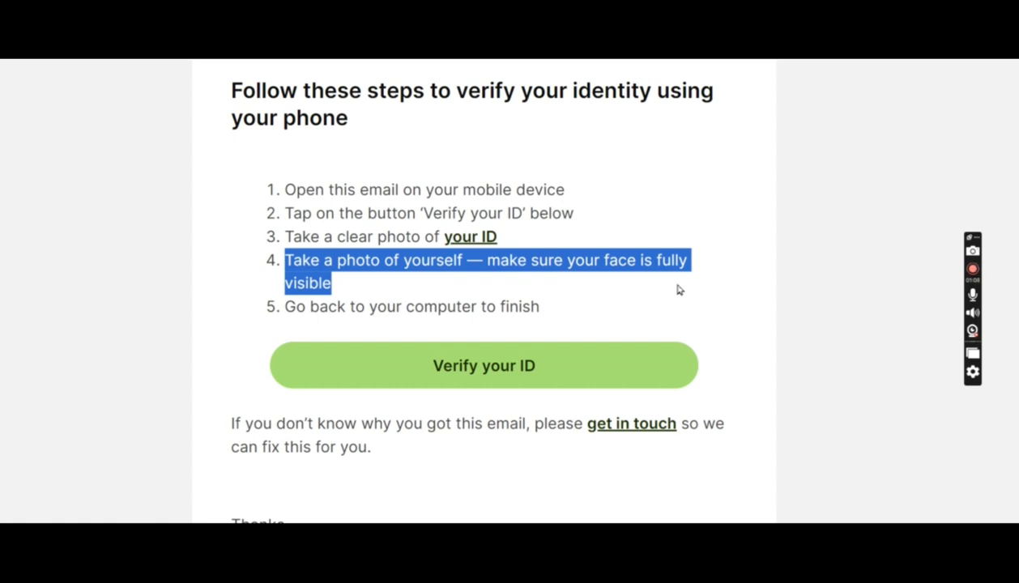
{"action": "mouse_move", "coordinate": [579, 293]}
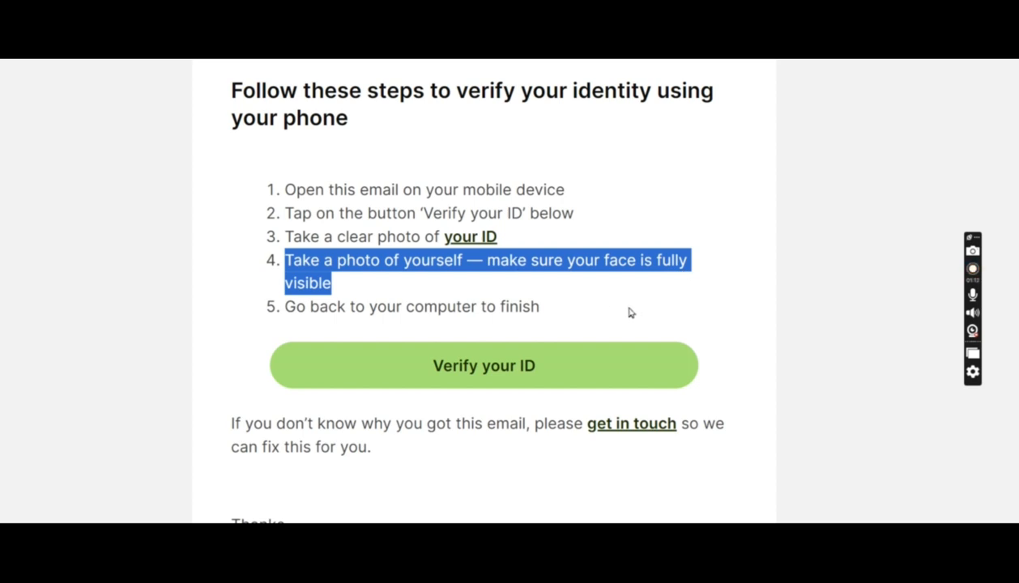
{"action": "mouse_move", "coordinate": [517, 305]}
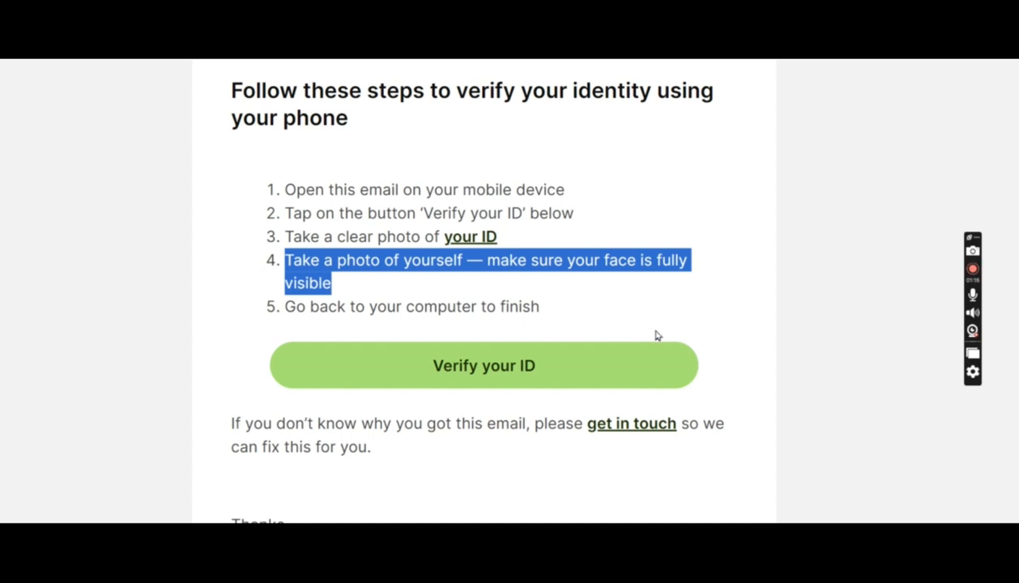
Go back from the email to the 'Switch to your smartphone' page.
{"action": "left_click", "coordinate": [484, 365]}
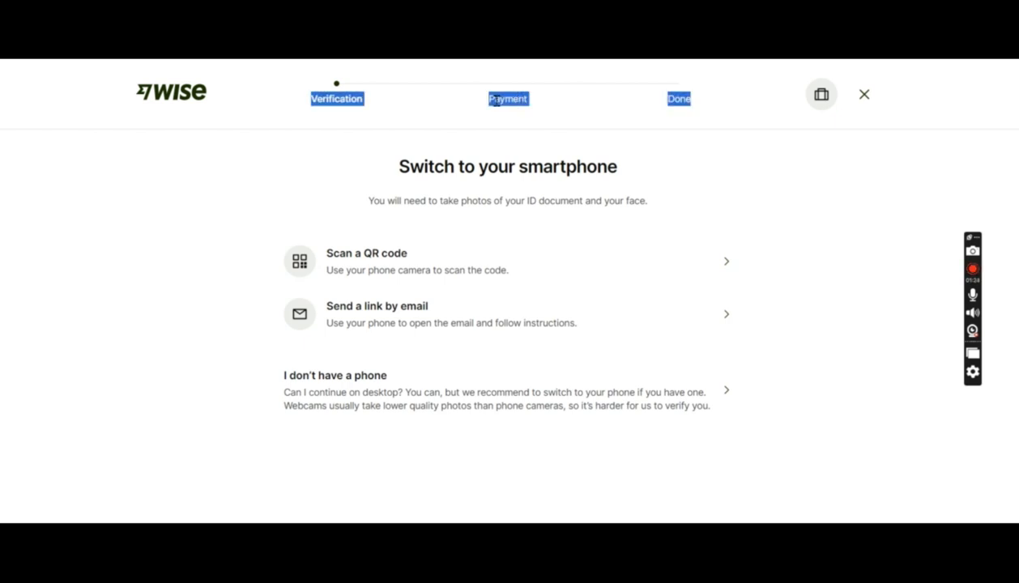
{"action": "mouse_move", "coordinate": [805, 281]}
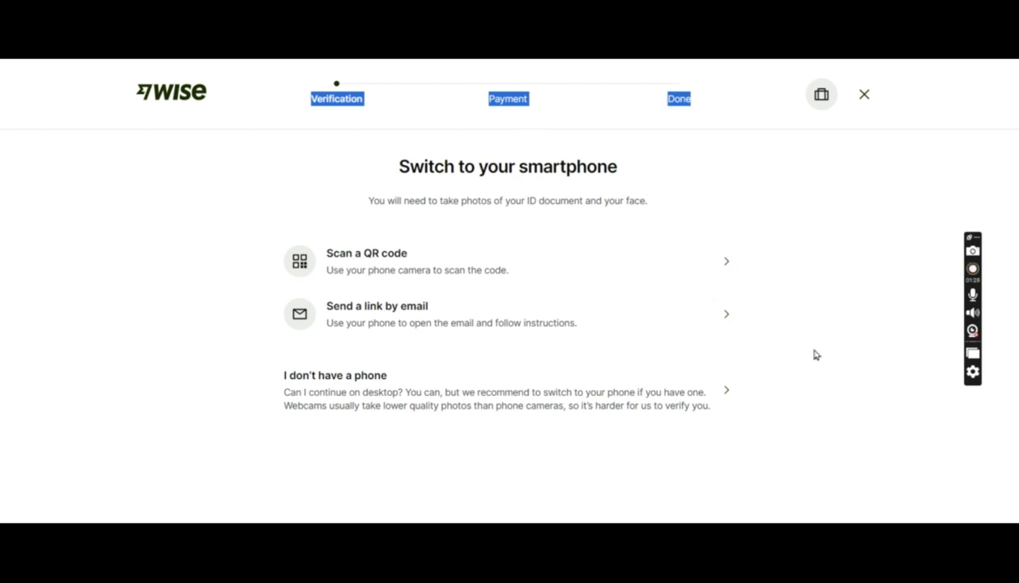
{"action": "mouse_move", "coordinate": [797, 257]}
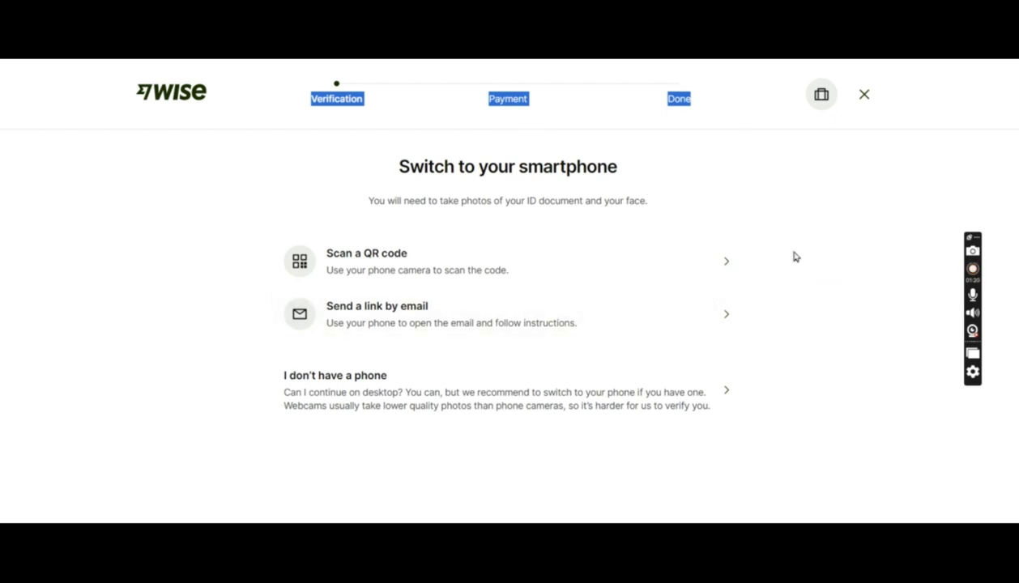